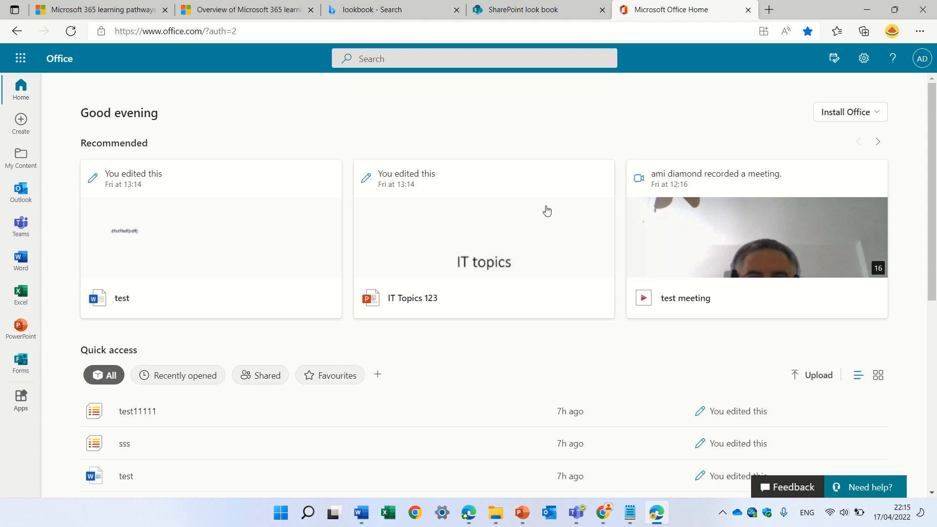
# Step: Review the learning pathways introduction and scroll through the Microsoft 365 learning pathways Docs article, ending back at the top
pyautogui.click(96, 10)
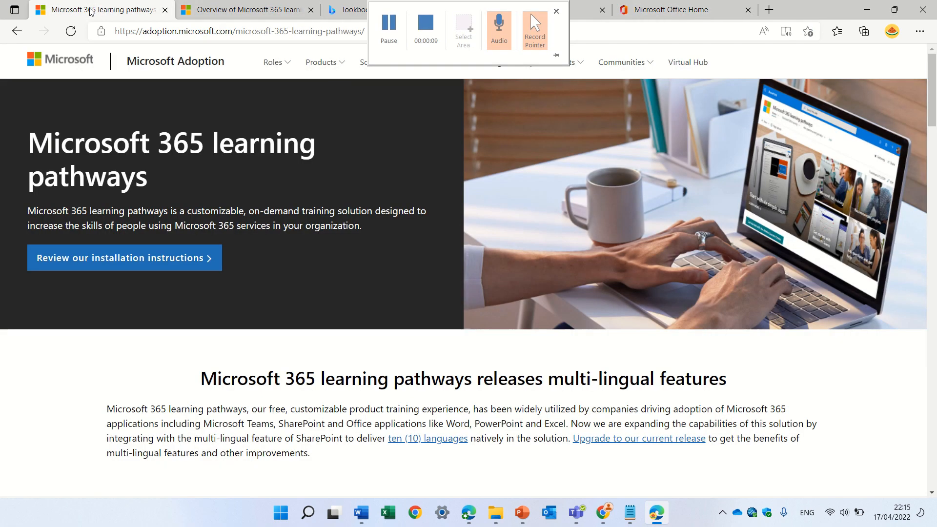
pyautogui.click(555, 12)
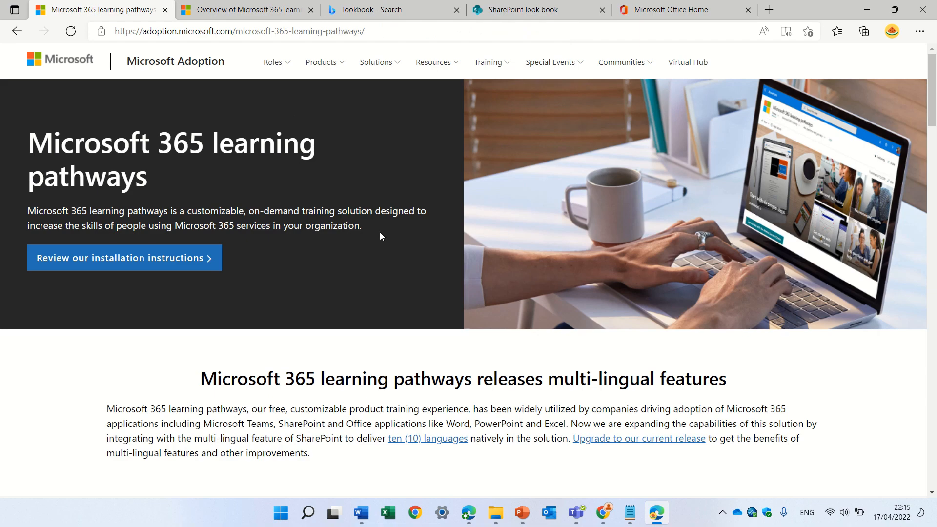
pyautogui.moveTo(751, 247)
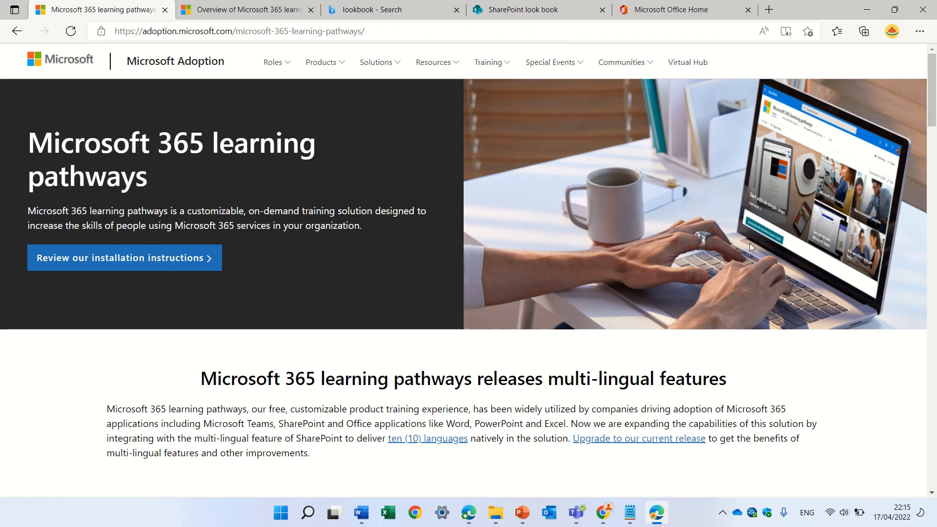
pyautogui.scroll(-3)
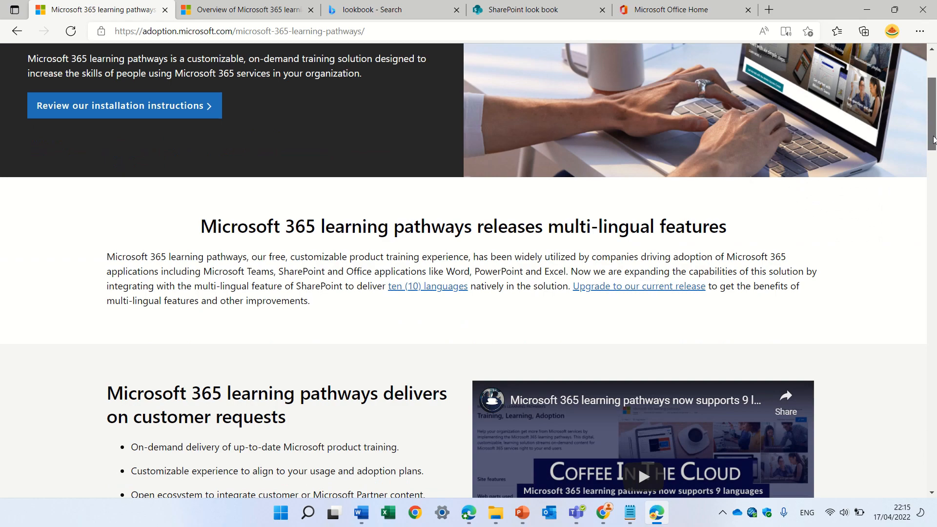
pyautogui.scroll(3)
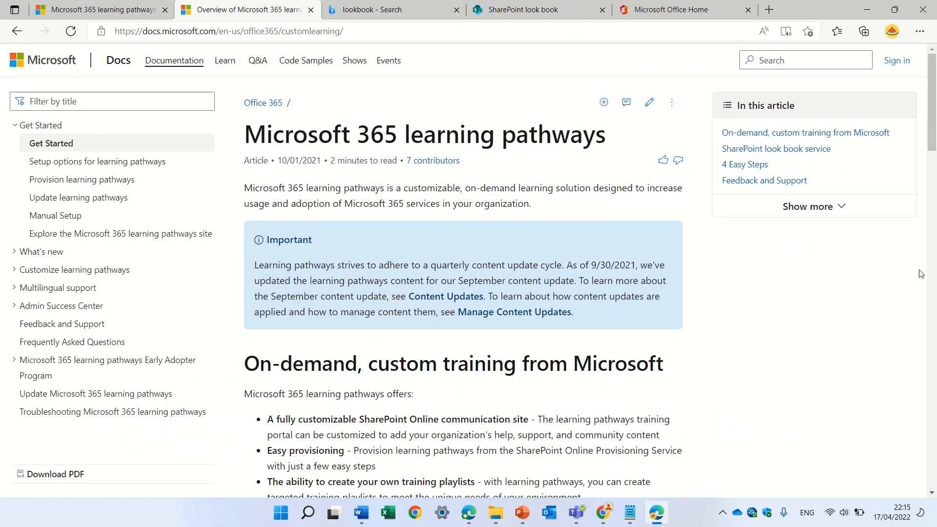
pyautogui.scroll(-3)
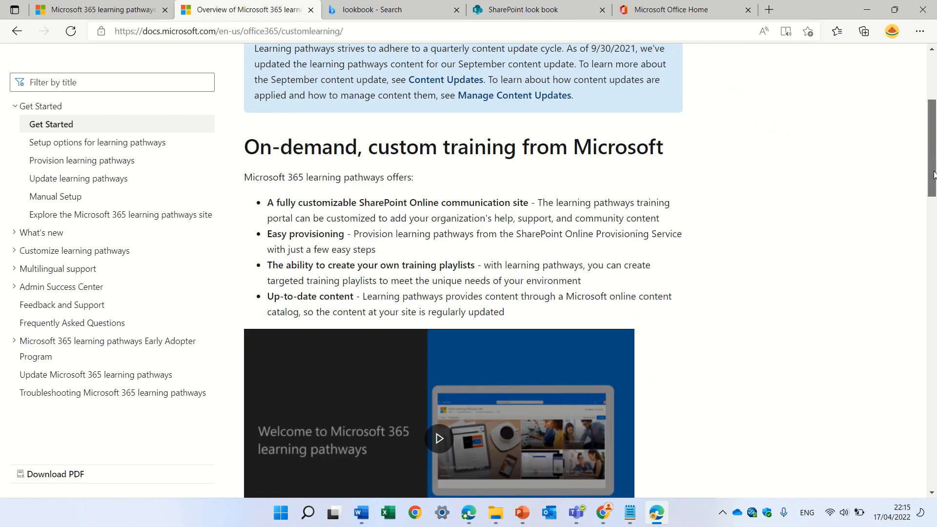
pyautogui.scroll(-3)
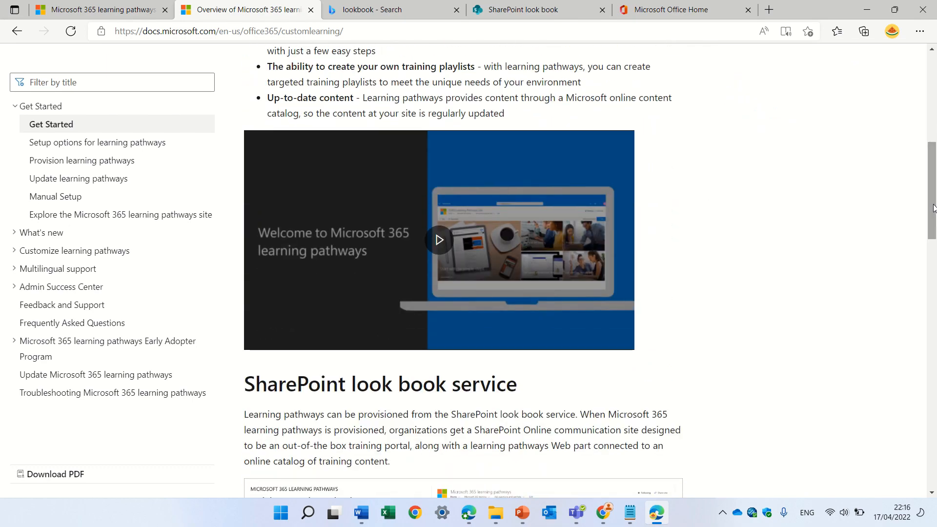
pyautogui.scroll(-3)
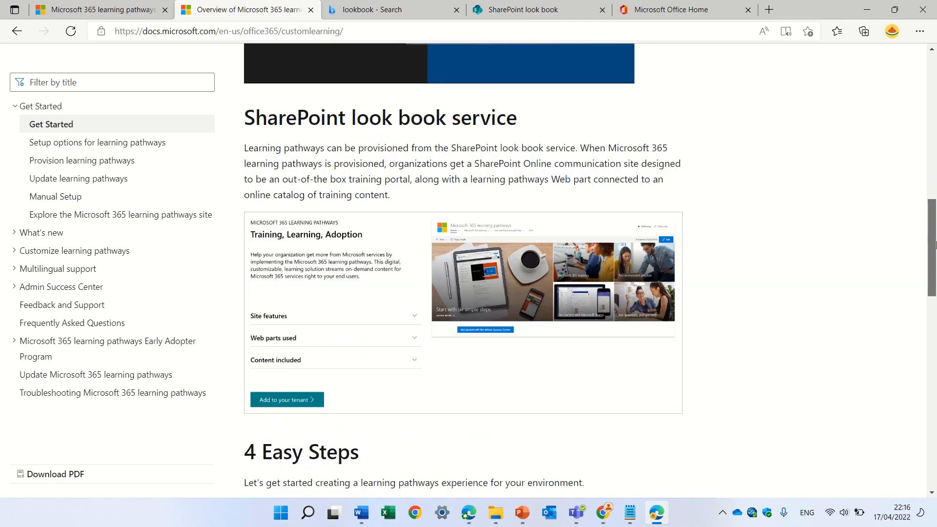
pyautogui.scroll(3)
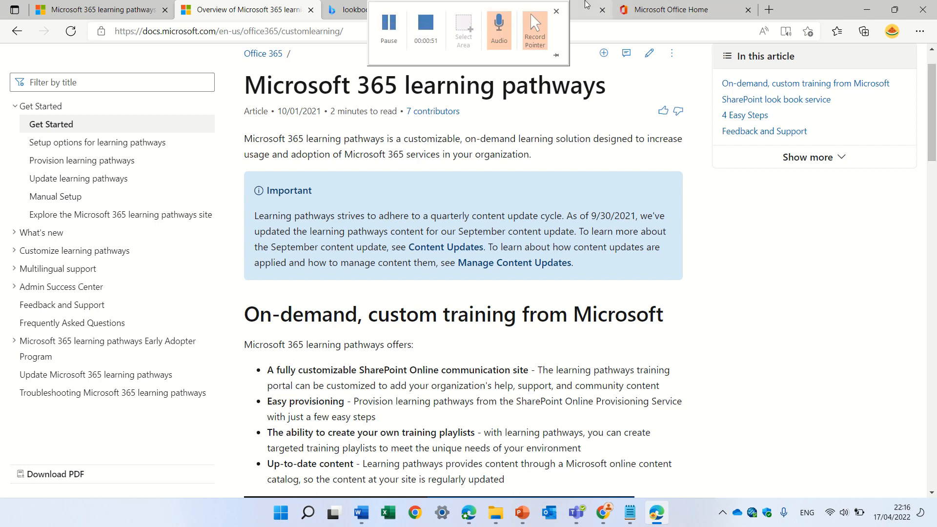
# Step: Pass through the Bing 'lookbook' search results to reach the SharePoint look book home page
pyautogui.click(377, 10)
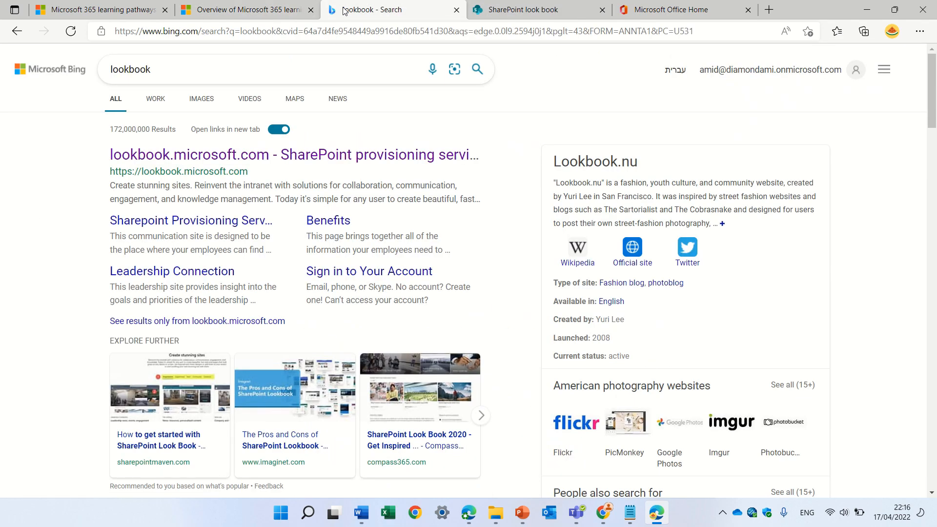
pyautogui.moveTo(490, 31)
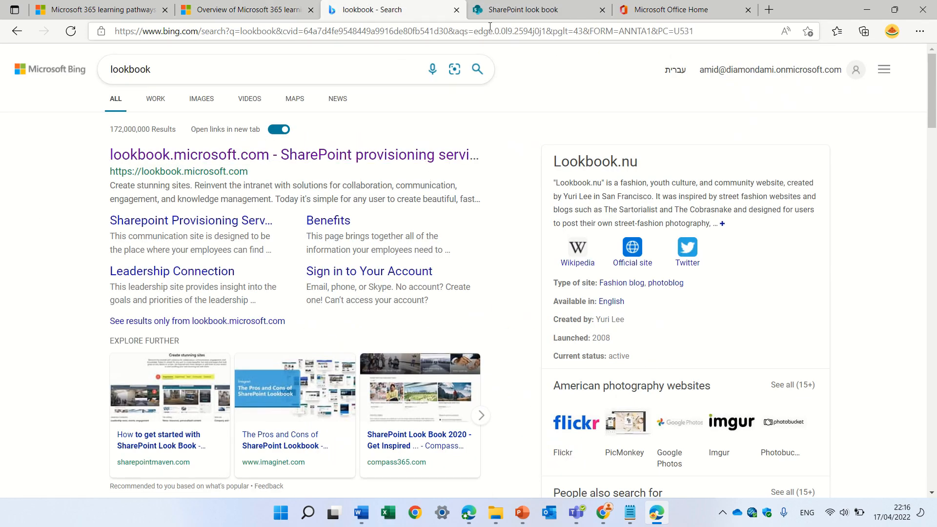
pyautogui.click(535, 9)
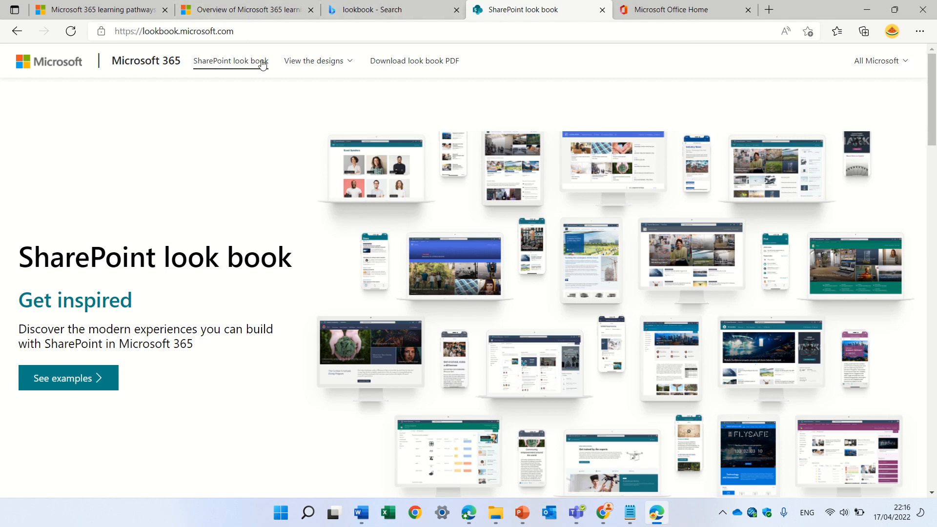
pyautogui.moveTo(211, 247)
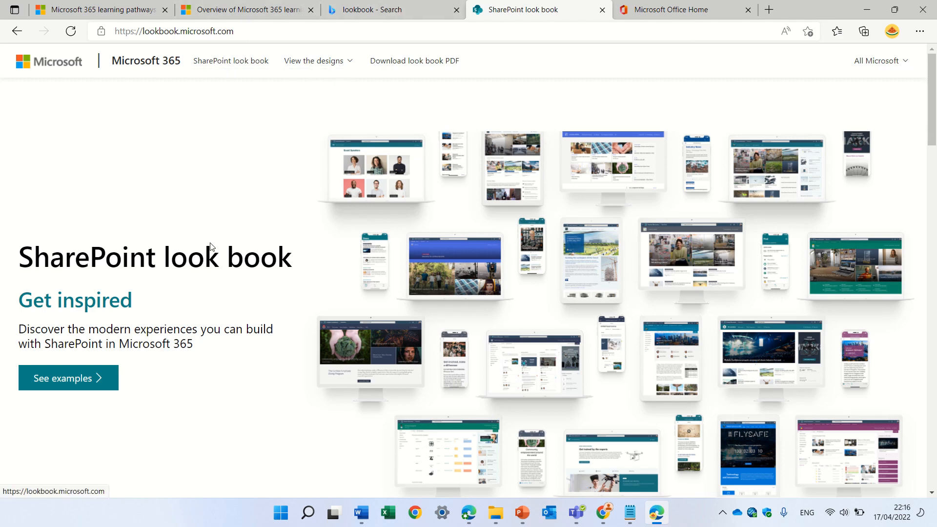
pyautogui.moveTo(276, 116)
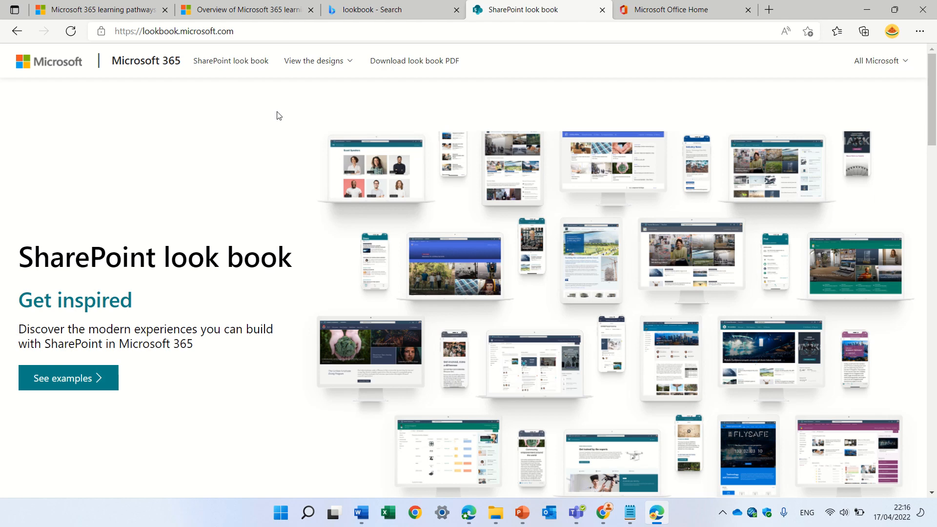
# Step: From View the designs, open the Microsoft 365 learning pathways design and choose 'Add to your tenant'
pyautogui.click(313, 60)
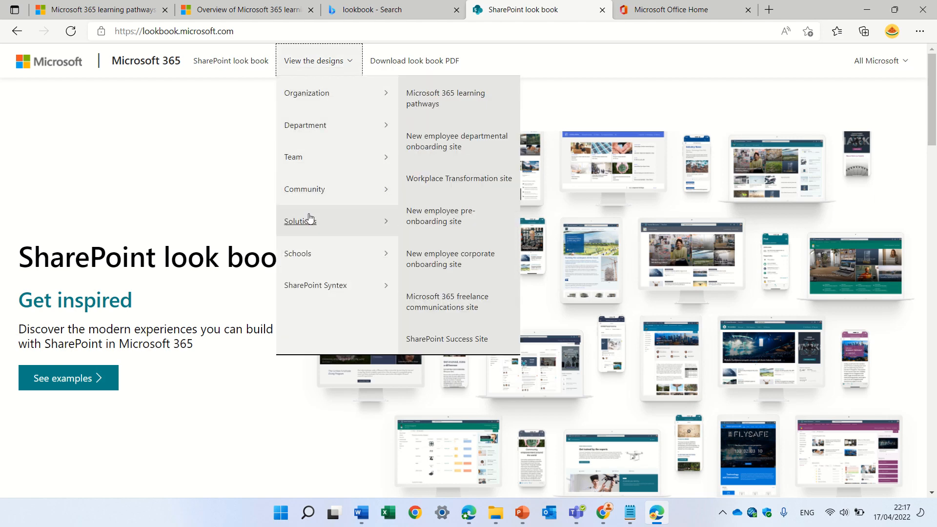
pyautogui.moveTo(335, 216)
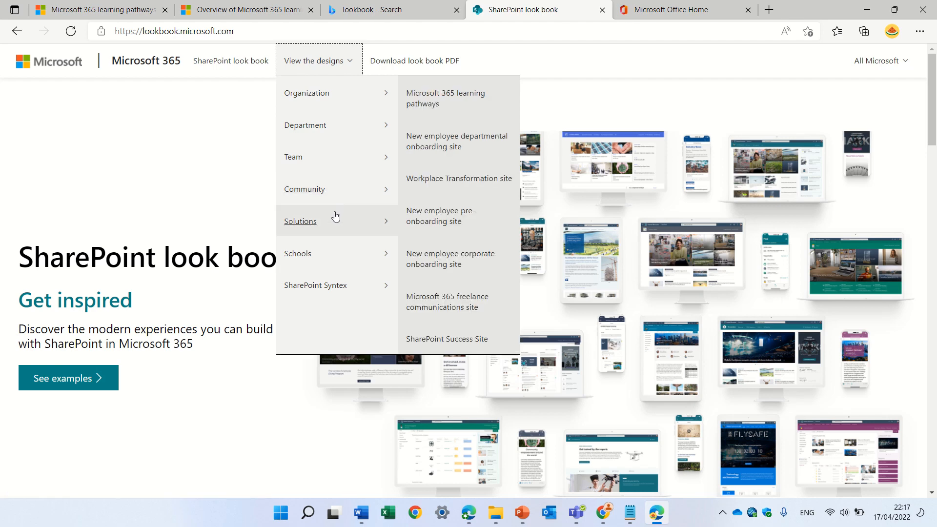
pyautogui.moveTo(470, 101)
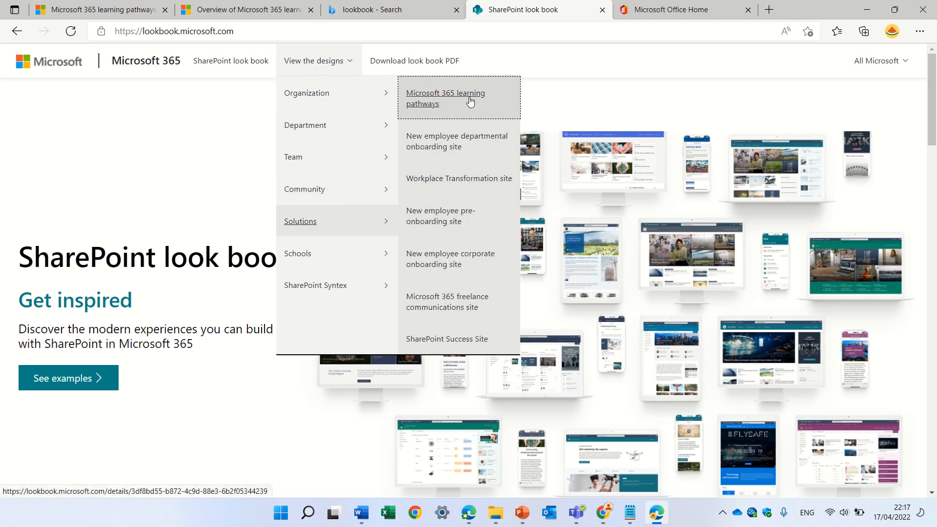
pyautogui.click(445, 97)
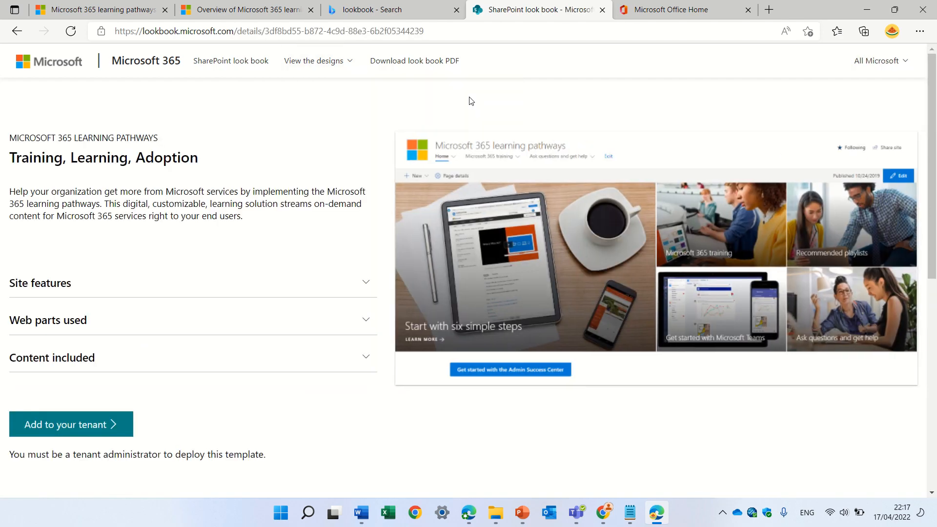
pyautogui.scroll(-3)
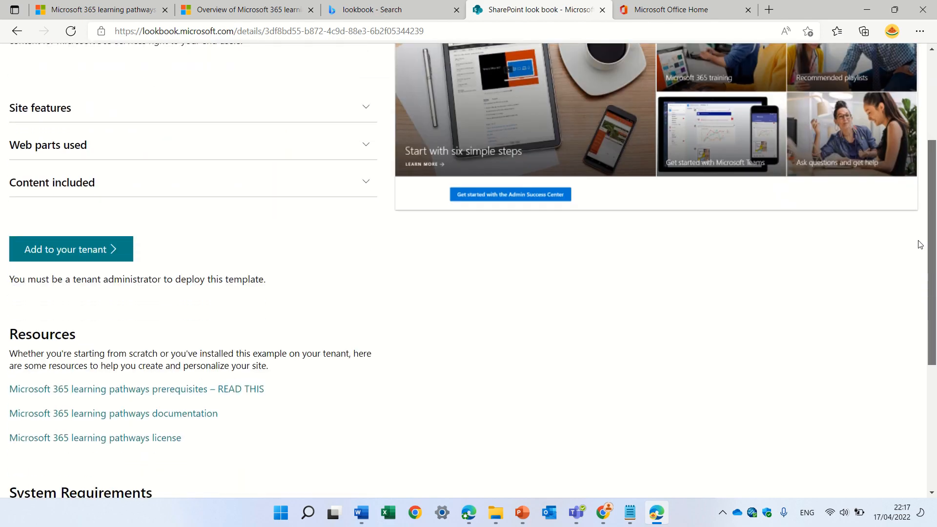
pyautogui.scroll(-3)
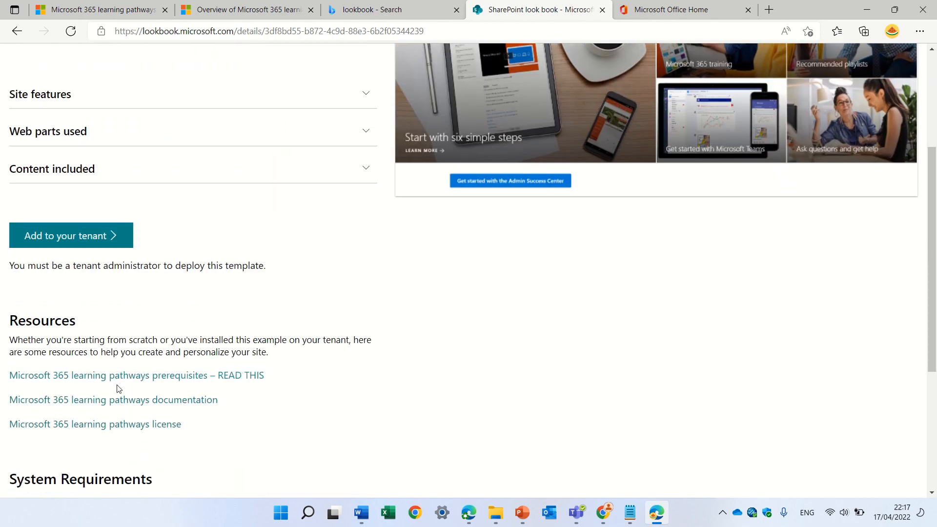
pyautogui.moveTo(265, 271)
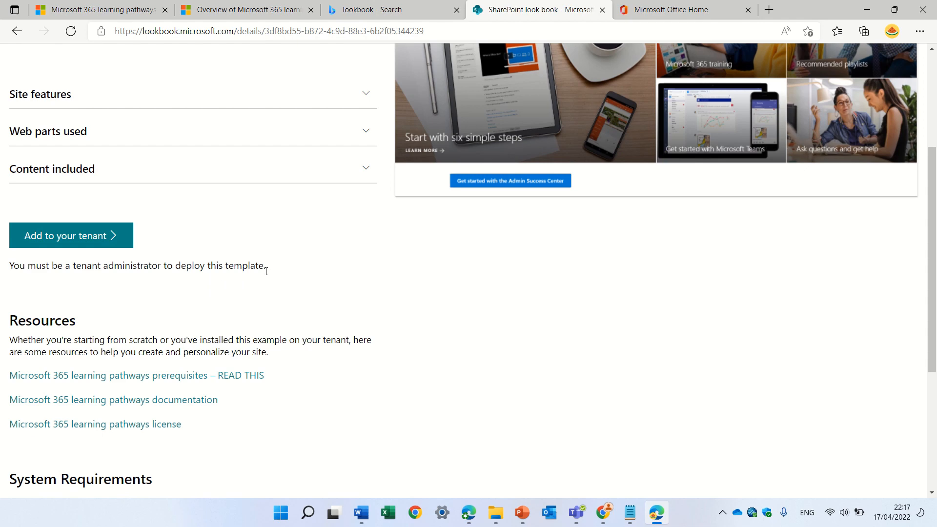
pyautogui.moveTo(292, 276)
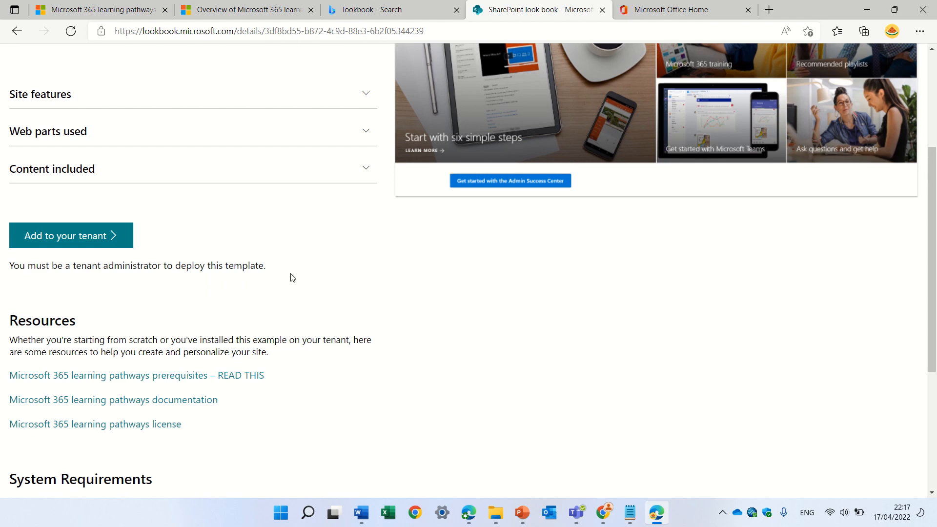
pyautogui.moveTo(118, 202)
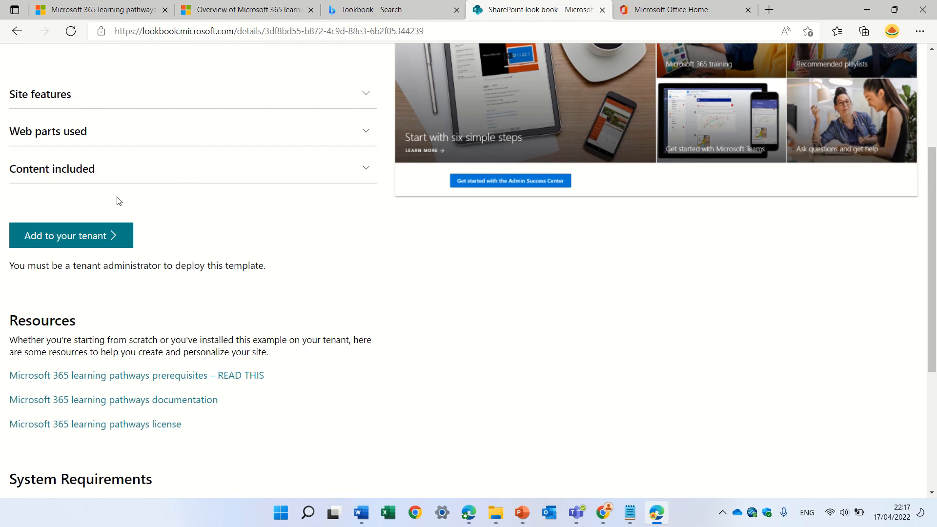
pyautogui.click(70, 236)
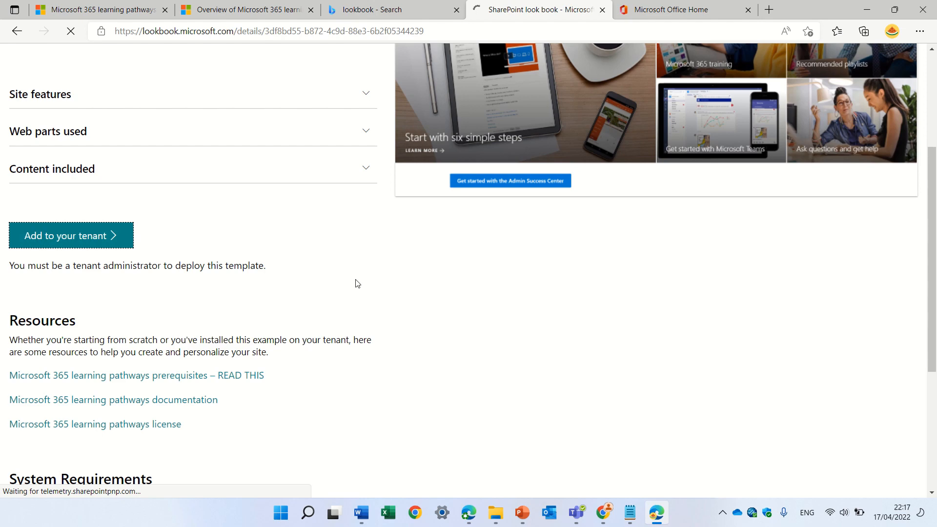
# Step: Bring up the provisioning form and check its notification email and default /sites/M365LP site URL fields
pyautogui.click(65, 235)
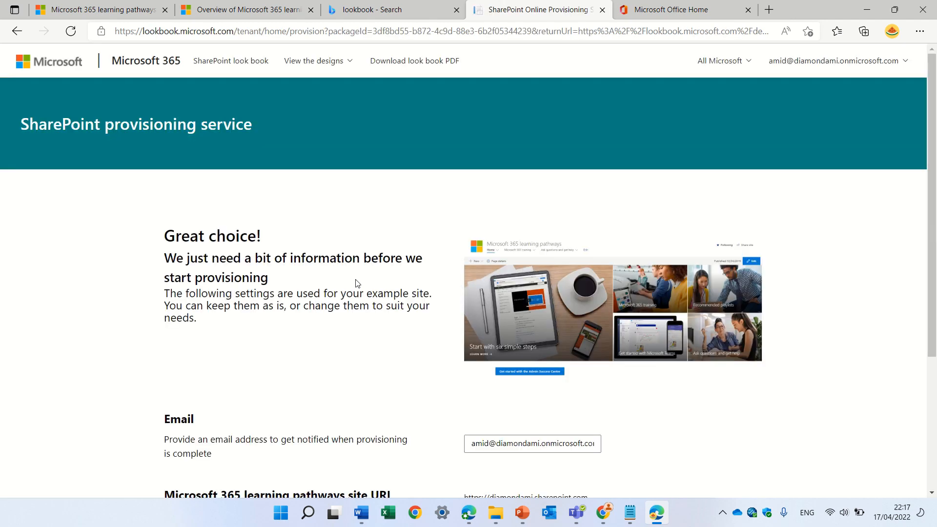
pyautogui.moveTo(923, 124)
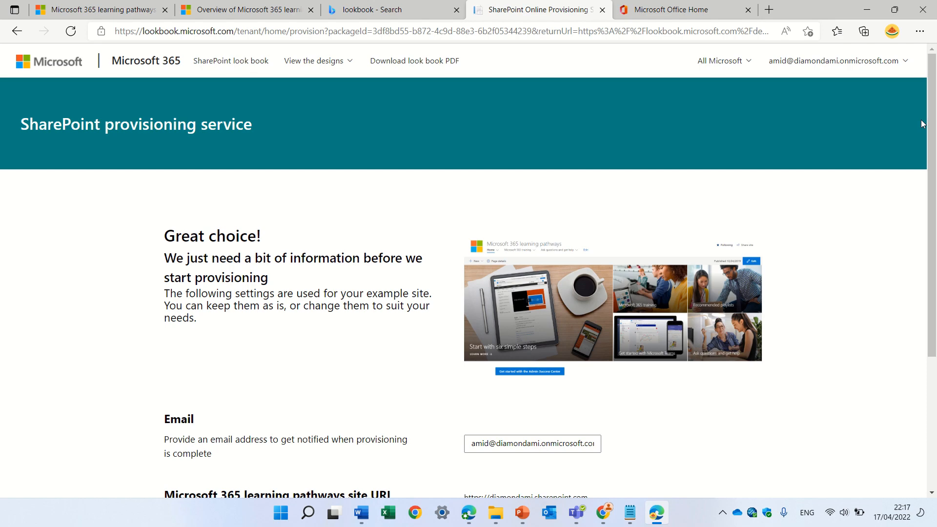
pyautogui.scroll(-3)
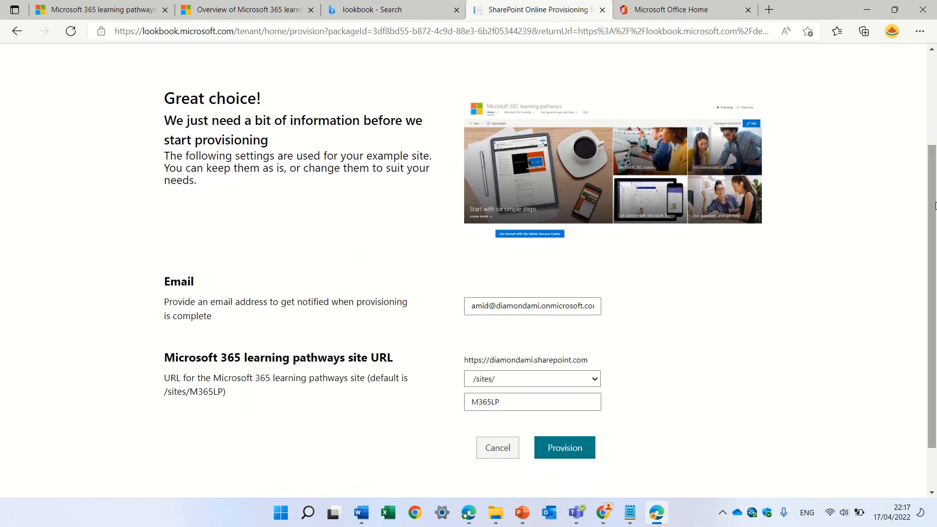
pyautogui.click(531, 305)
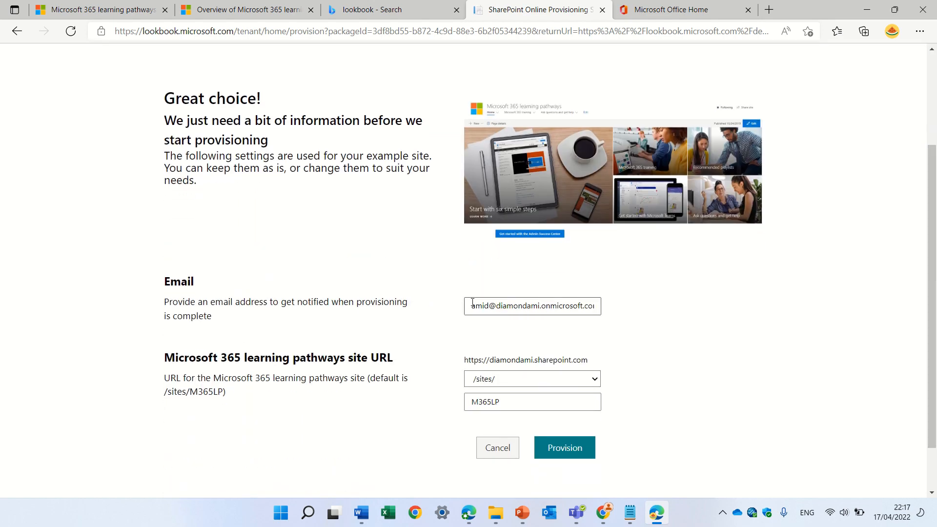
pyautogui.moveTo(734, 279)
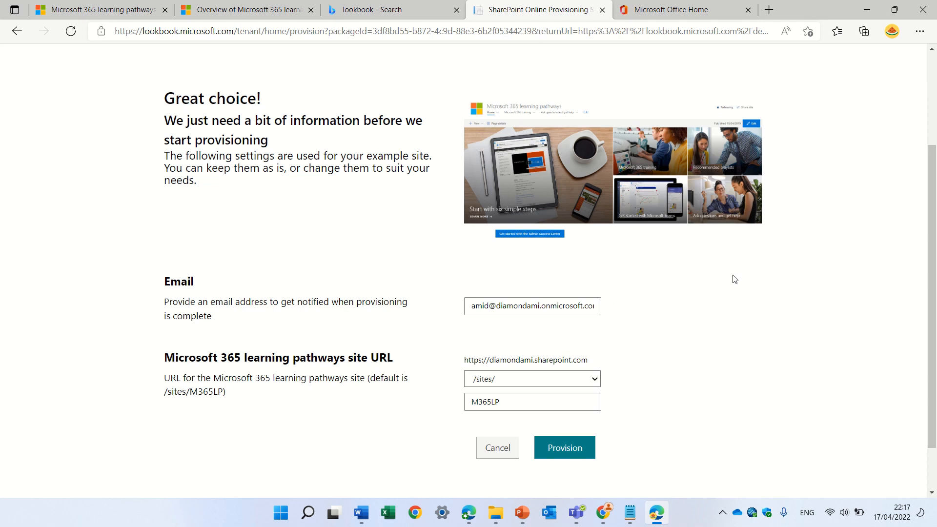
pyautogui.click(531, 401)
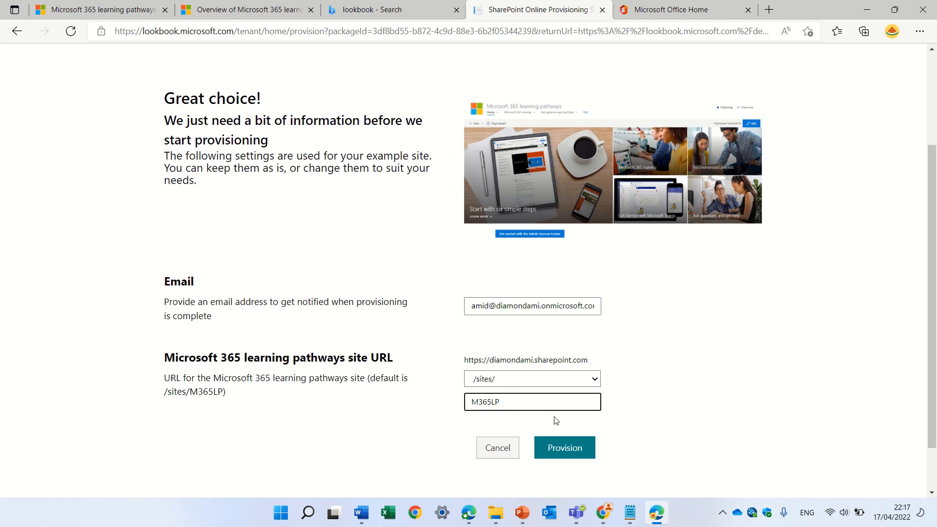
pyautogui.moveTo(767, 301)
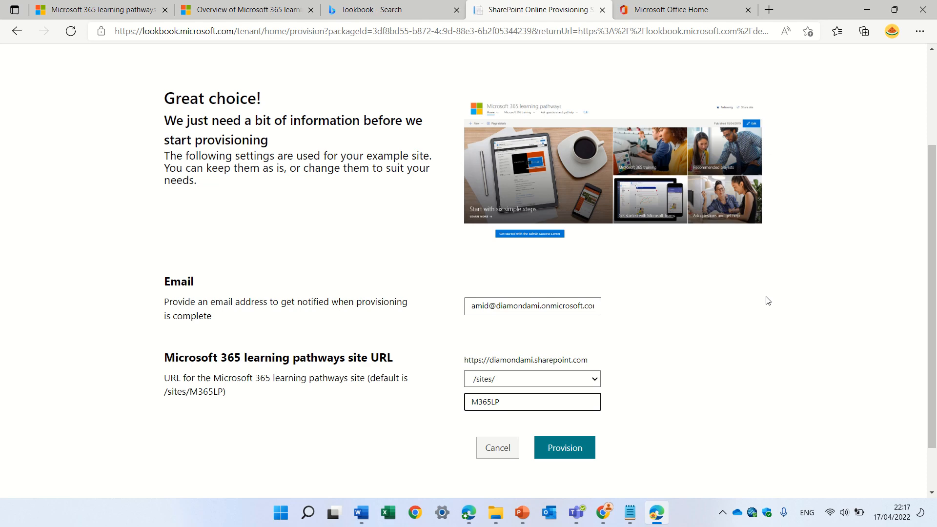
pyautogui.click(563, 448)
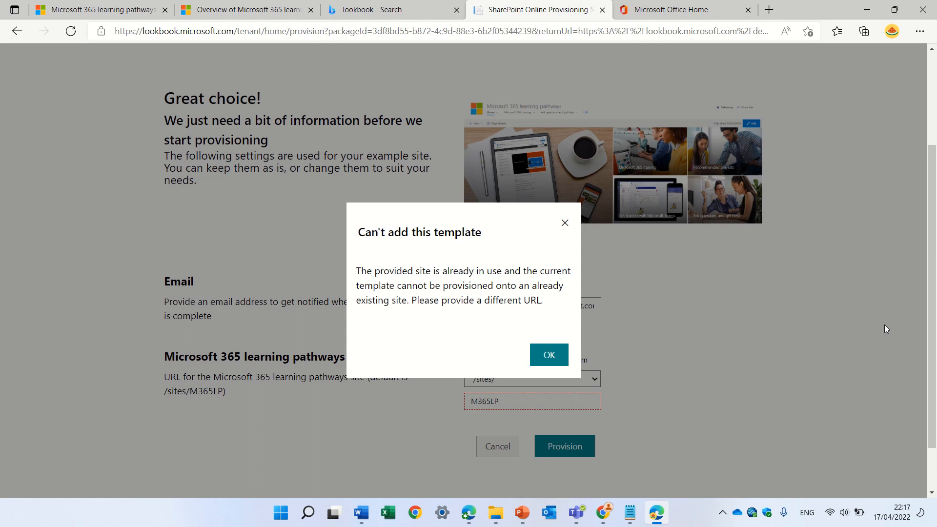
pyautogui.moveTo(547, 355)
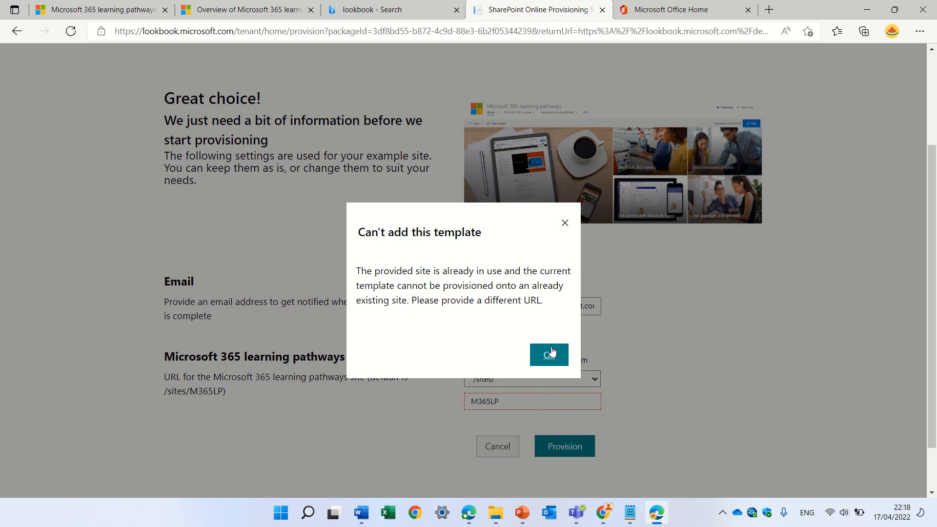
pyautogui.click(548, 353)
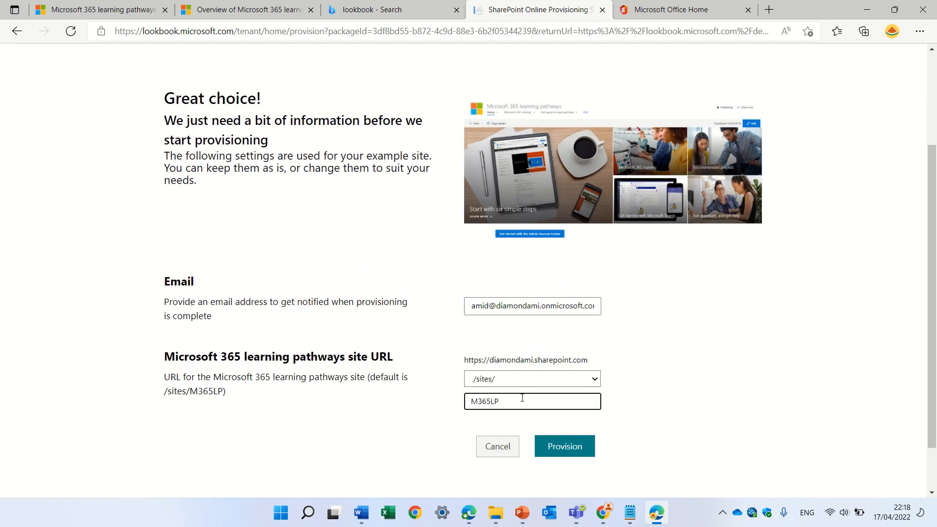
# Step: Change the site URL to /sites/M365LP1, provision it and confirm the 'What will be provisioned?' dialog
pyautogui.click(563, 446)
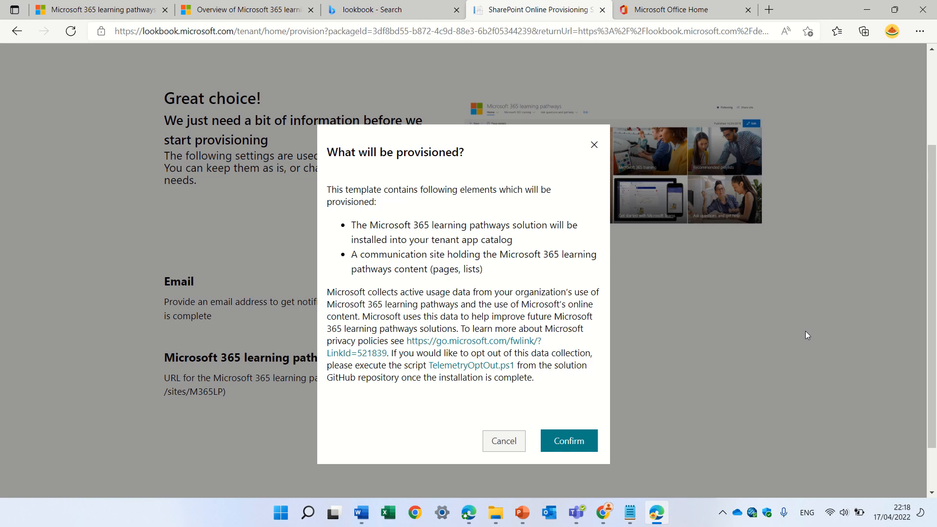
pyautogui.moveTo(567, 440)
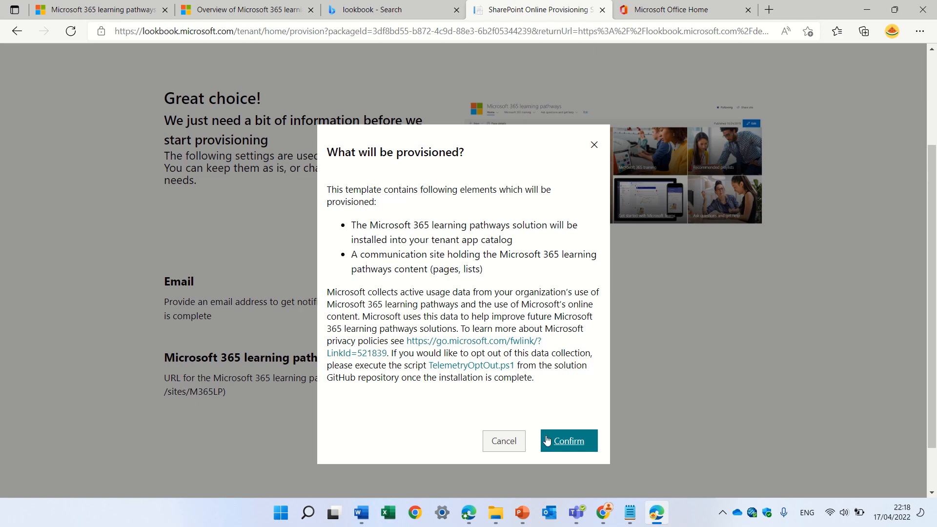
pyautogui.click(569, 441)
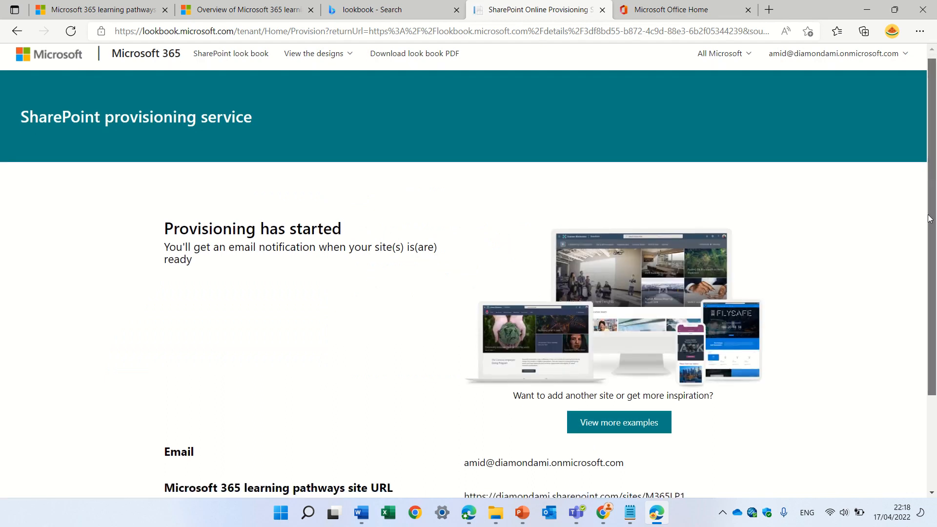
pyautogui.scroll(-3)
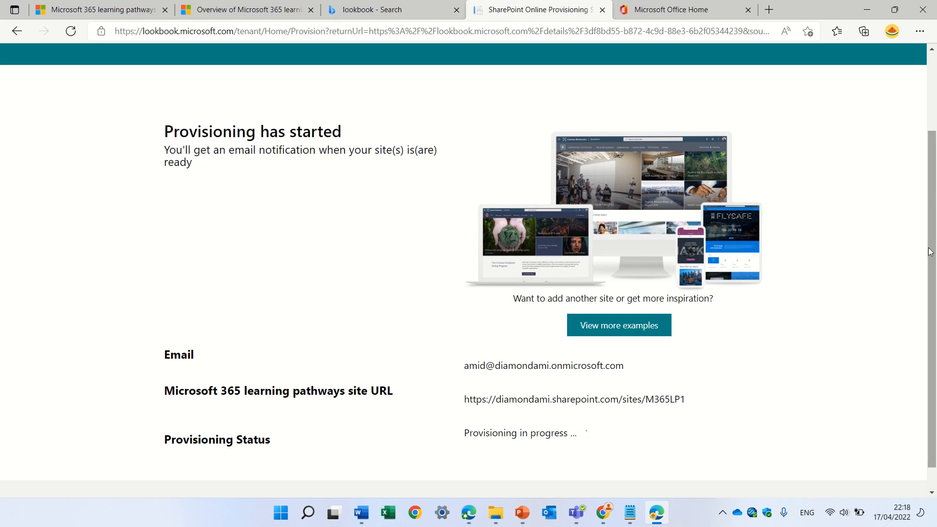
pyautogui.moveTo(700, 17)
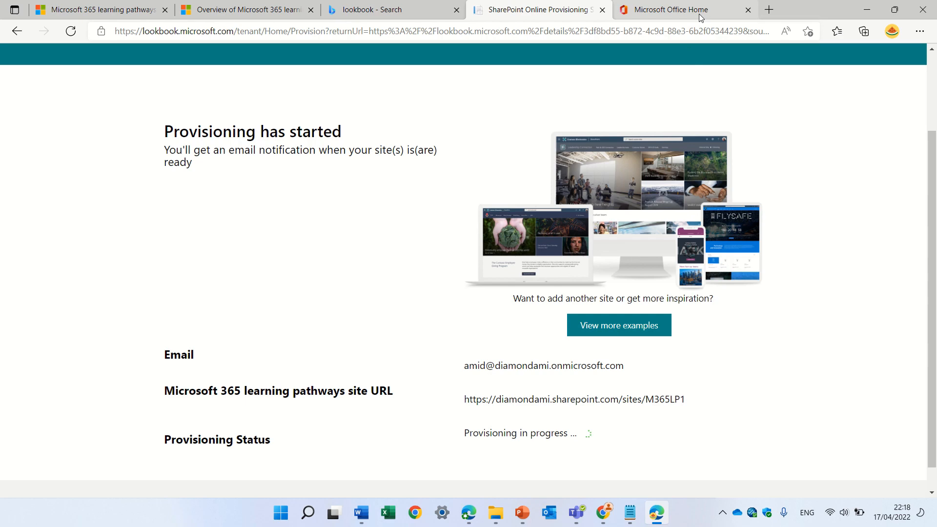
# Step: From the Office home, go through the Microsoft 365 admin center to the SharePoint admin center's More features page
pyautogui.click(683, 10)
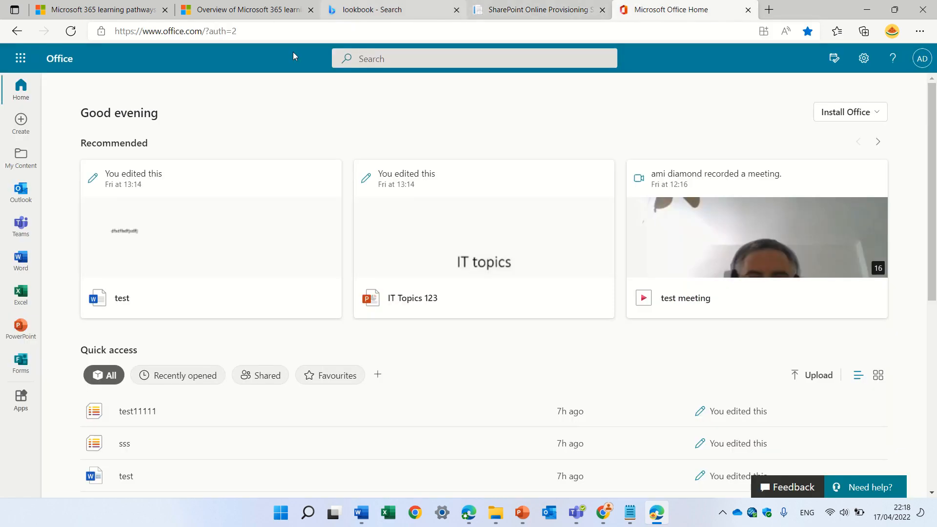
pyautogui.moveTo(20, 58)
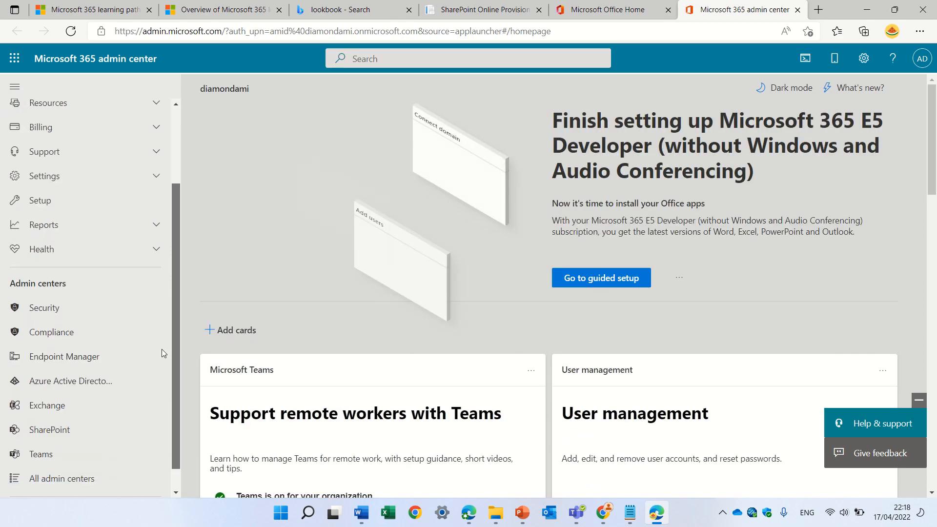
pyautogui.click(49, 430)
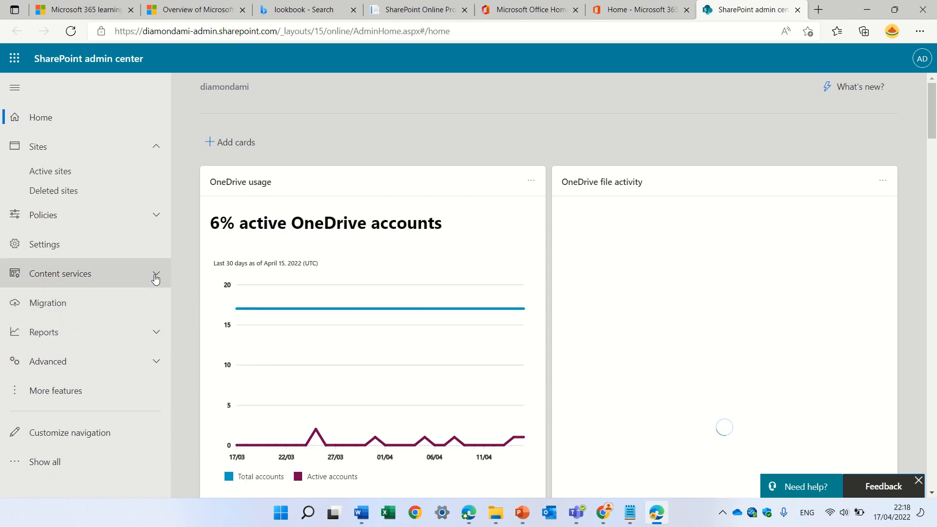
pyautogui.click(156, 273)
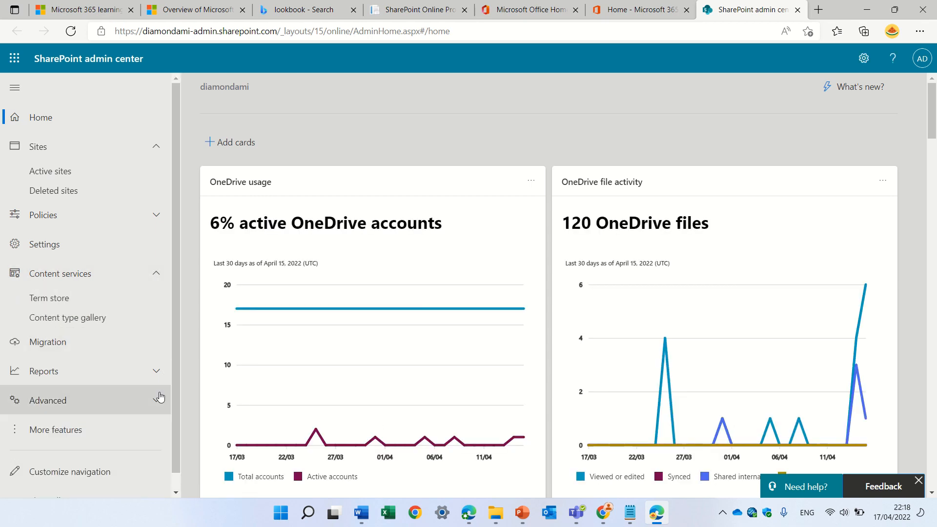
pyautogui.click(54, 430)
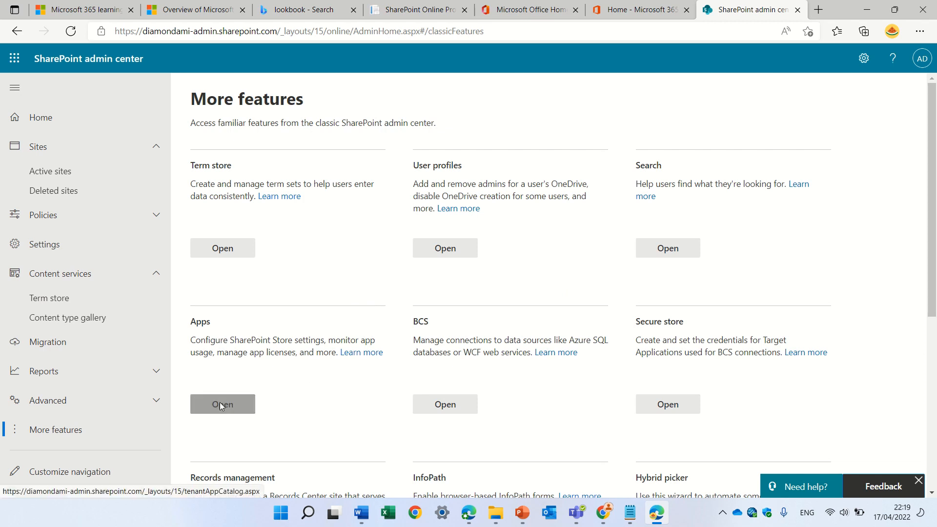
# Step: Open the tenant app catalog, dismiss the welcome dialog and switch to the classic Apps for SharePoint list showing learning pathways 4.3.0.0
pyautogui.click(222, 404)
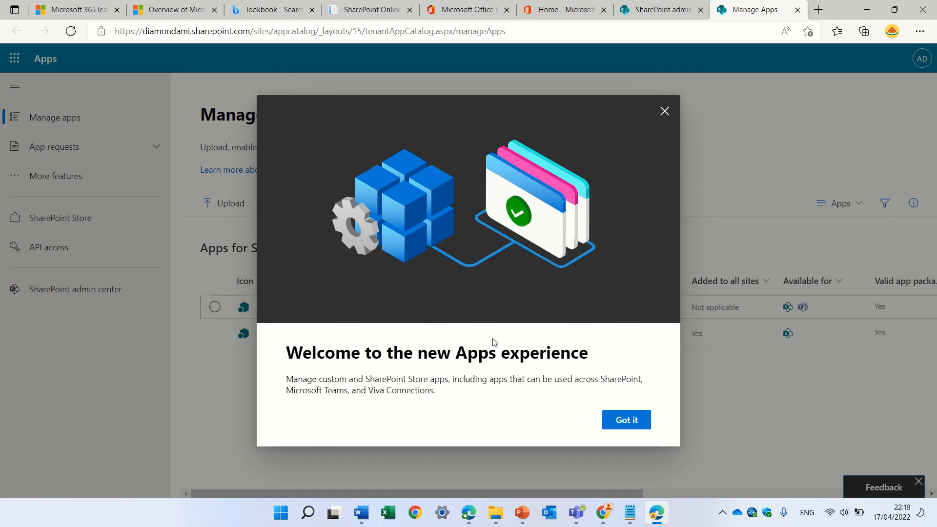
pyautogui.click(626, 419)
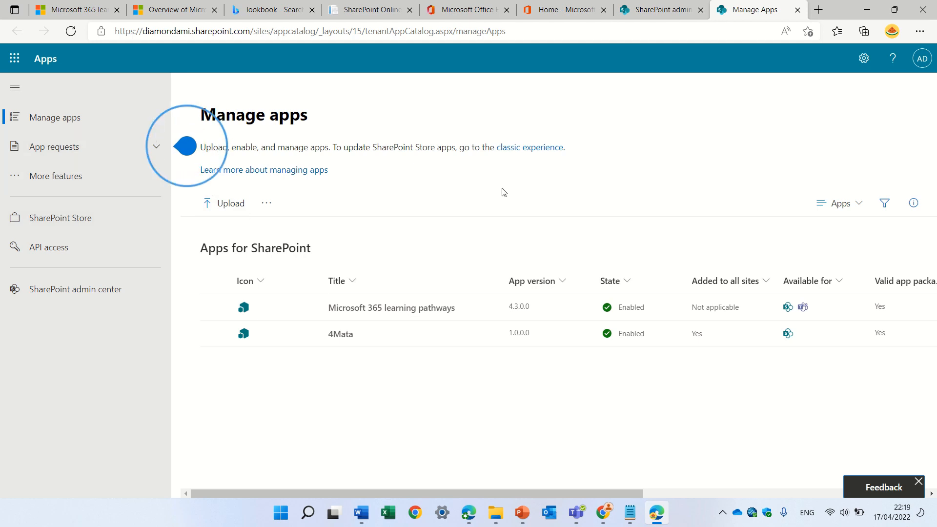
pyautogui.click(529, 147)
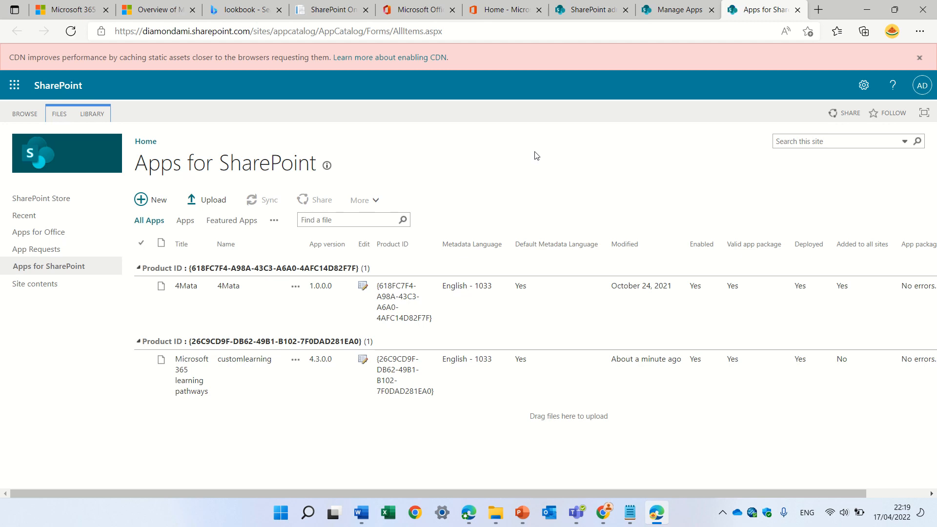
pyautogui.moveTo(670, 76)
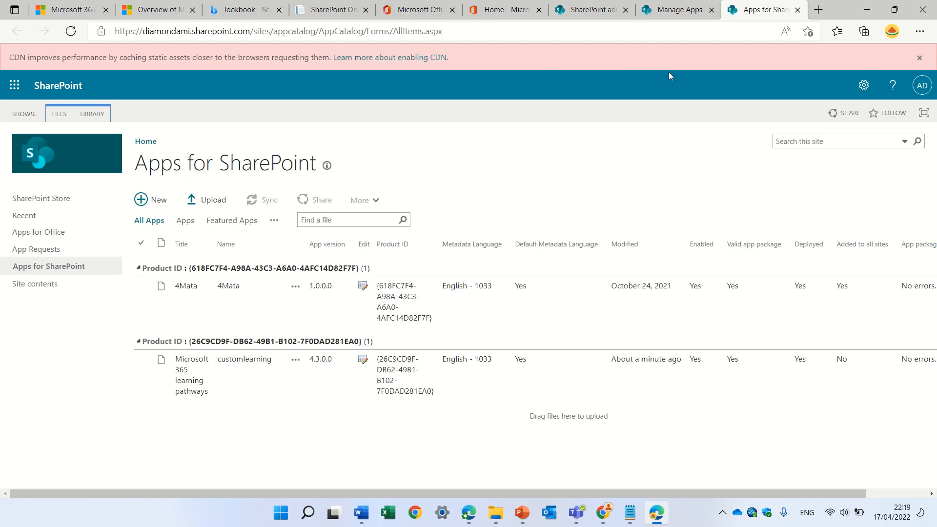
pyautogui.moveTo(655, 339)
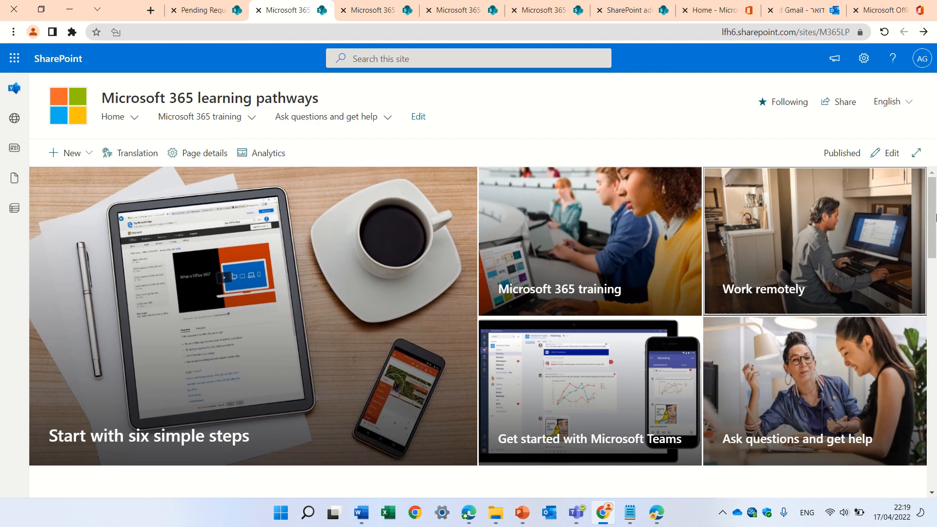
# Step: Scroll through the SharePoint Online Quick Start course preview, then return to the learning pathways Home page
pyautogui.scroll(-3)
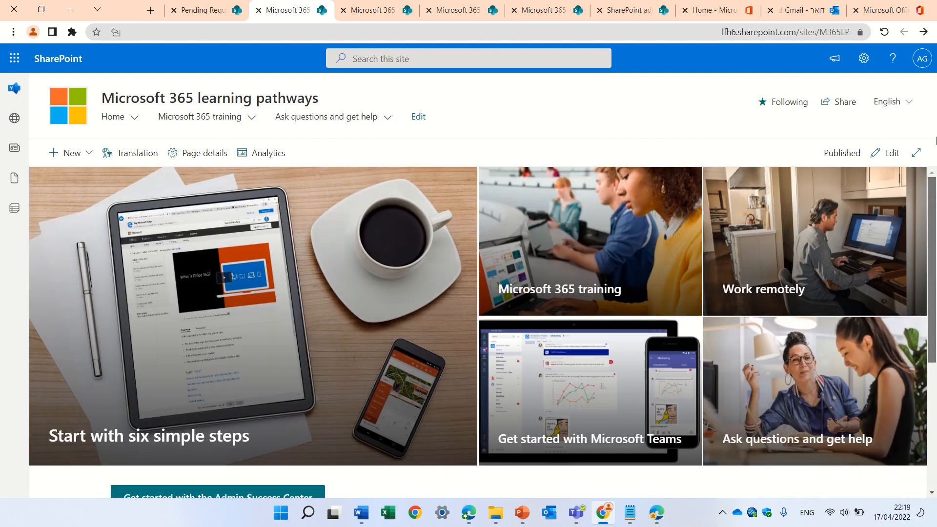
pyautogui.moveTo(577, 307)
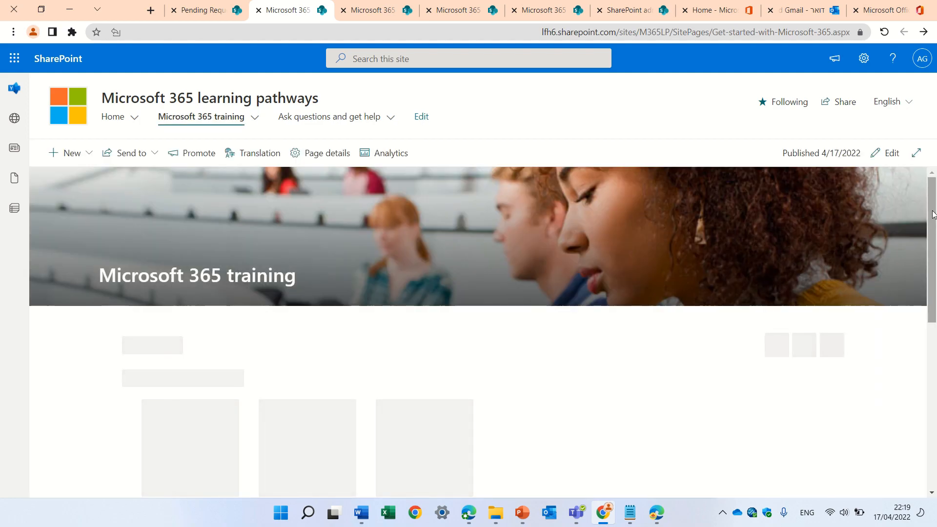
pyautogui.scroll(-3)
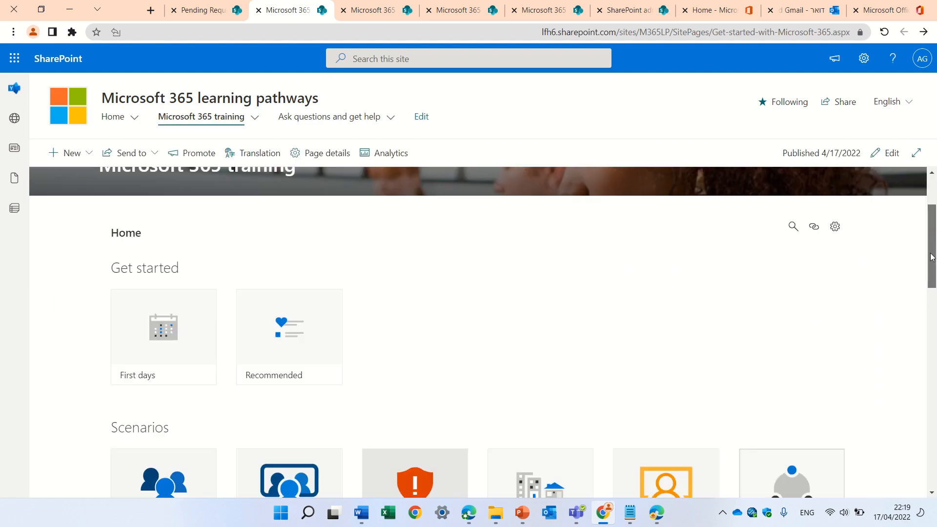
pyautogui.scroll(-3)
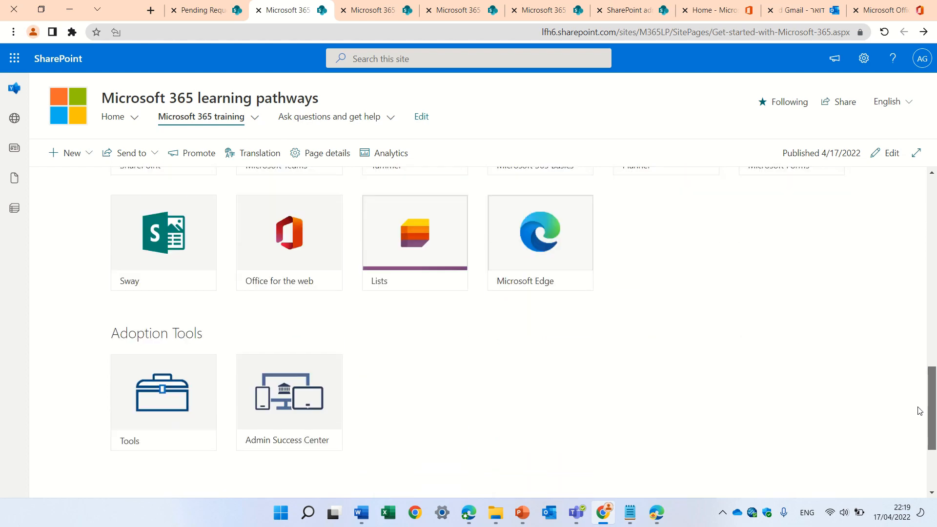
pyautogui.scroll(3)
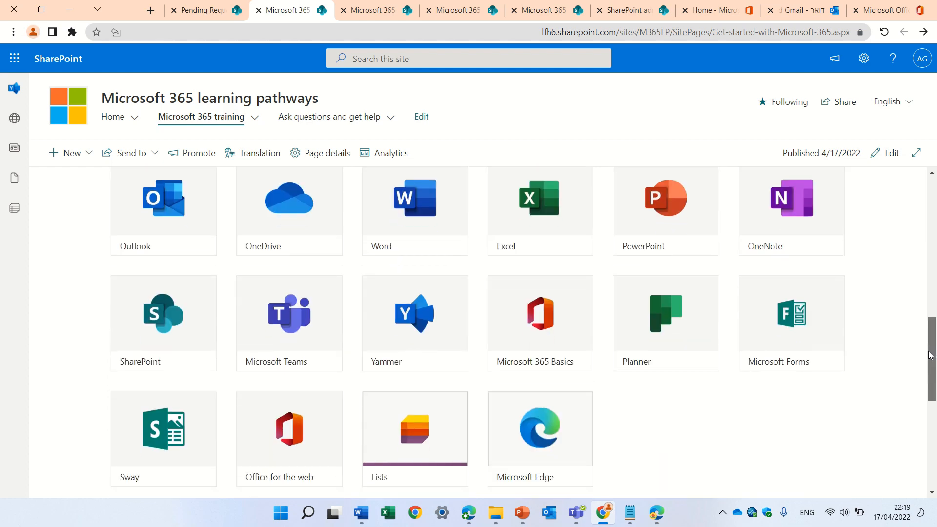
pyautogui.scroll(-3)
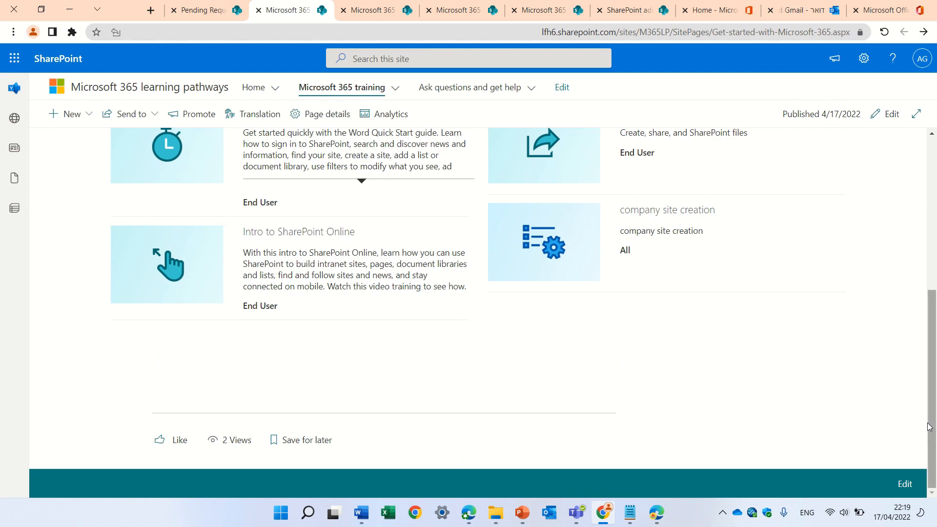
pyautogui.scroll(3)
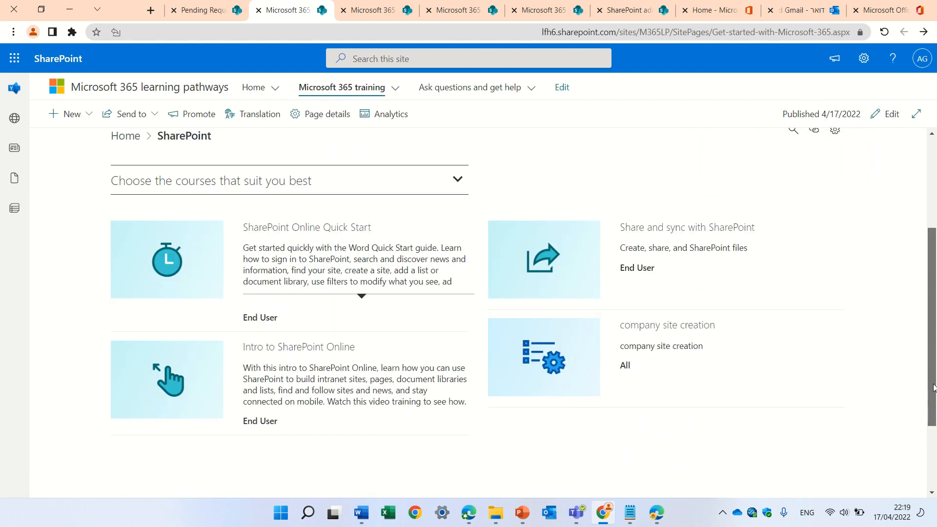
pyautogui.scroll(3)
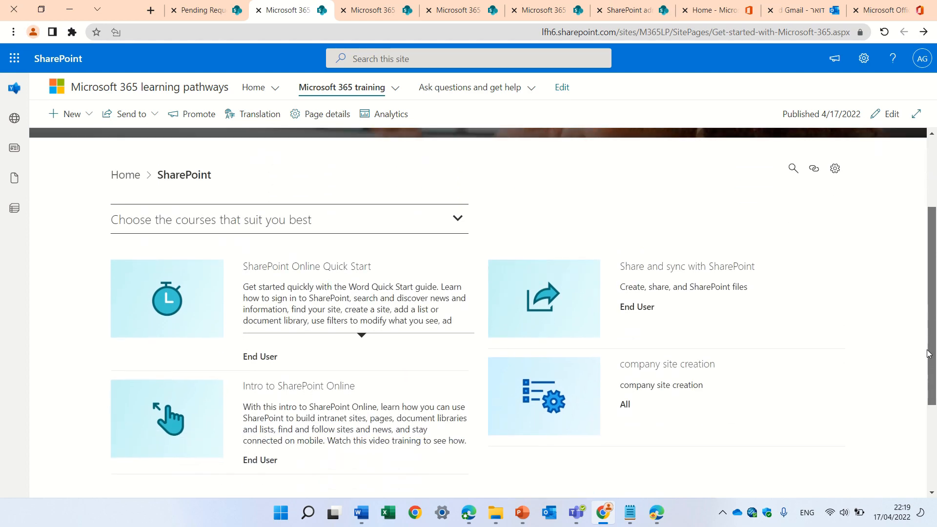
pyautogui.scroll(3)
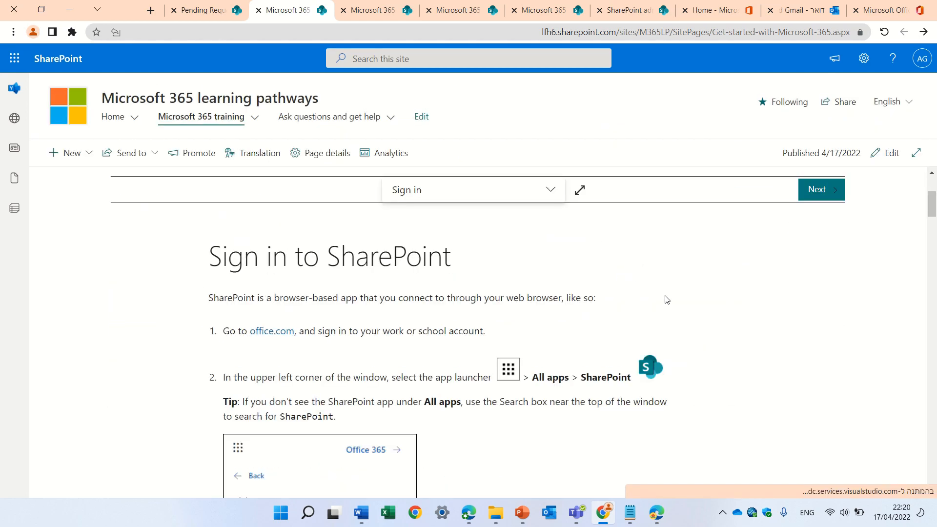
pyautogui.scroll(-3)
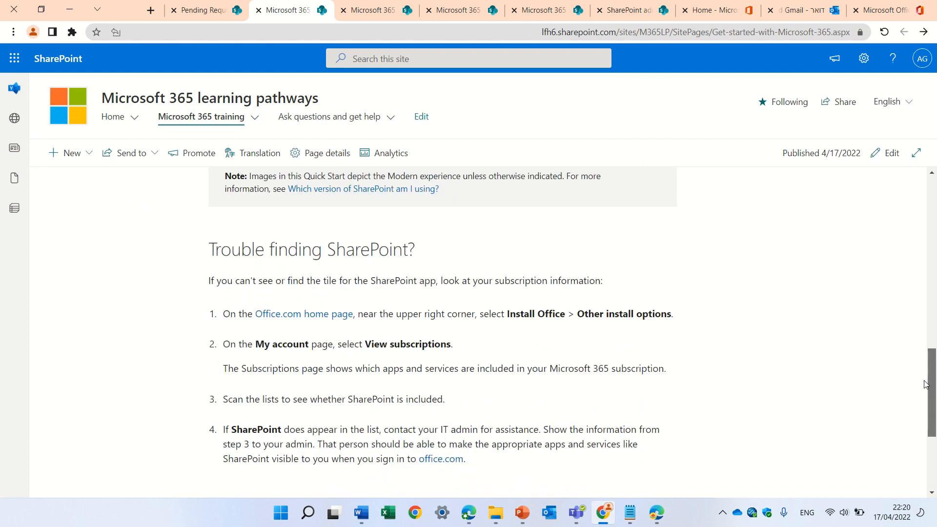
pyautogui.scroll(3)
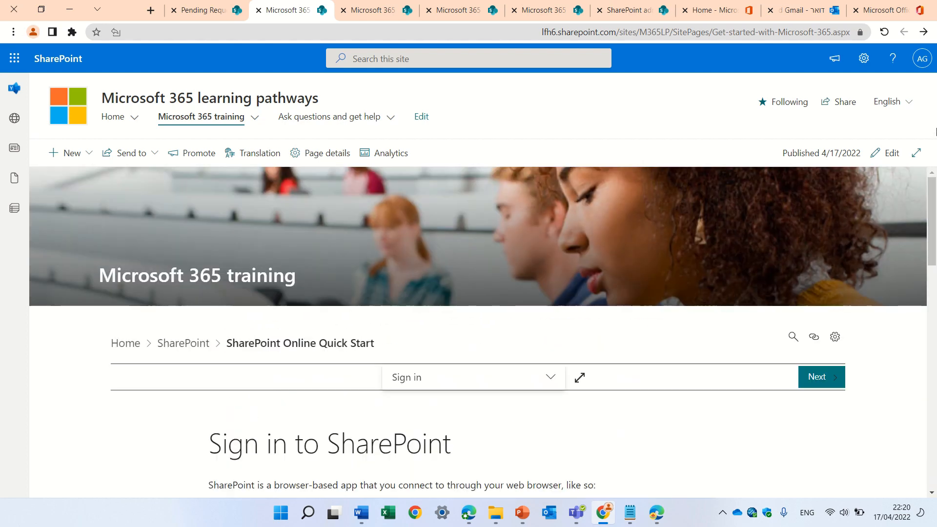
pyautogui.moveTo(698, 132)
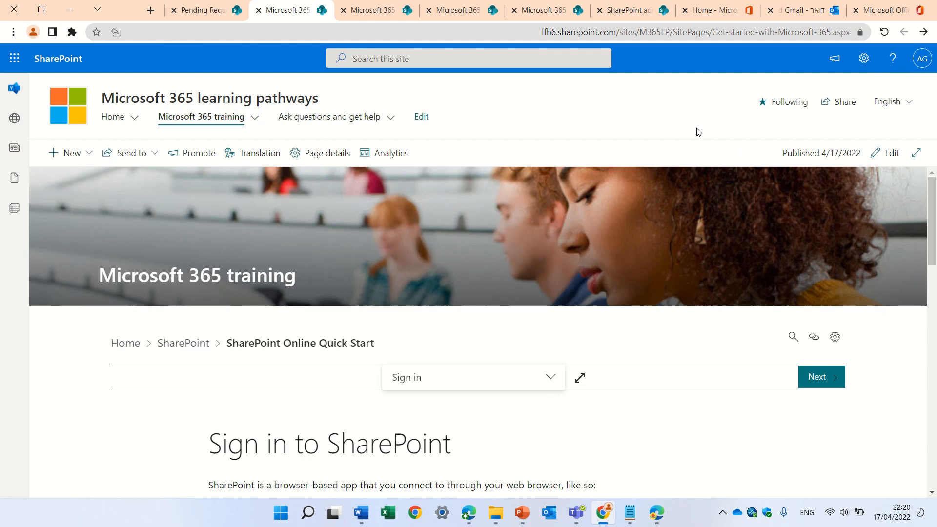
pyautogui.click(112, 116)
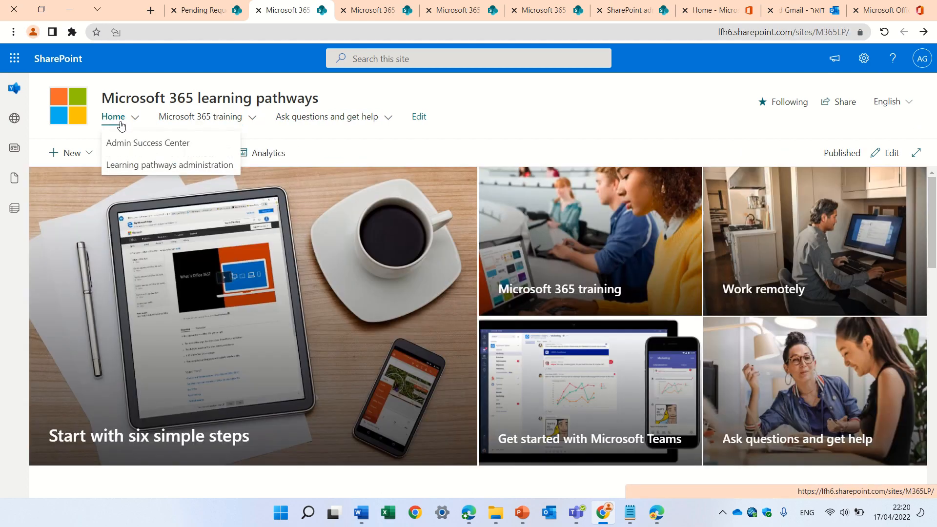
# Step: Look through the Microsoft 365 training page's product tiles including Sway, then go to learning pathways administration
pyautogui.click(199, 117)
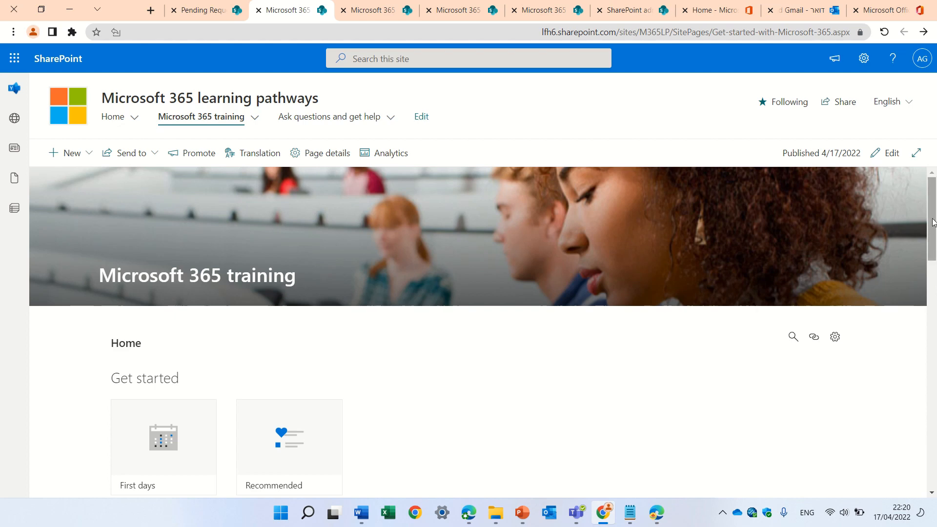
pyautogui.scroll(-3)
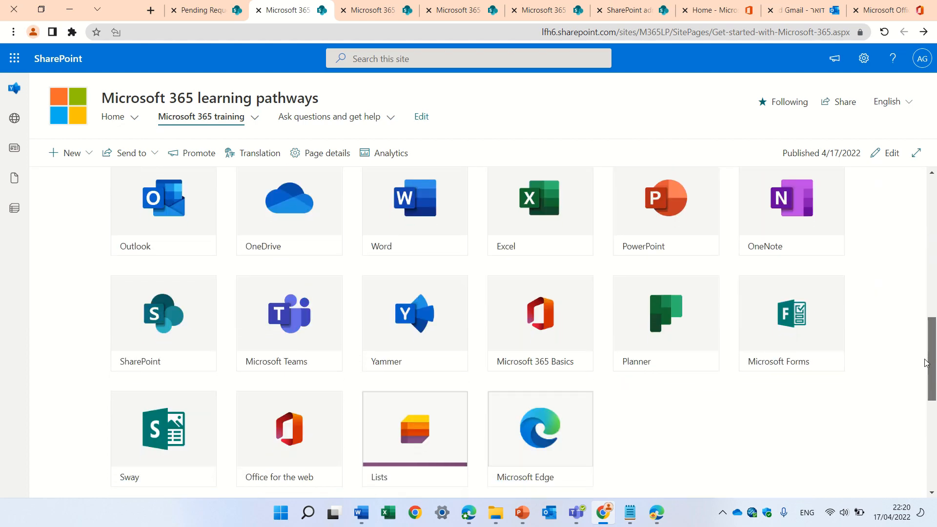
pyautogui.scroll(3)
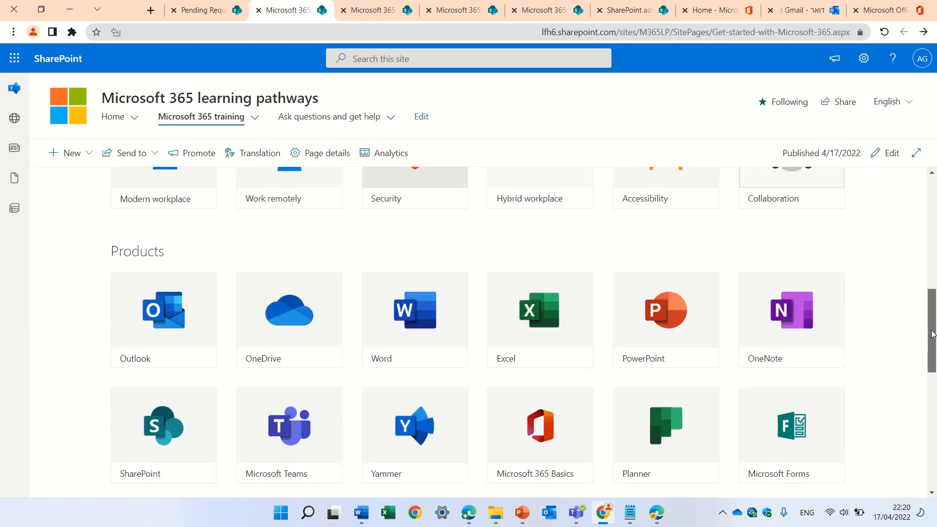
pyautogui.scroll(-3)
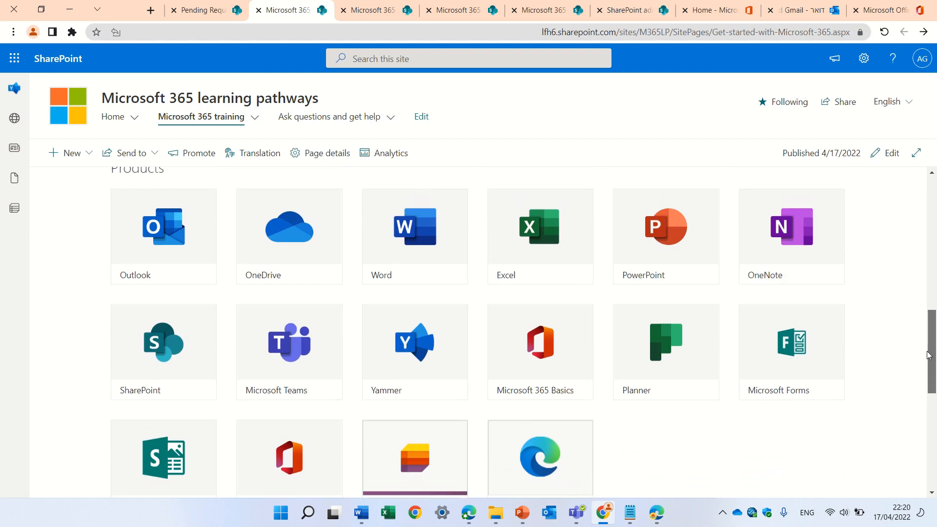
pyautogui.scroll(-3)
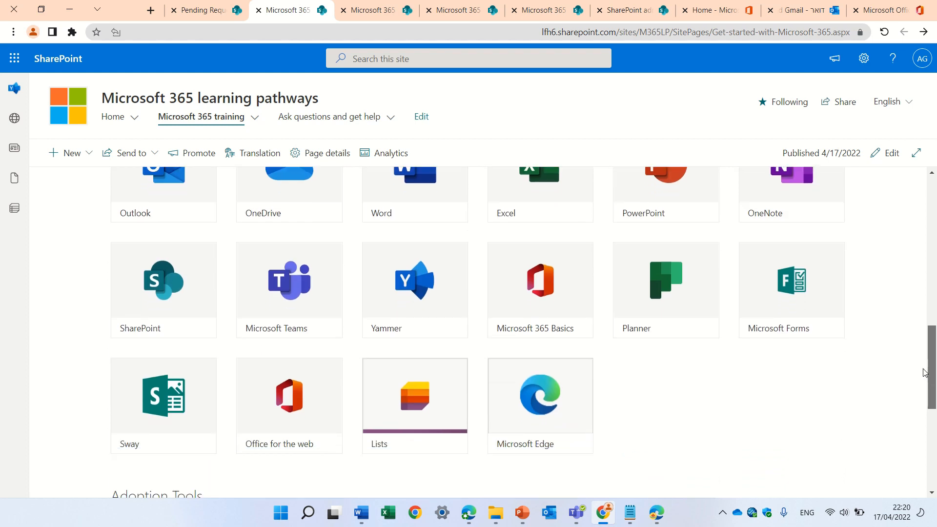
pyautogui.scroll(-3)
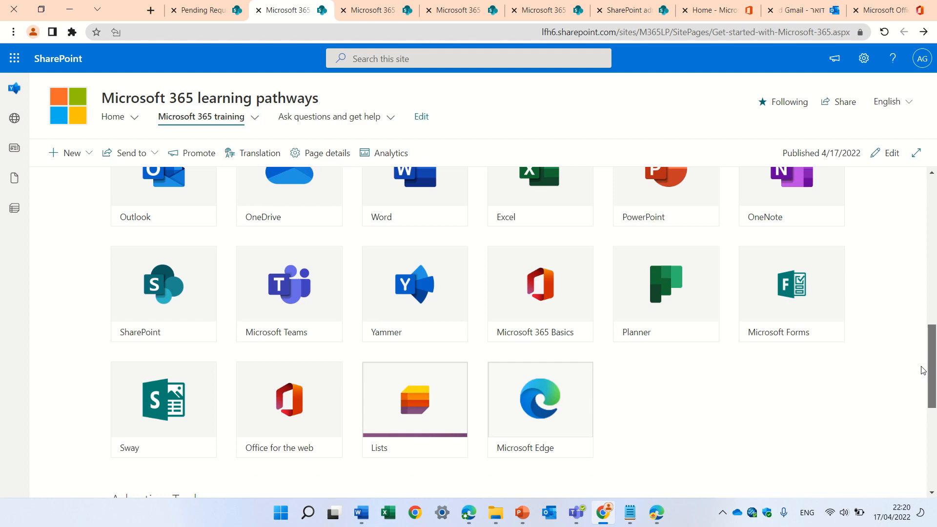
pyautogui.scroll(3)
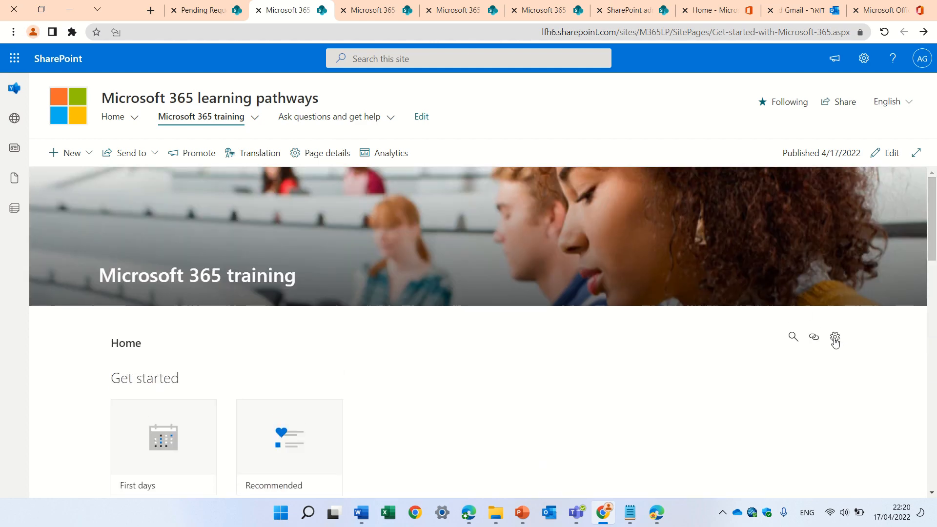
pyautogui.click(834, 337)
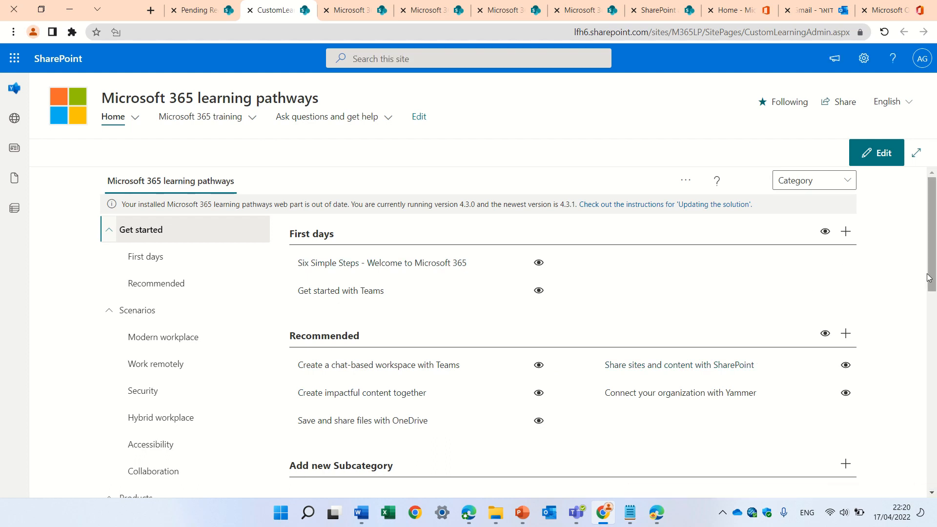
# Step: Under Products > Sway, hide the Sway Quick Start item and the whole Sway subcategory via their eye icons
pyautogui.scroll(-3)
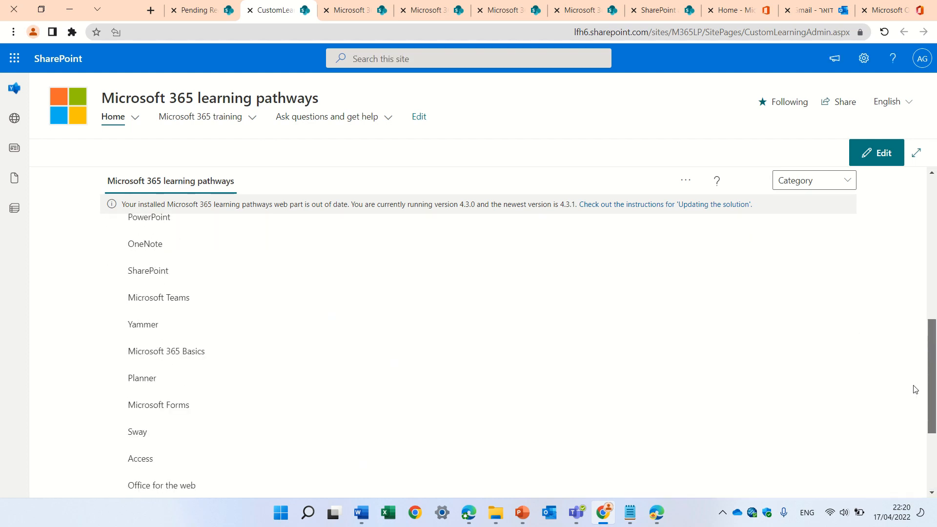
pyautogui.scroll(-3)
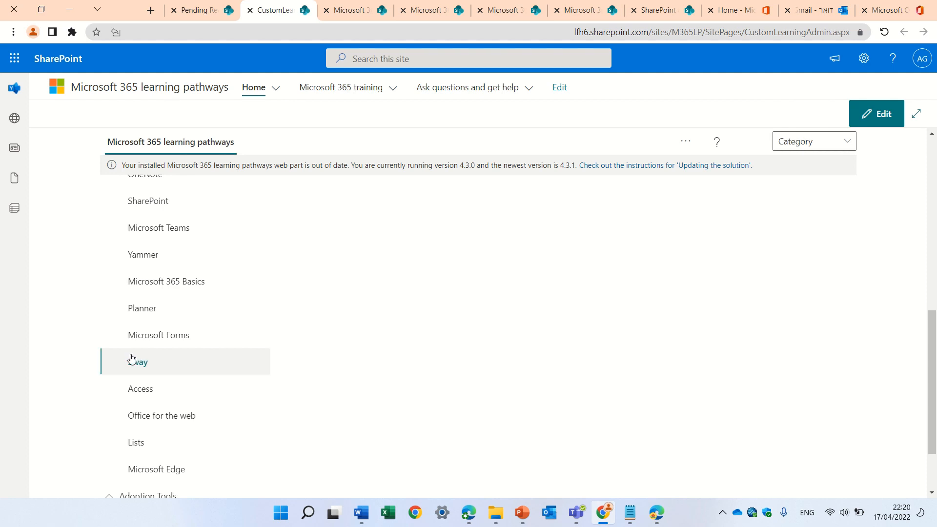
pyautogui.moveTo(810, 316)
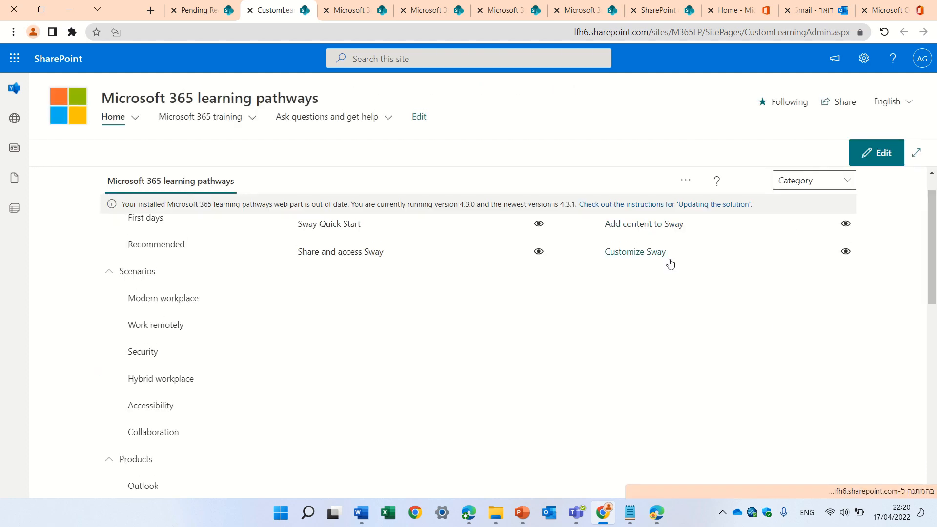
pyautogui.scroll(3)
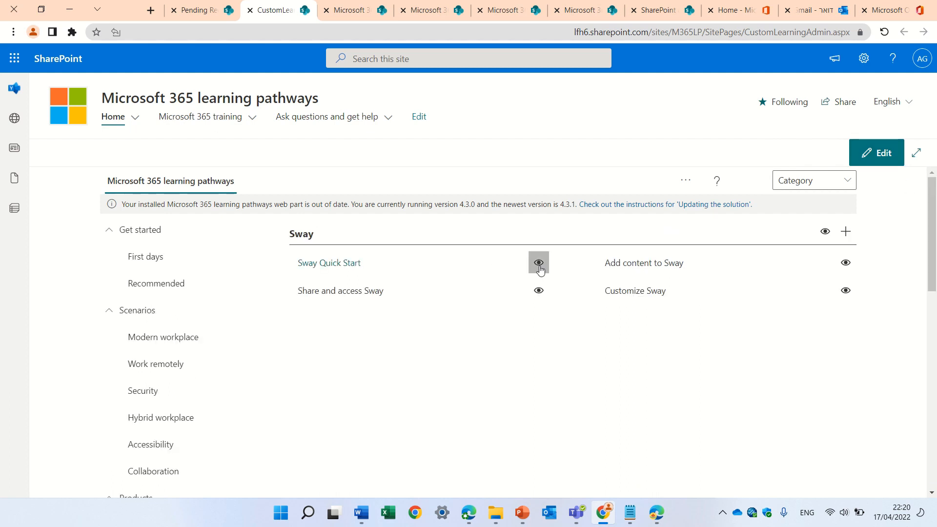
pyautogui.click(537, 263)
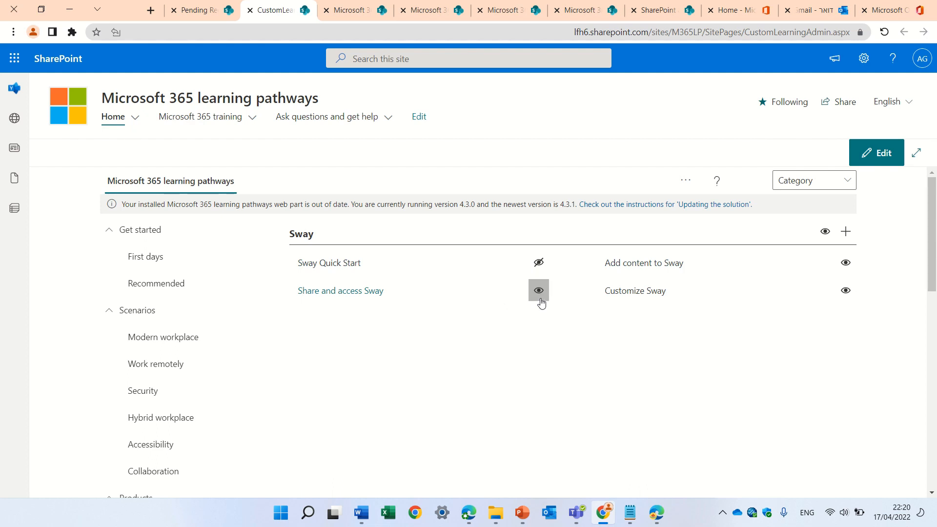
pyautogui.click(538, 290)
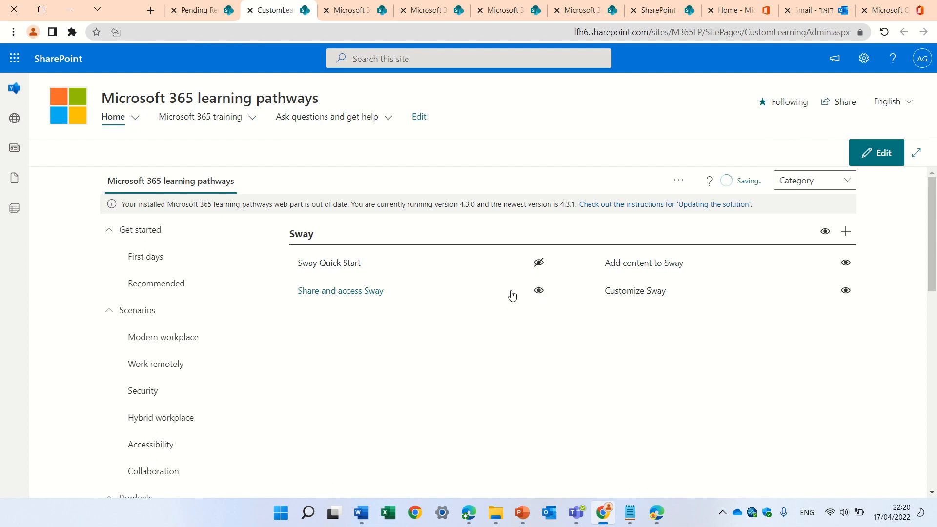
pyautogui.click(537, 291)
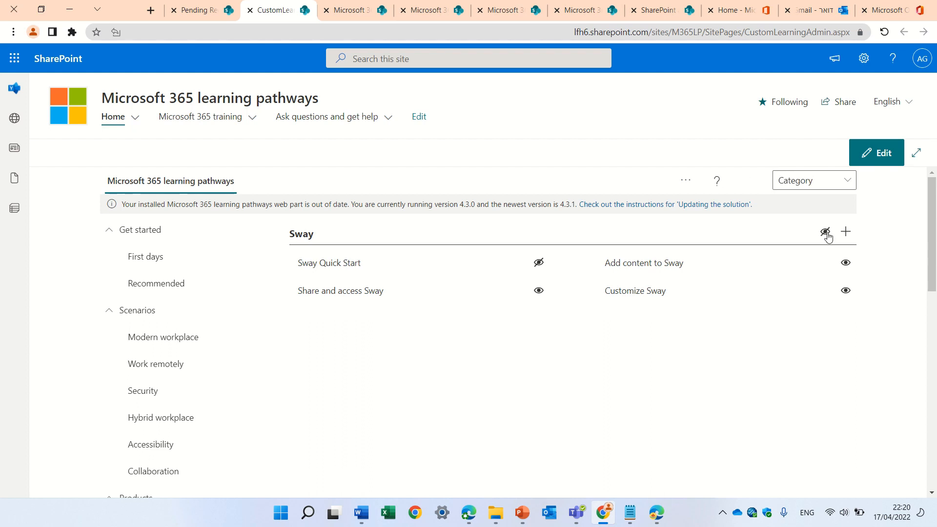
pyautogui.moveTo(831, 241)
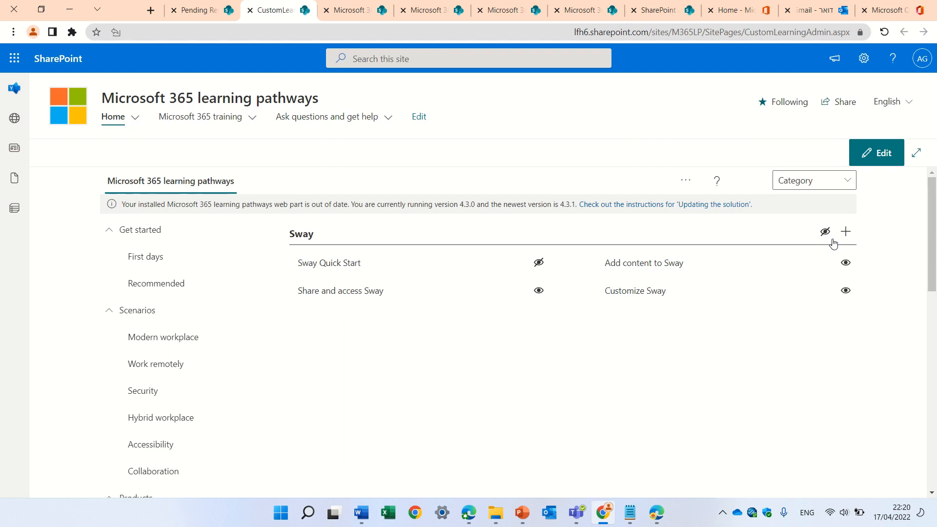
pyautogui.moveTo(425, 191)
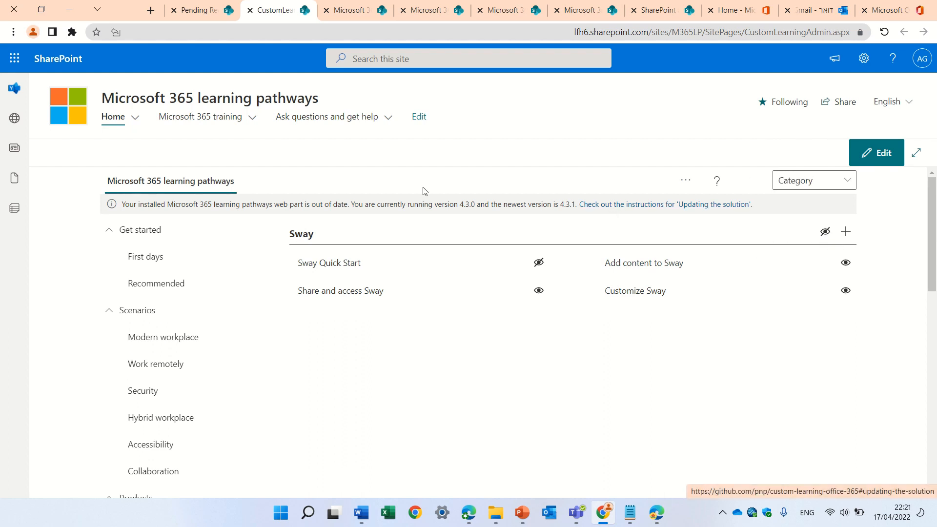
pyautogui.moveTo(200, 116)
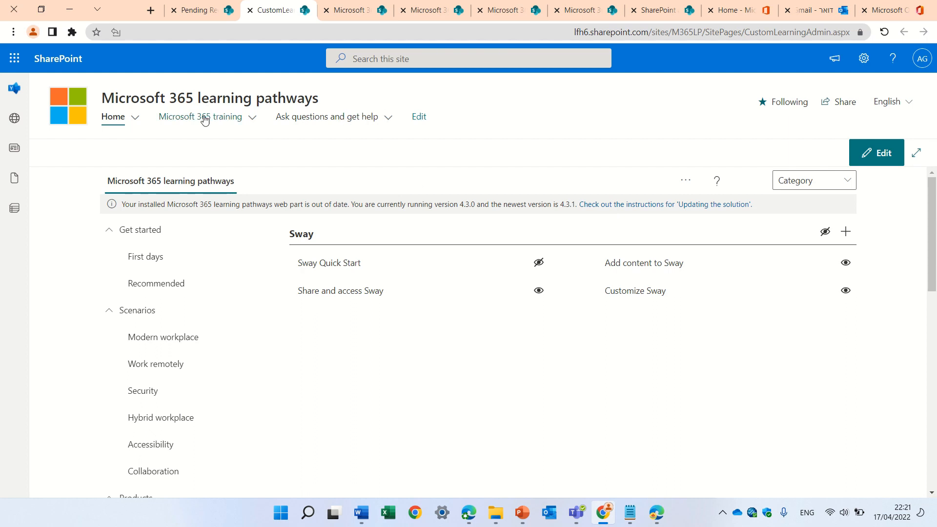
pyautogui.click(200, 116)
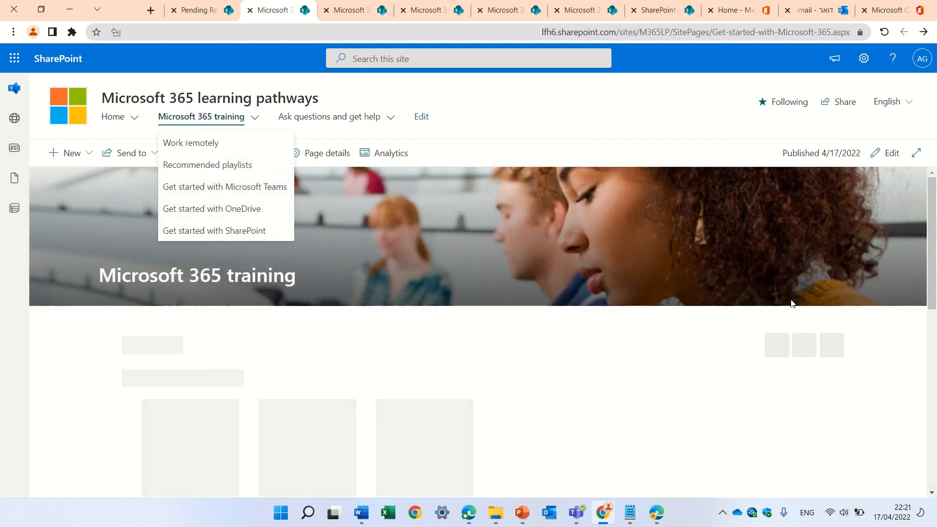
pyautogui.scroll(-3)
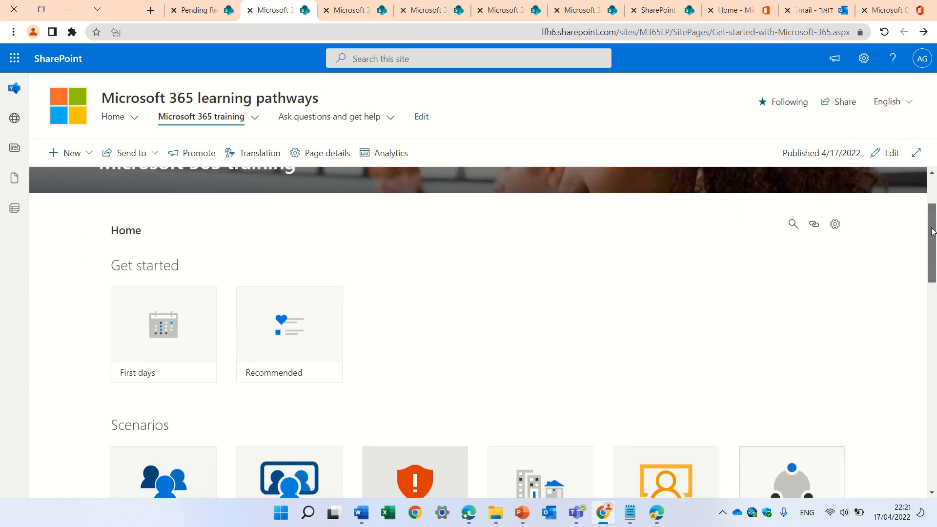
pyautogui.scroll(-3)
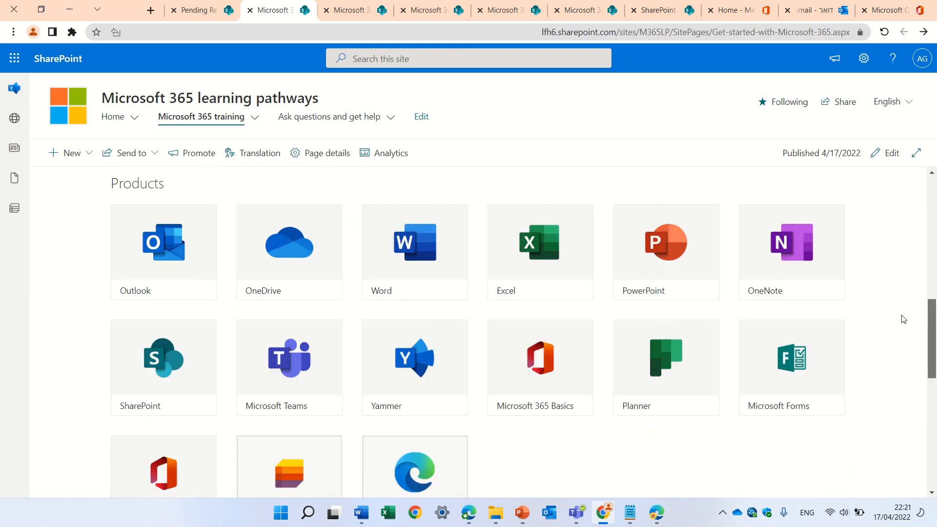
pyautogui.scroll(-3)
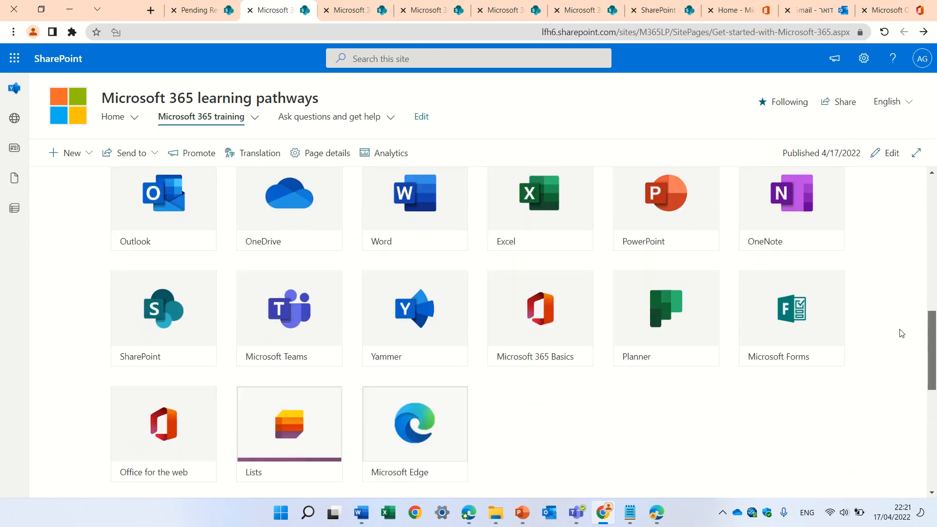
pyautogui.scroll(3)
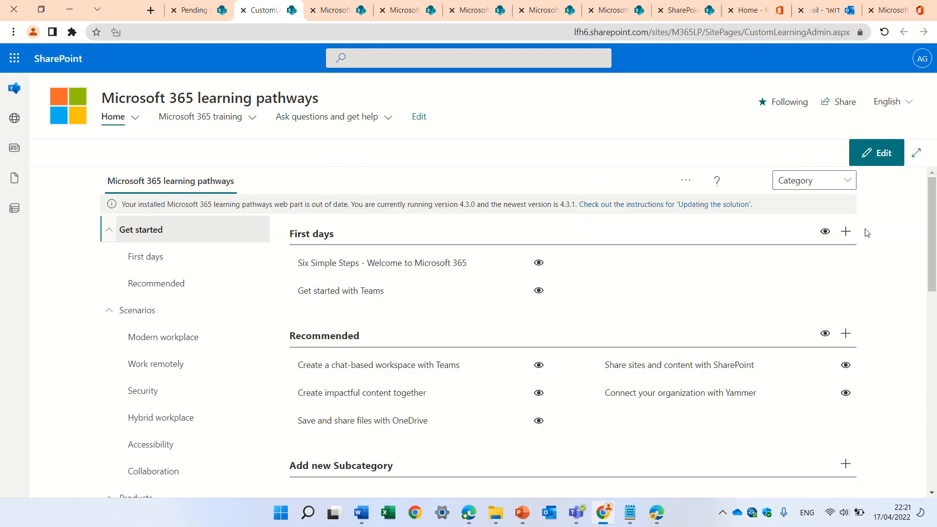
# Step: Show the Sway subcategory under Products while leaving Sway Quick Start hidden
pyautogui.scroll(-3)
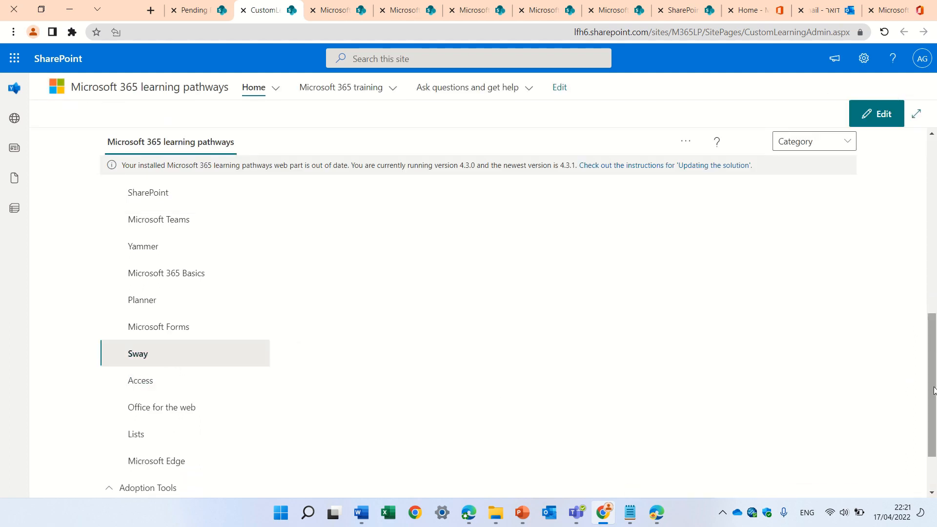
pyautogui.scroll(3)
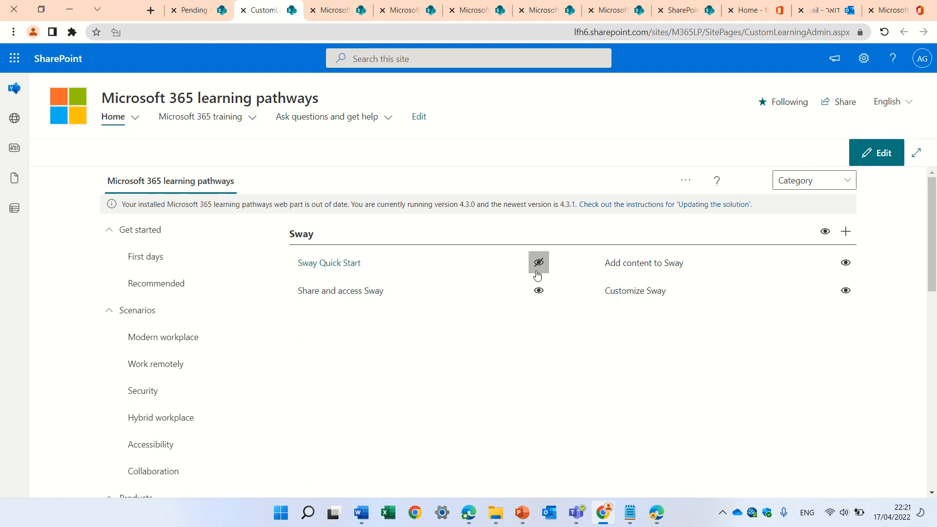
pyautogui.click(537, 263)
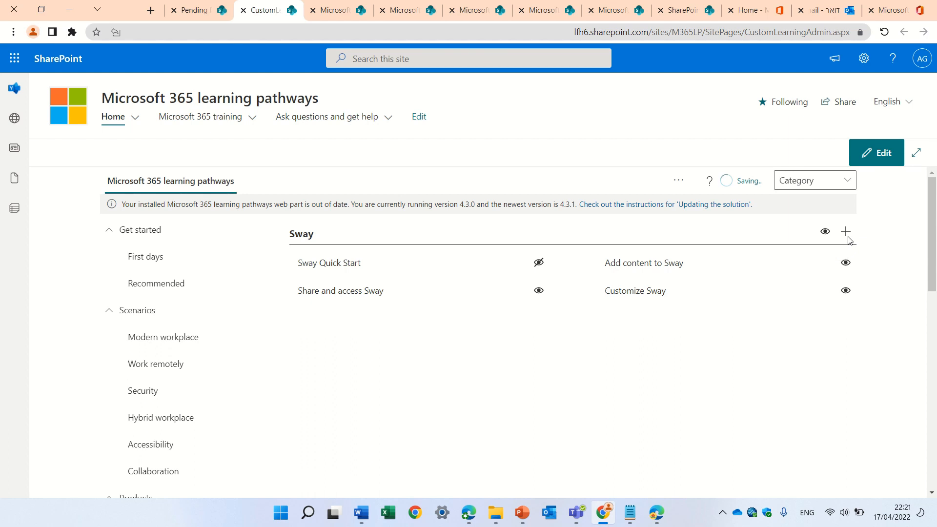
# Step: Start a new Sway playlist titled 'sway1' with the description 'this is a test'
pyautogui.click(845, 232)
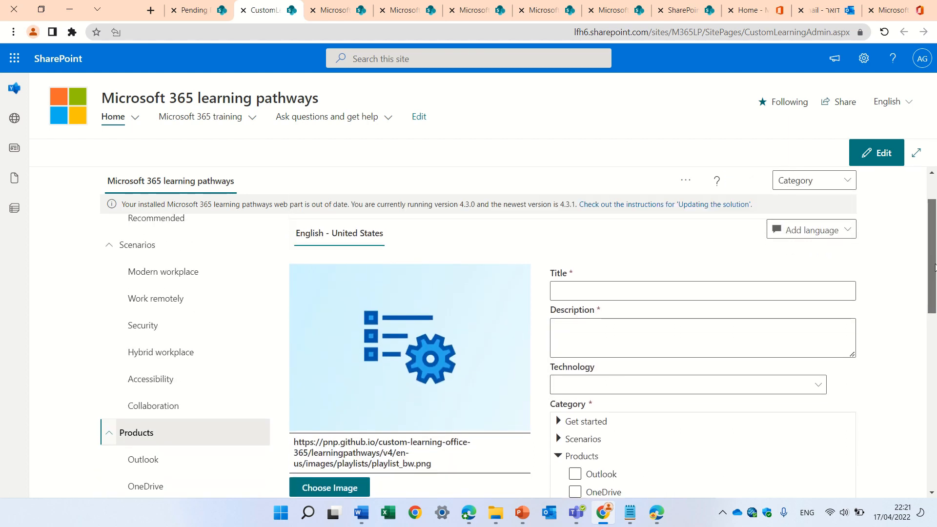
pyautogui.click(653, 291)
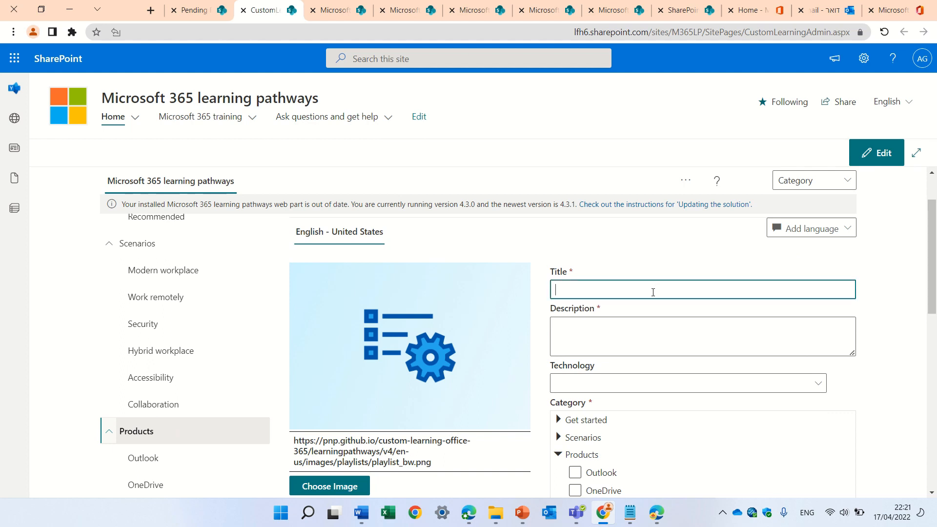
pyautogui.write('sway1')
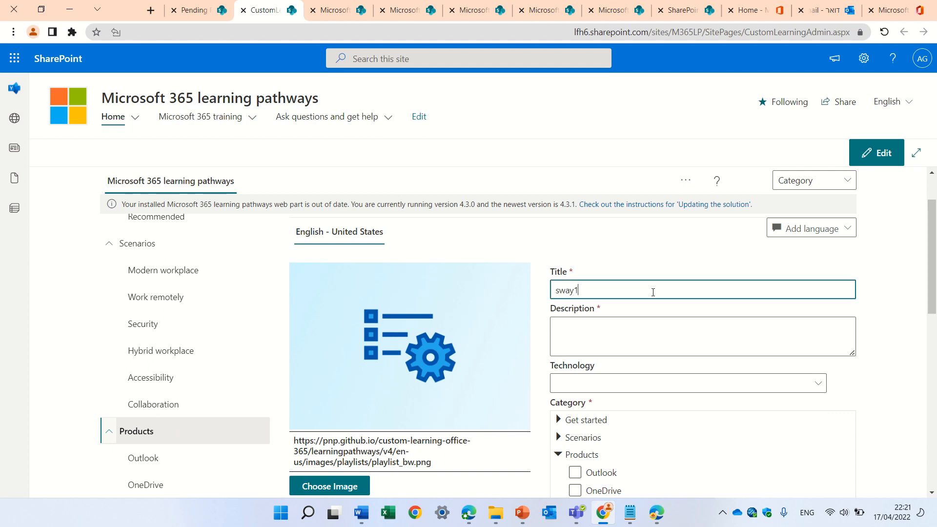
pyautogui.write('this is')
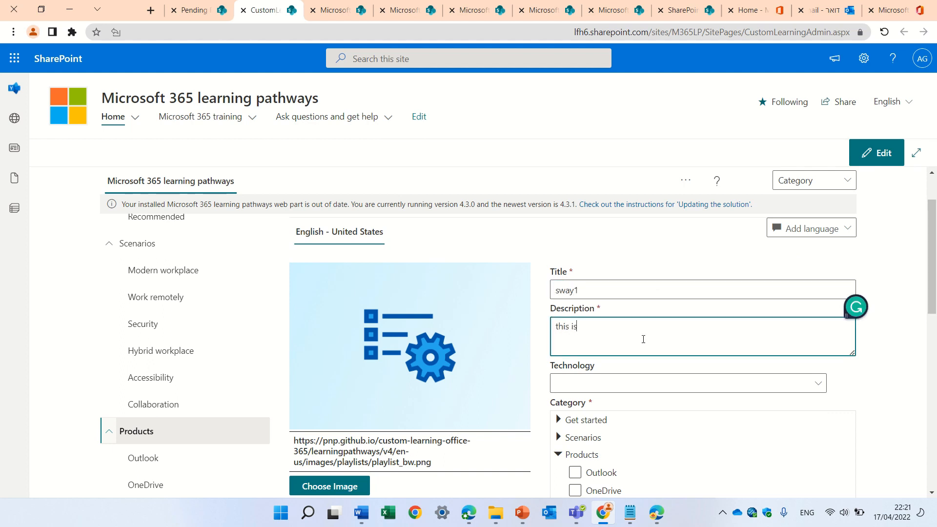
pyautogui.write('a test')
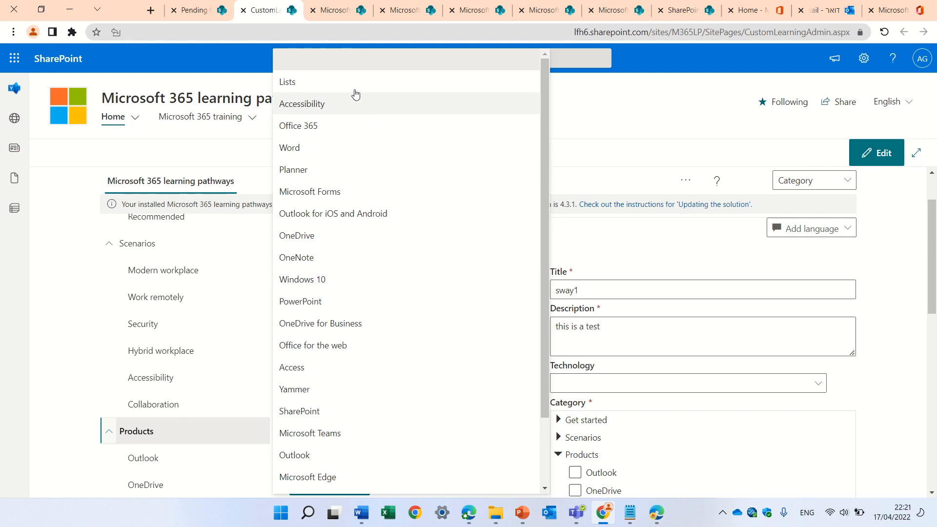
# Step: Set technology Sway, category Sway, level Beginner and save the playlist details
pyautogui.scroll(-3)
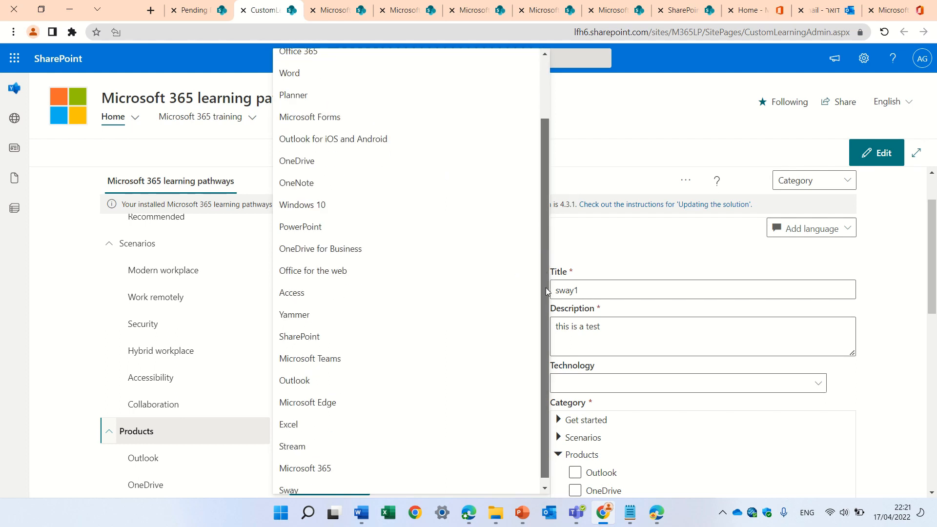
pyautogui.click(289, 488)
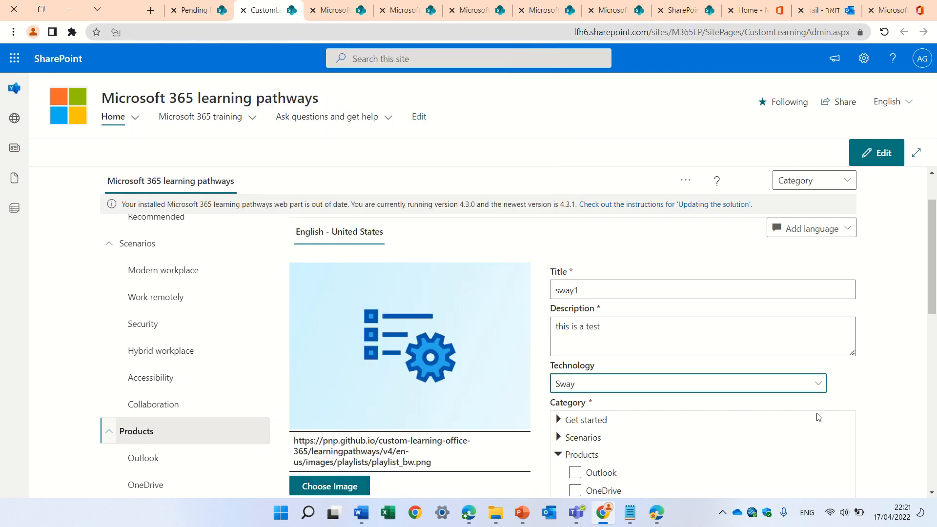
pyautogui.scroll(-3)
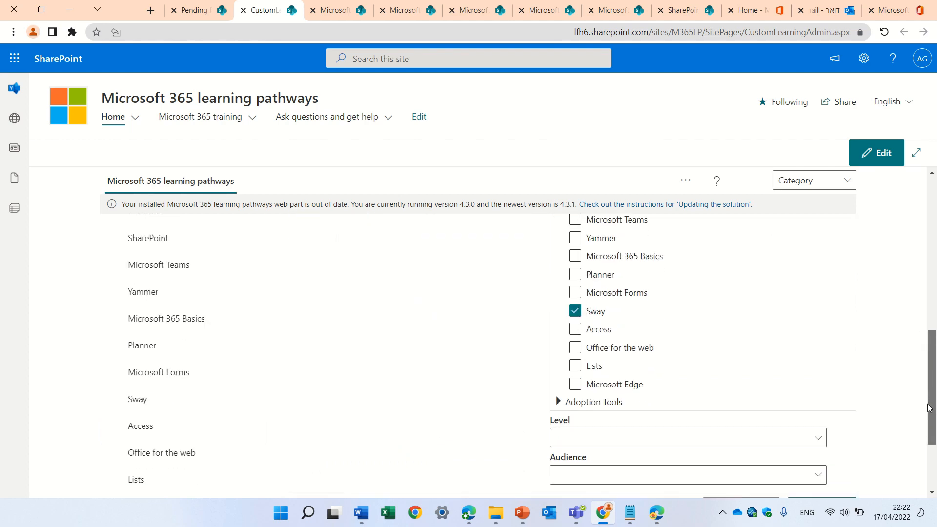
pyautogui.scroll(3)
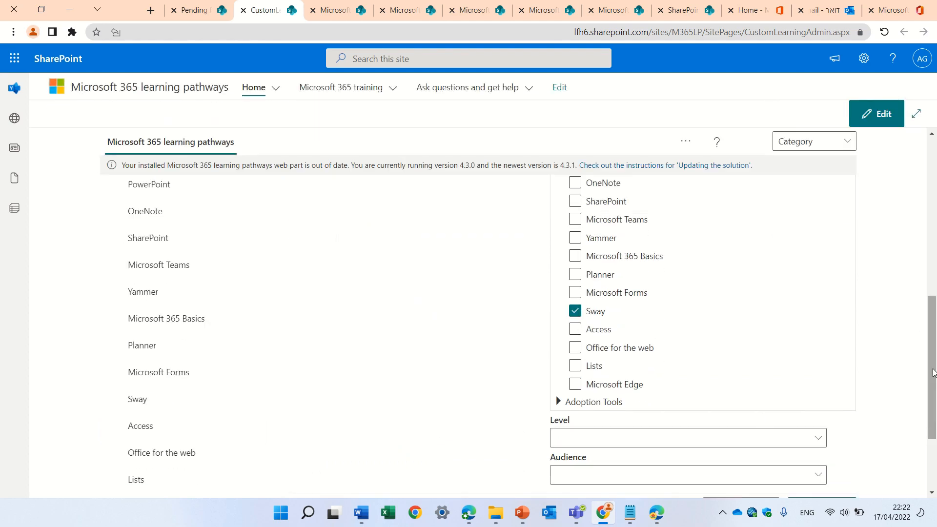
pyautogui.click(682, 311)
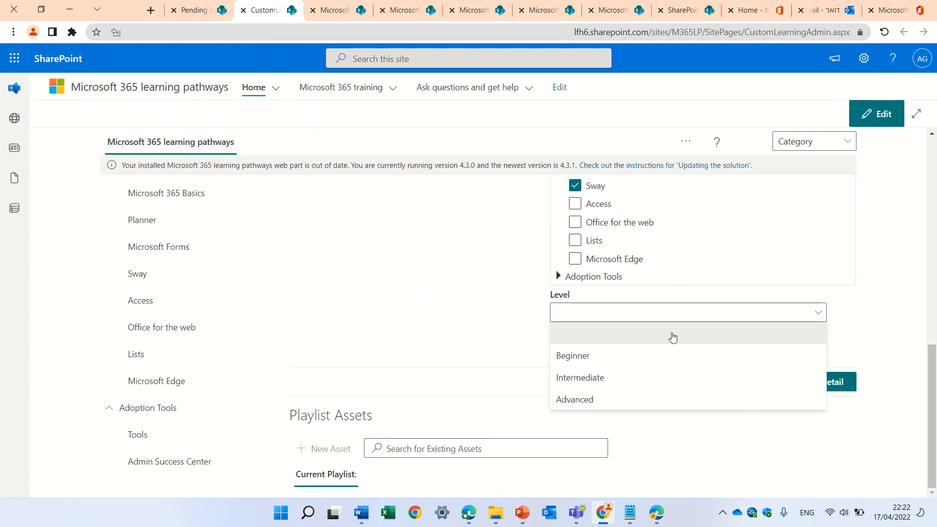
pyautogui.click(573, 355)
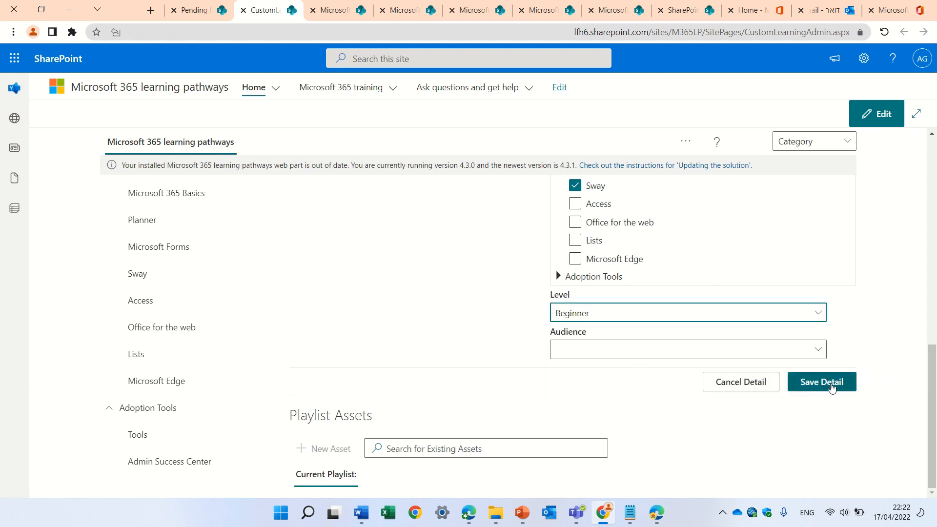
pyautogui.click(821, 382)
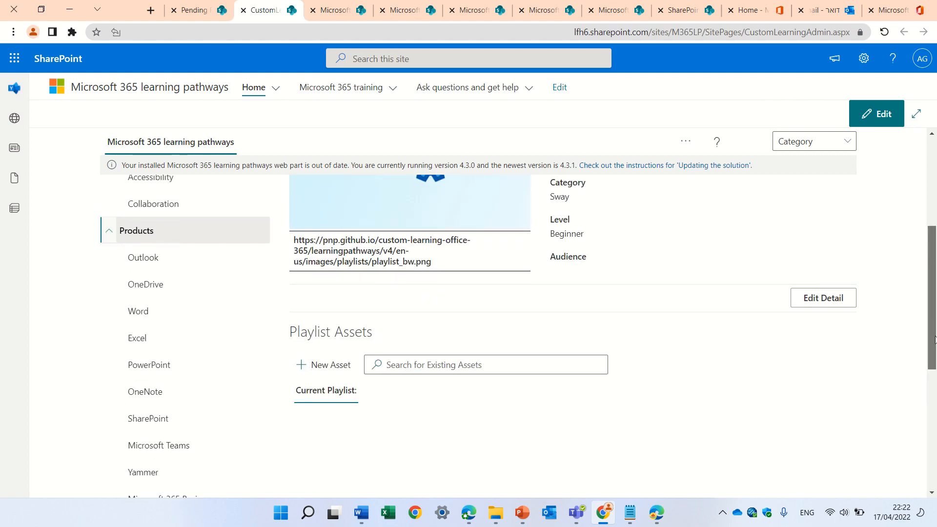
# Step: Add a new asset to sway1 titled 'start sway'
pyautogui.scroll(-3)
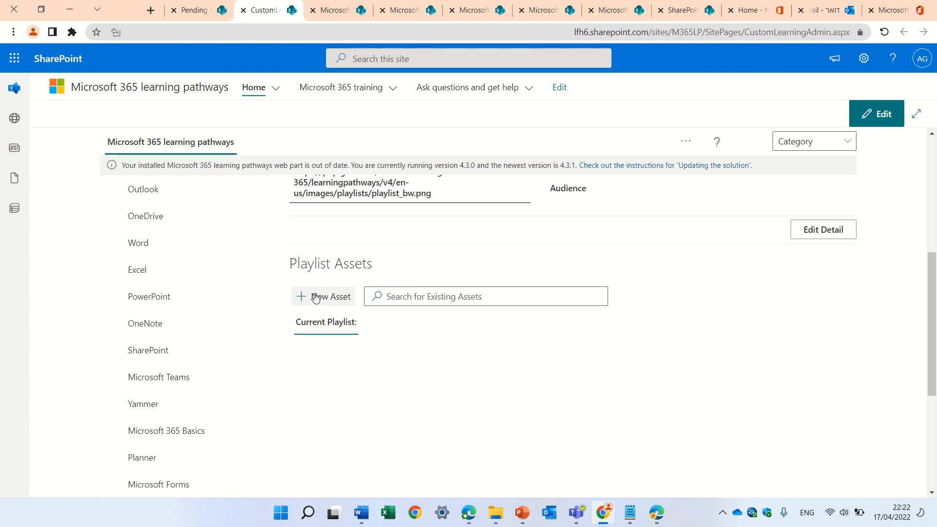
pyautogui.click(324, 297)
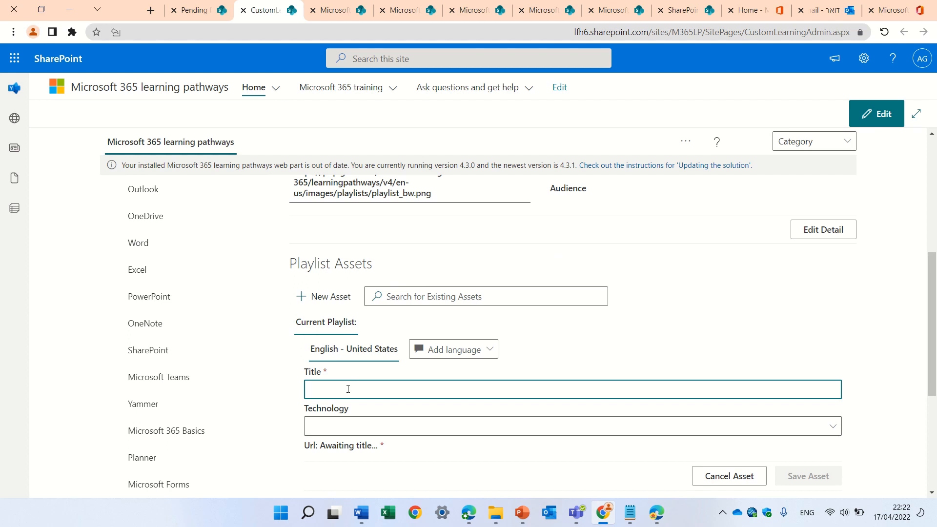
pyautogui.write('start')
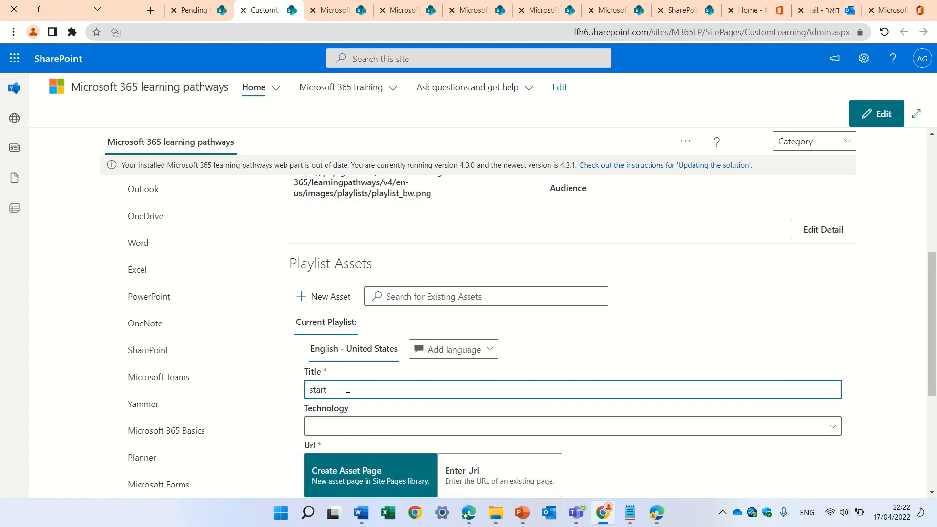
pyautogui.write('ss')
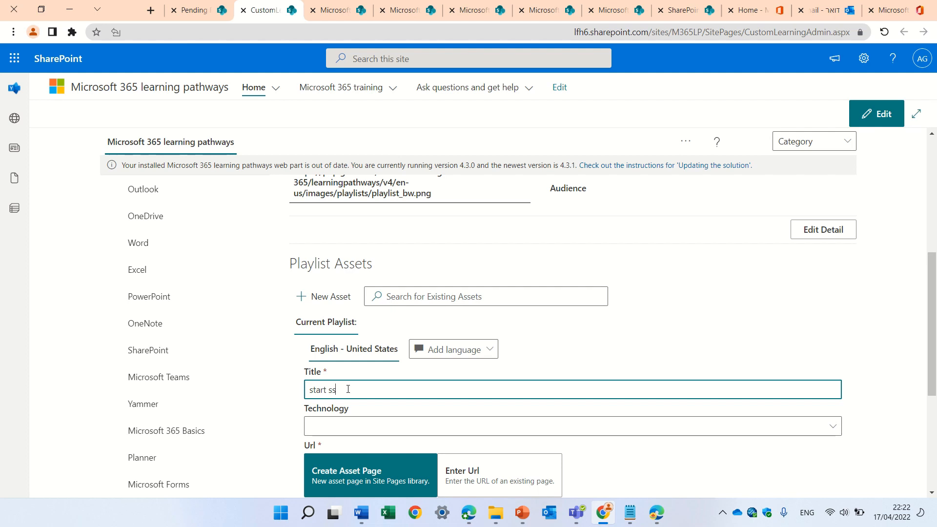
pyautogui.write('way')
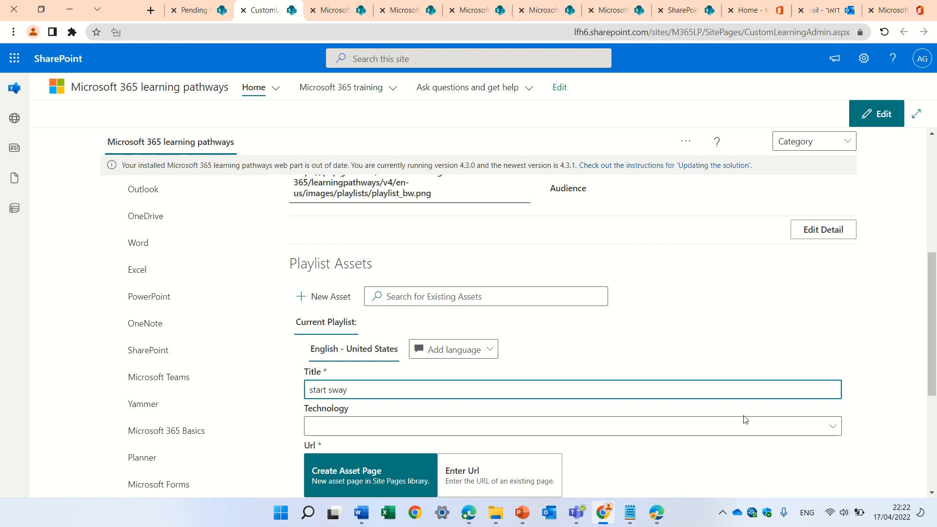
# Step: Set the asset's technology to Sway, create its asset page and save it
pyautogui.scroll(-3)
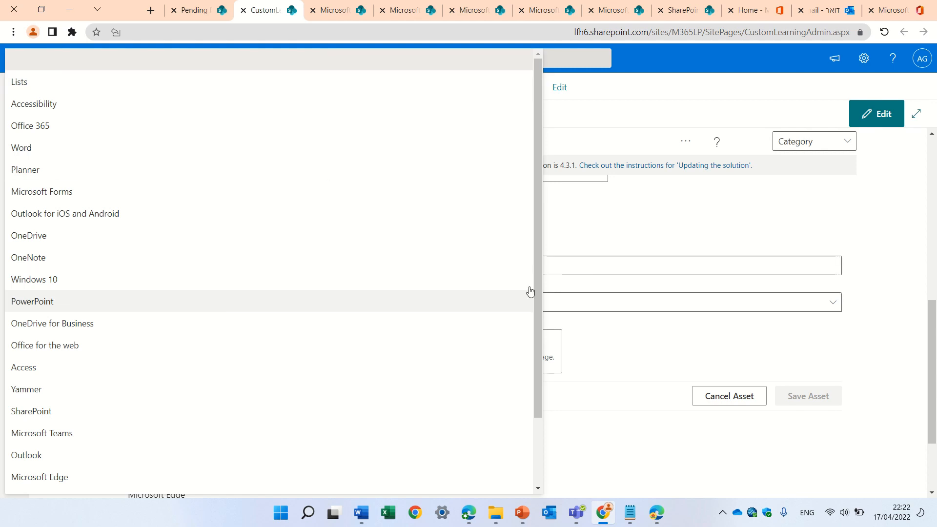
pyautogui.scroll(-3)
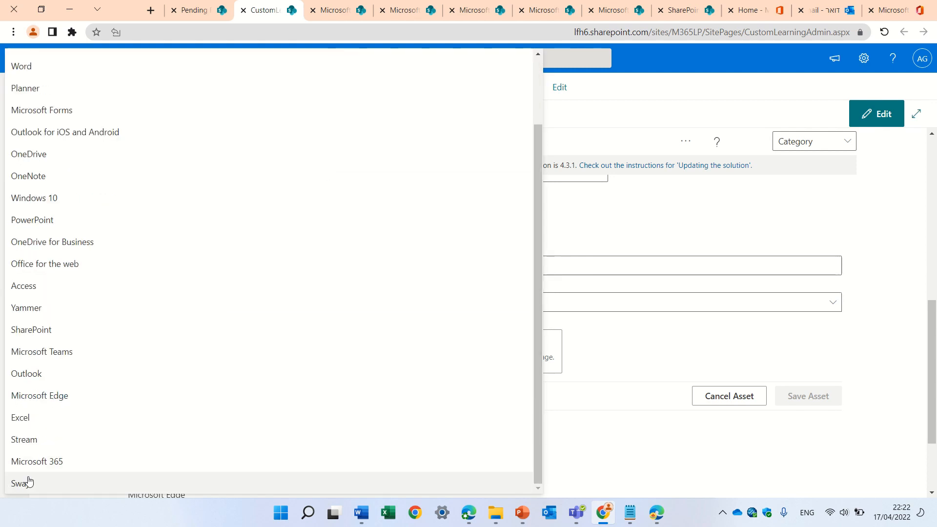
pyautogui.click(20, 482)
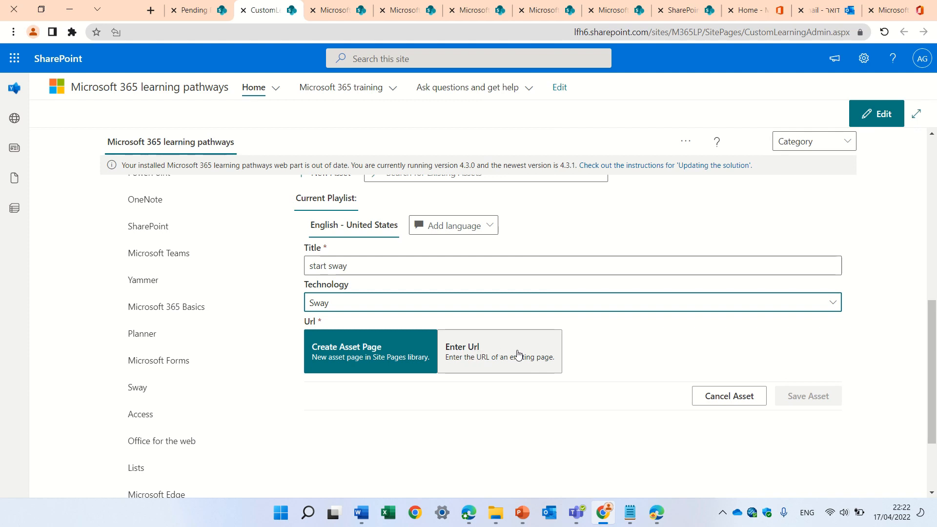
pyautogui.moveTo(675, 372)
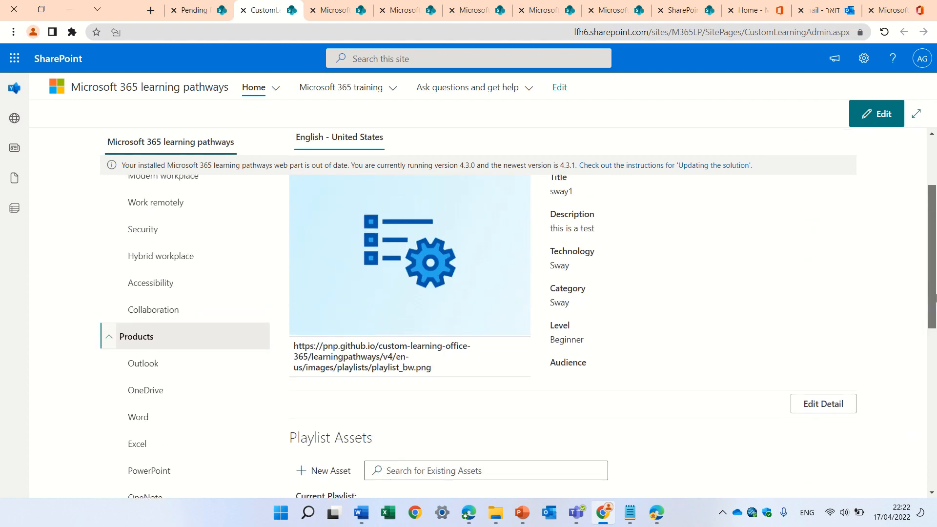
pyautogui.scroll(-3)
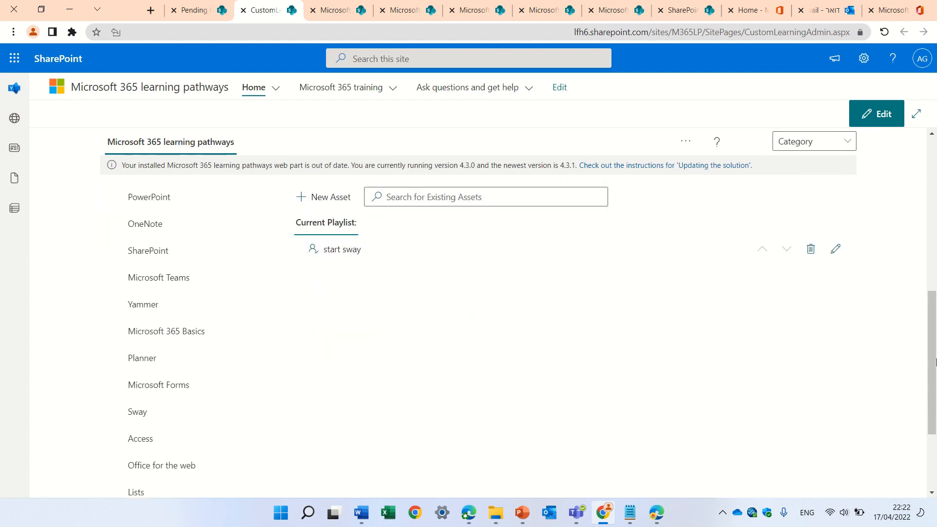
# Step: Reopen the sway1 custom playlist from the Sway product's playlist list
pyautogui.click(137, 412)
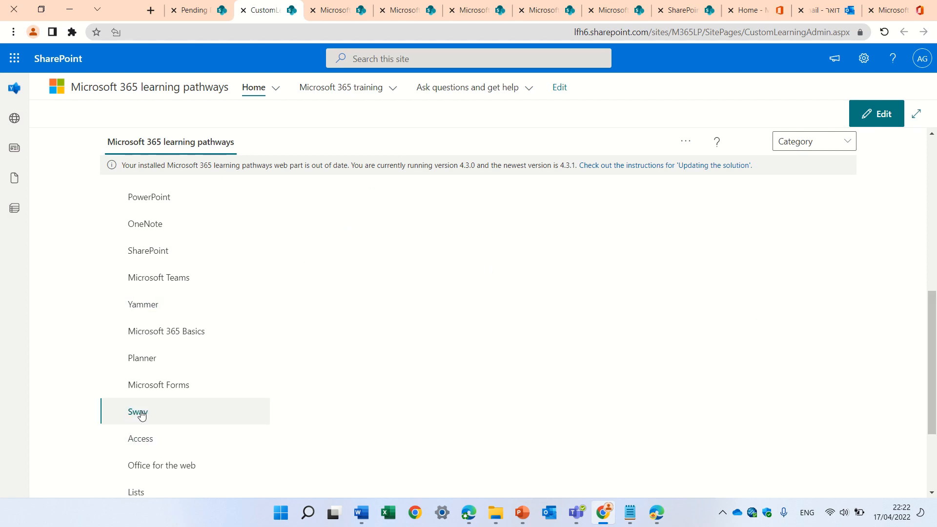
pyautogui.click(138, 412)
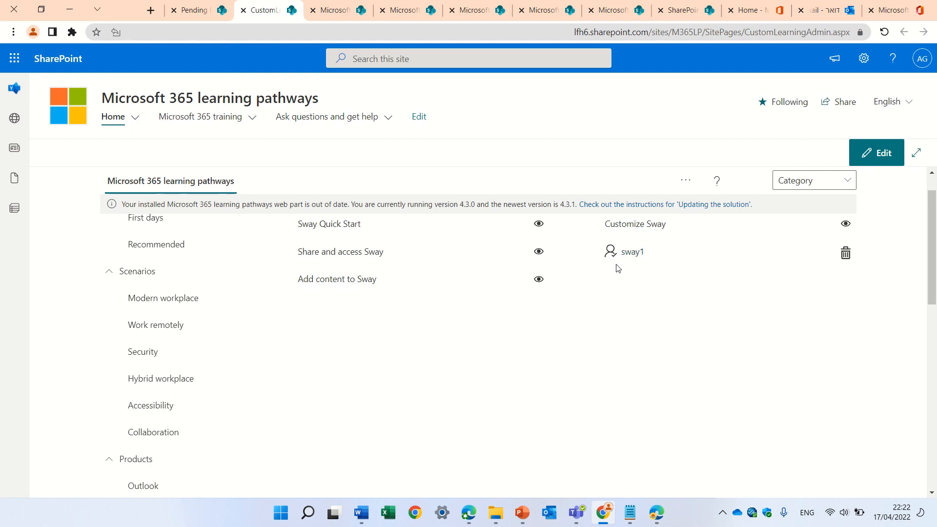
pyautogui.moveTo(611, 251)
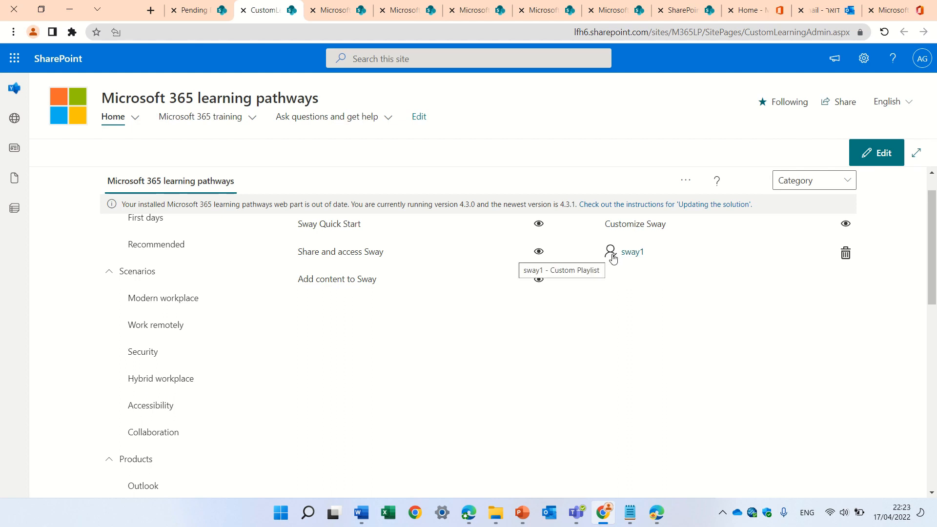
pyautogui.click(632, 252)
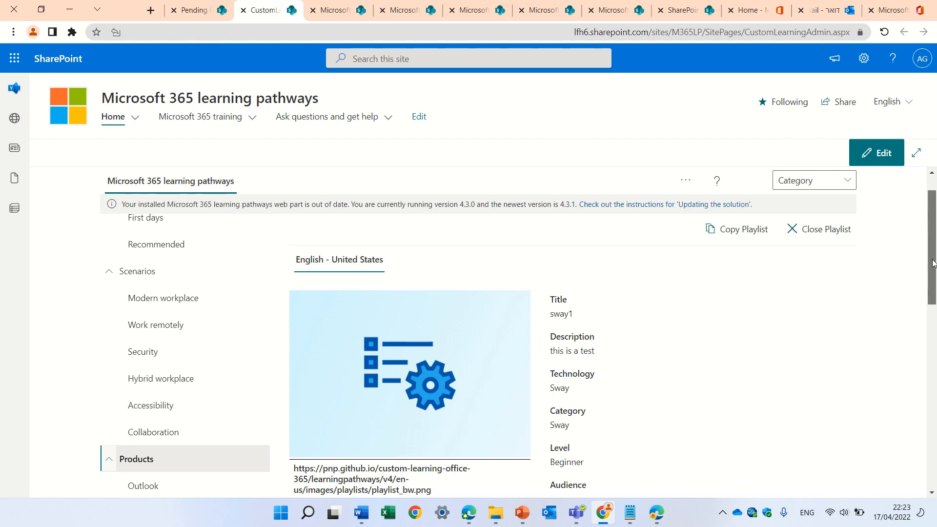
# Step: Go to Site contents from settings and open the Site Pages library
pyautogui.click(863, 58)
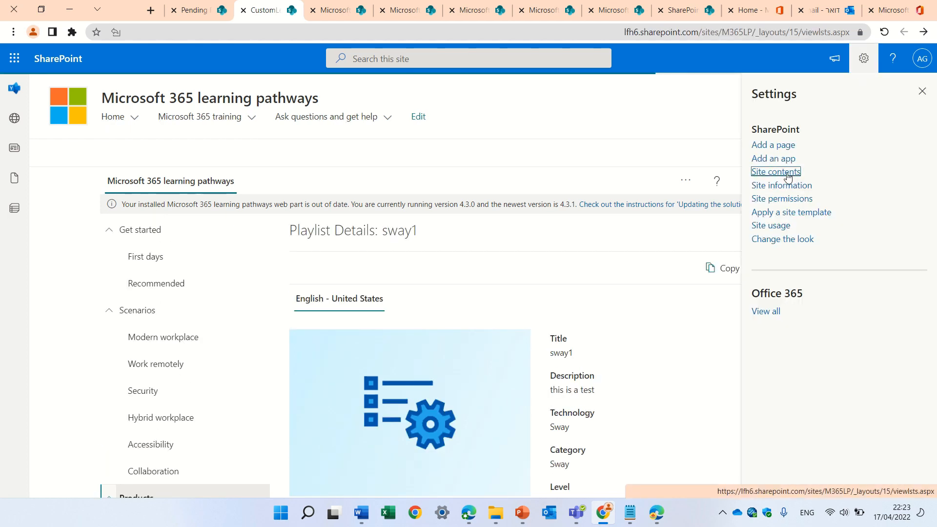
pyautogui.click(776, 172)
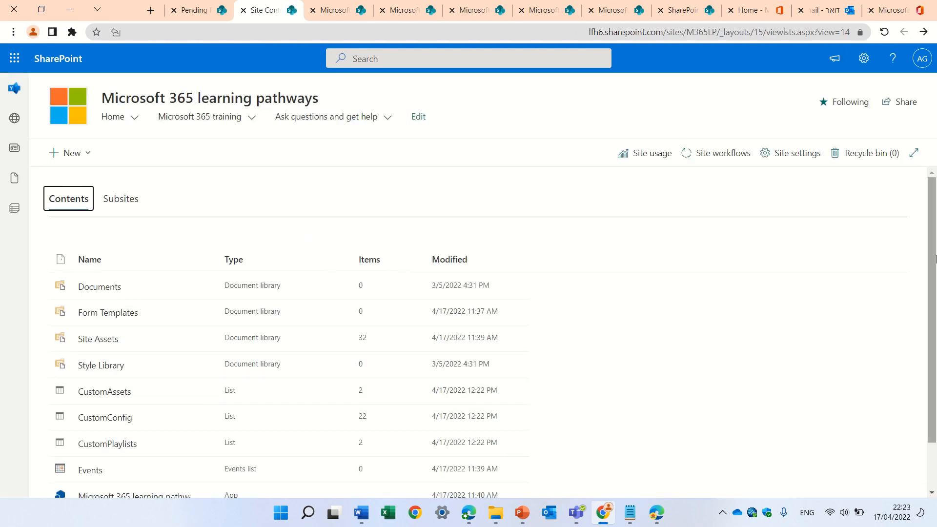
pyautogui.scroll(-3)
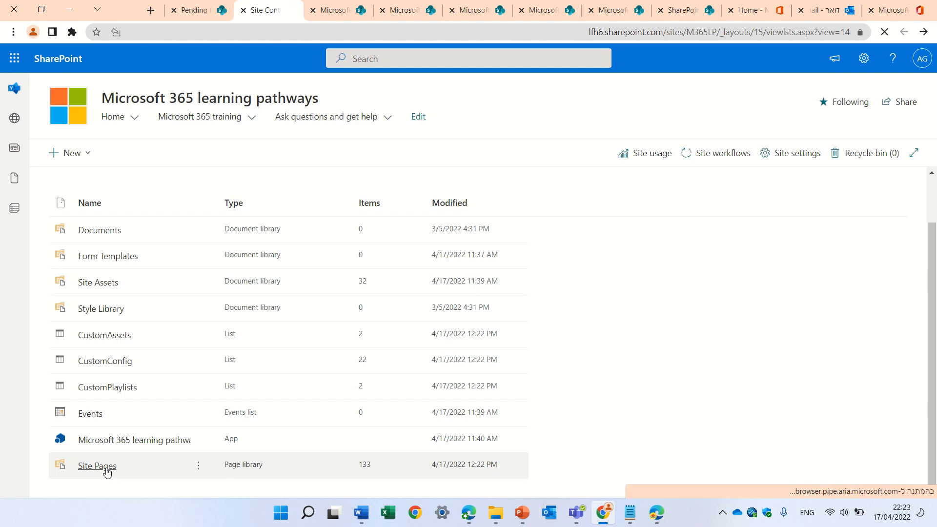
pyautogui.click(97, 466)
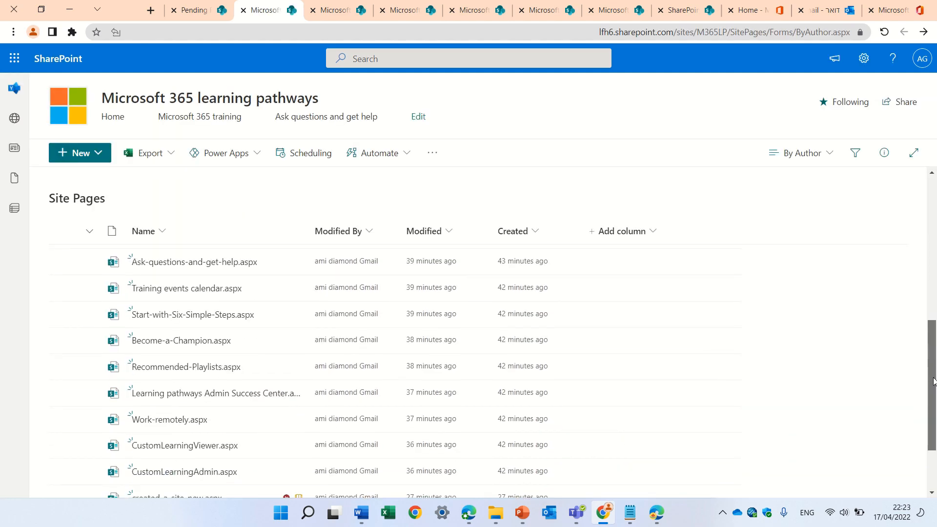
# Step: Open the start-sway.aspx page from Site Pages
pyautogui.scroll(3)
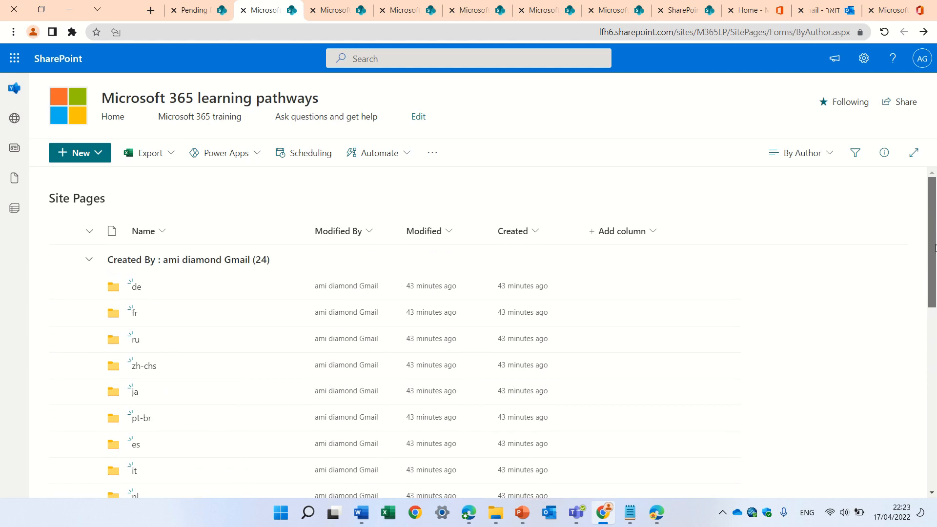
pyautogui.scroll(-3)
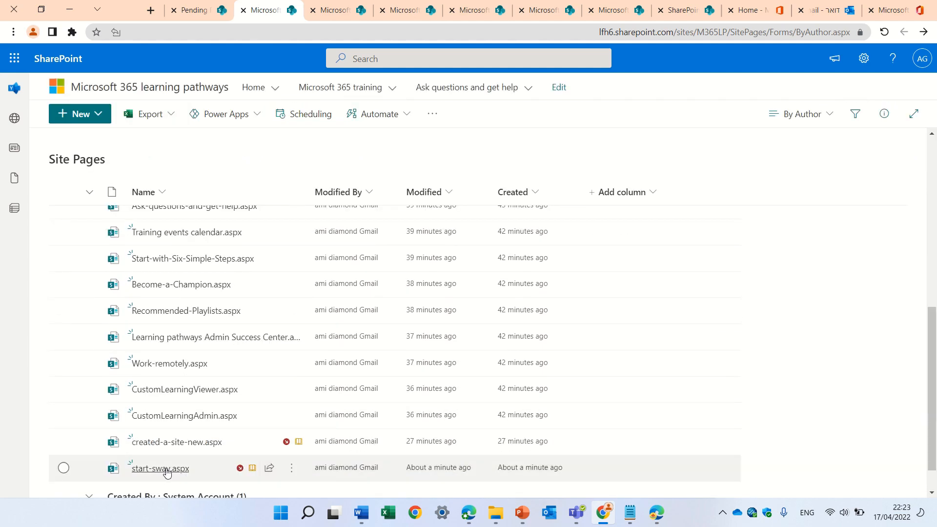
pyautogui.click(159, 469)
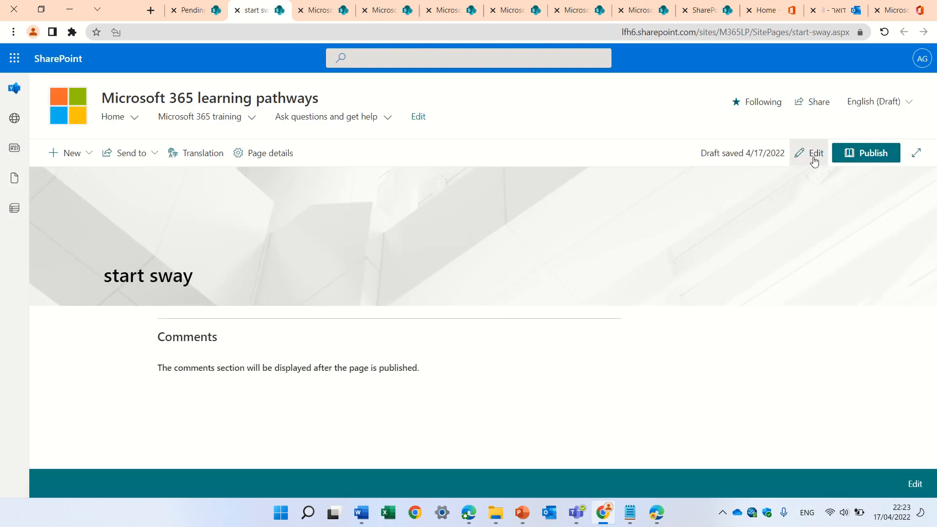
# Step: Edit the page, add a text block reading 'this is sway' and an image block below it
pyautogui.click(815, 153)
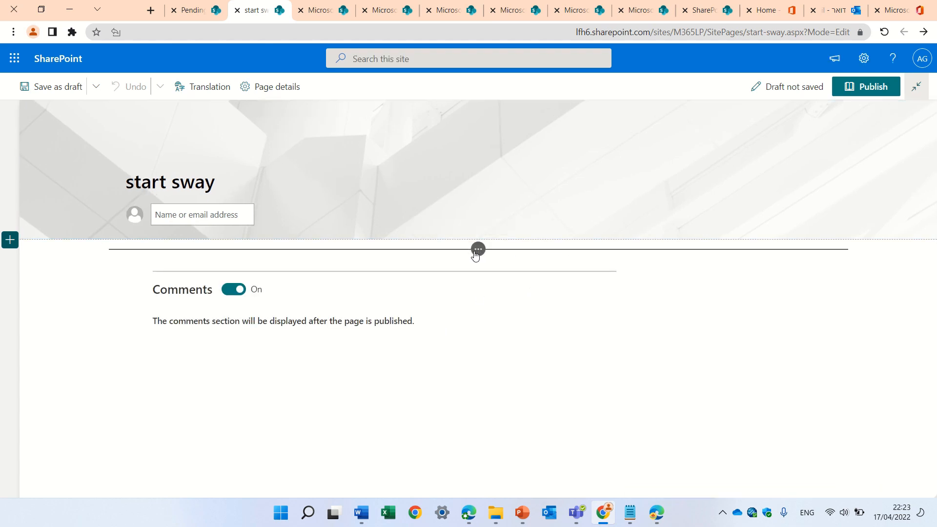
pyautogui.click(478, 249)
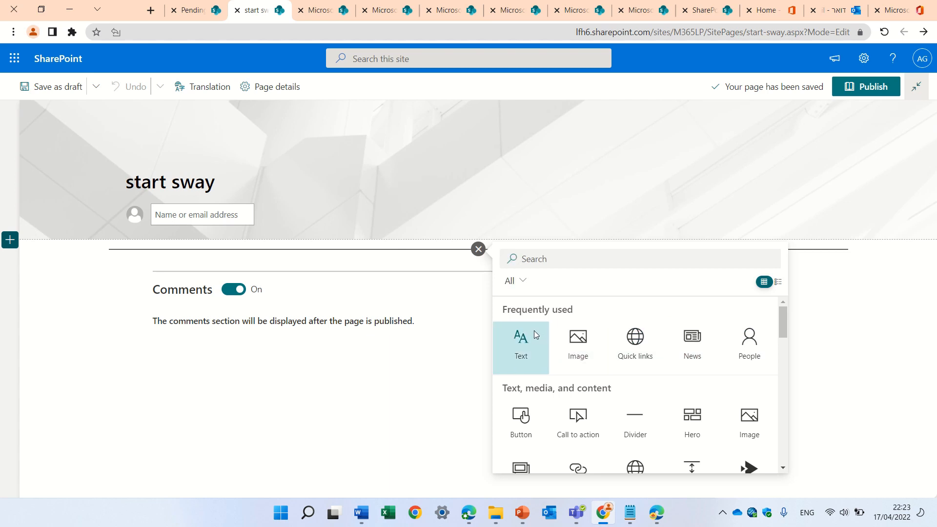
pyautogui.click(520, 344)
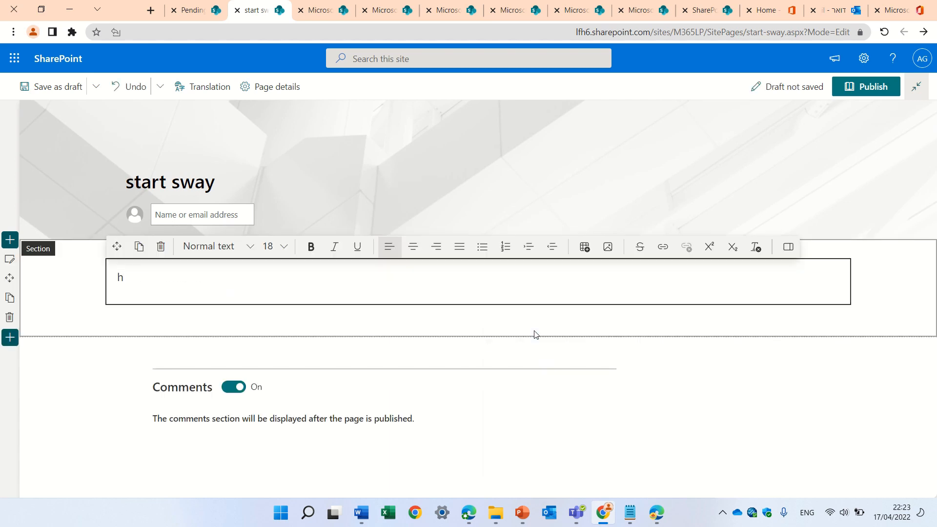
pyautogui.write('this')
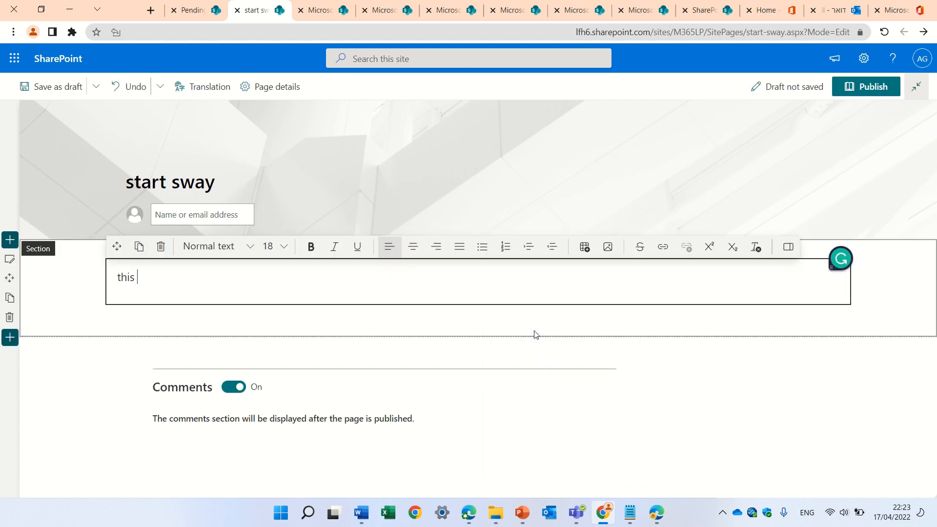
pyautogui.write('is away')
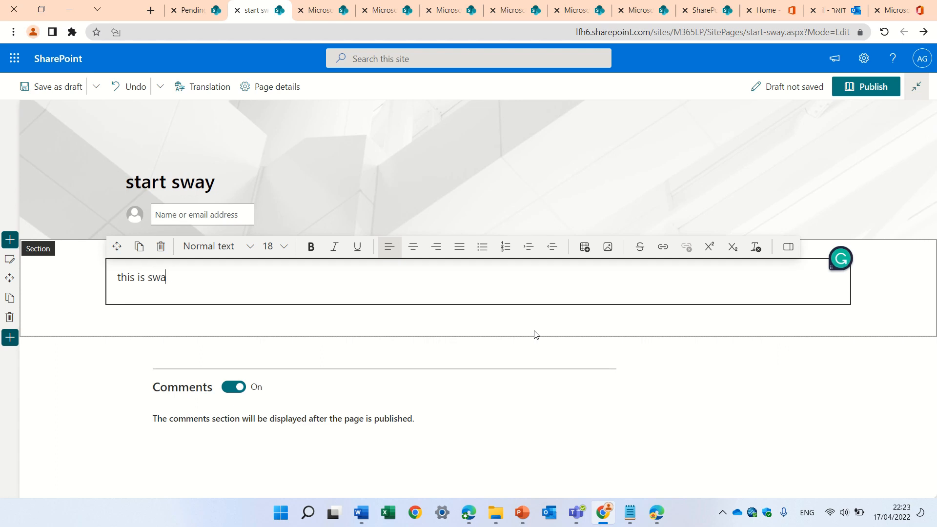
pyautogui.write('y')
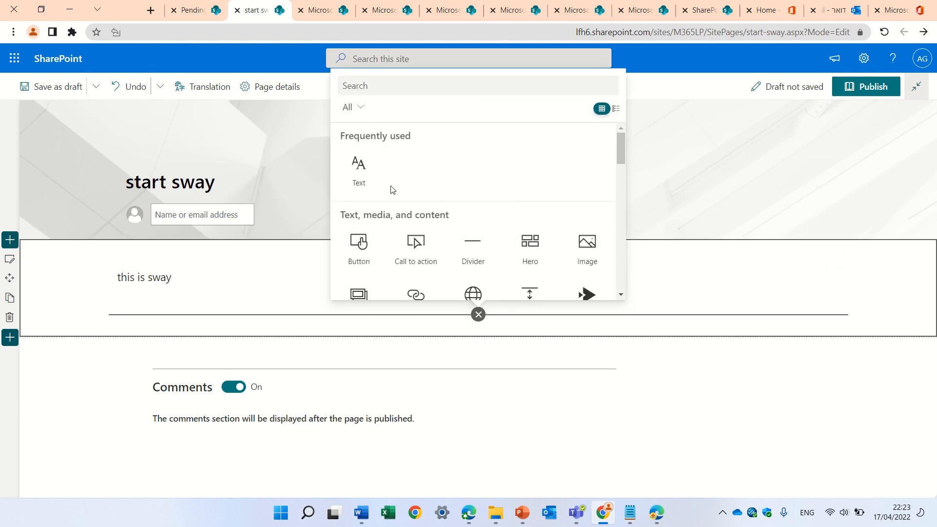
pyautogui.moveTo(472, 247)
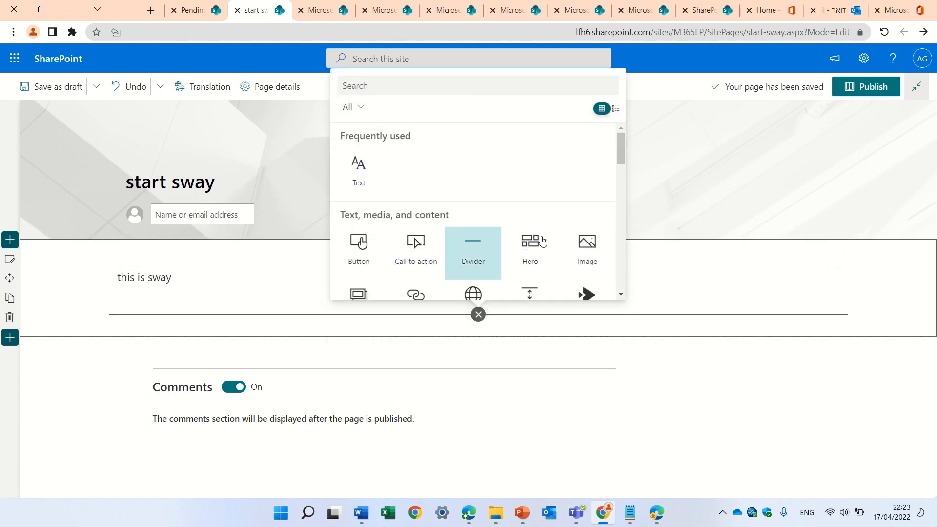
pyautogui.click(586, 247)
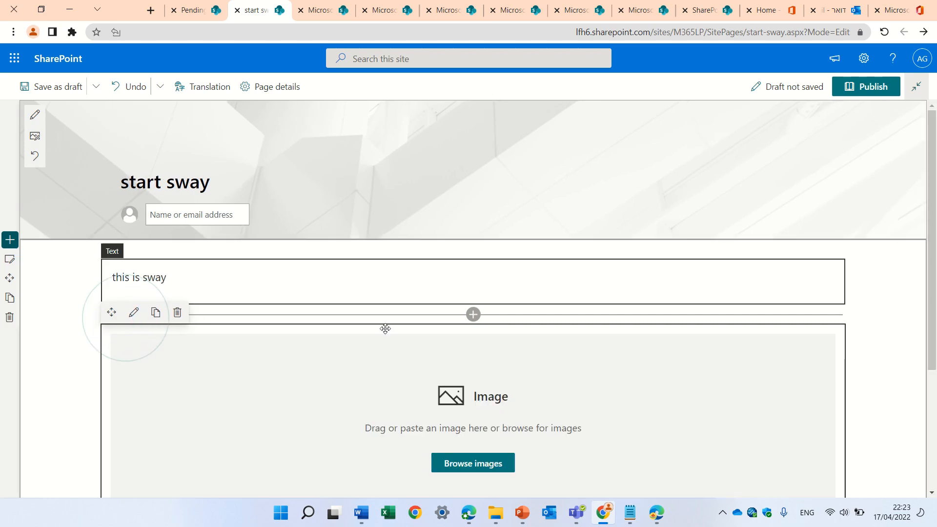
# Step: Fill the image block with a Sway logo found via web search for 'sway'
pyautogui.click(472, 462)
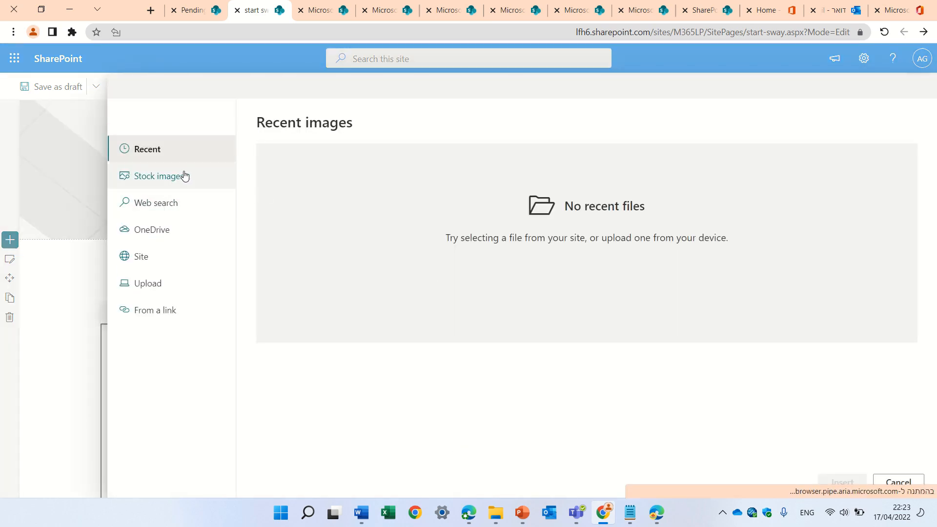
pyautogui.click(156, 203)
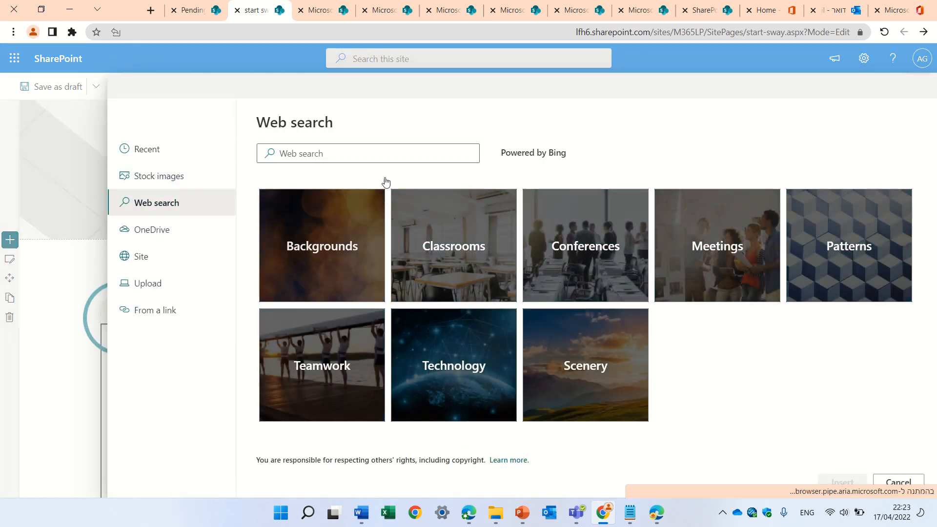
pyautogui.write('s')
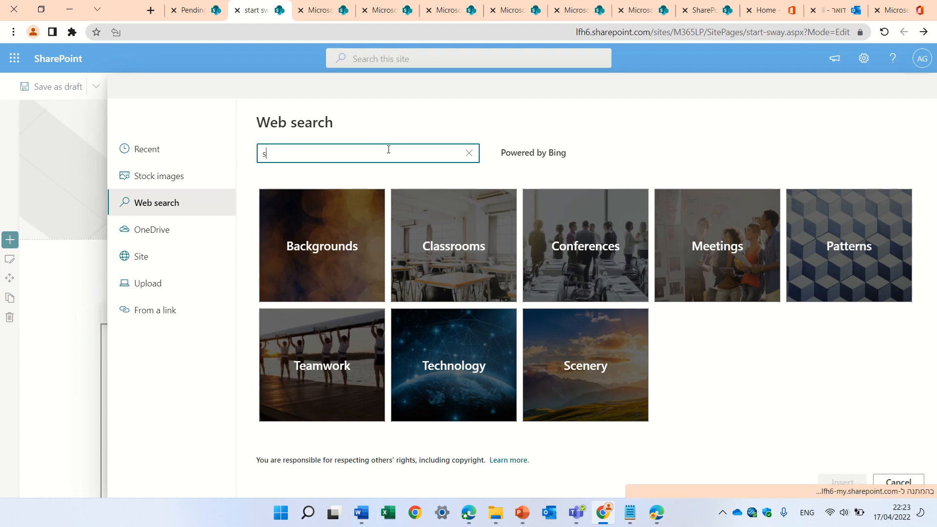
pyautogui.write('way')
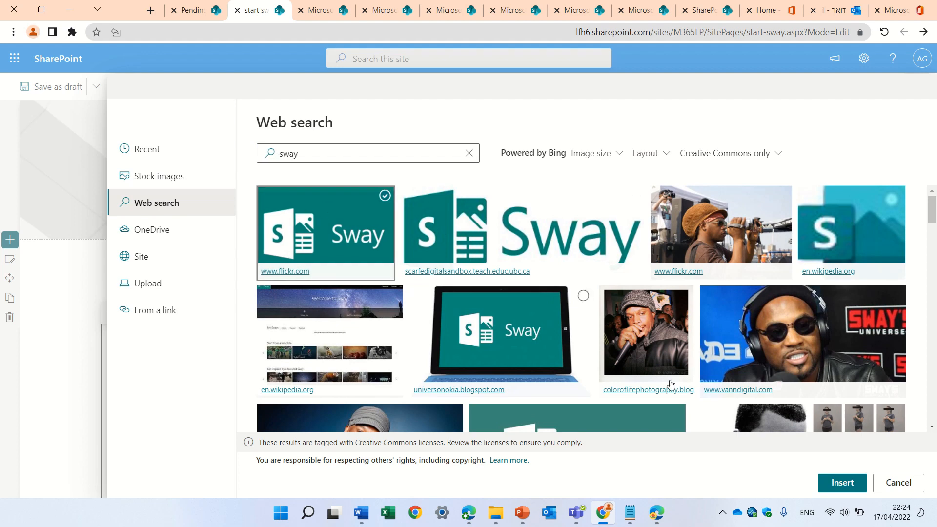
pyautogui.moveTo(842, 482)
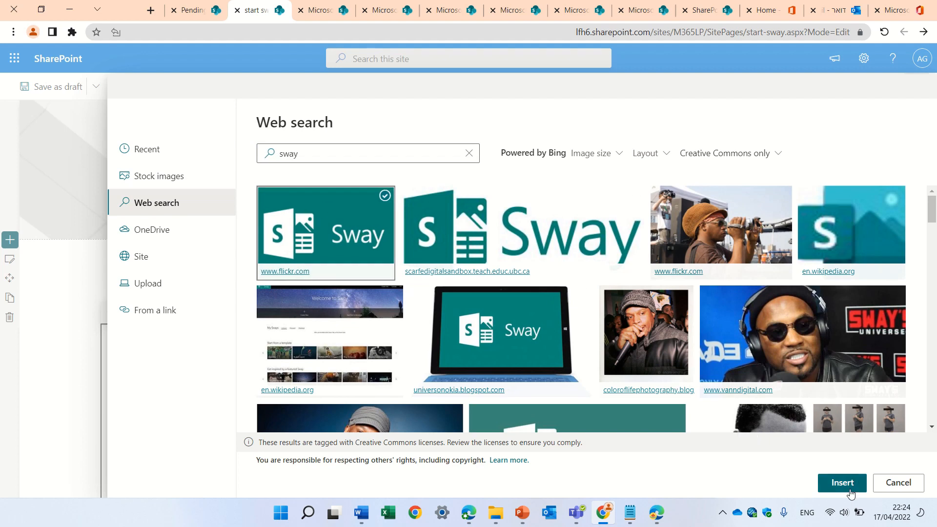
pyautogui.click(841, 483)
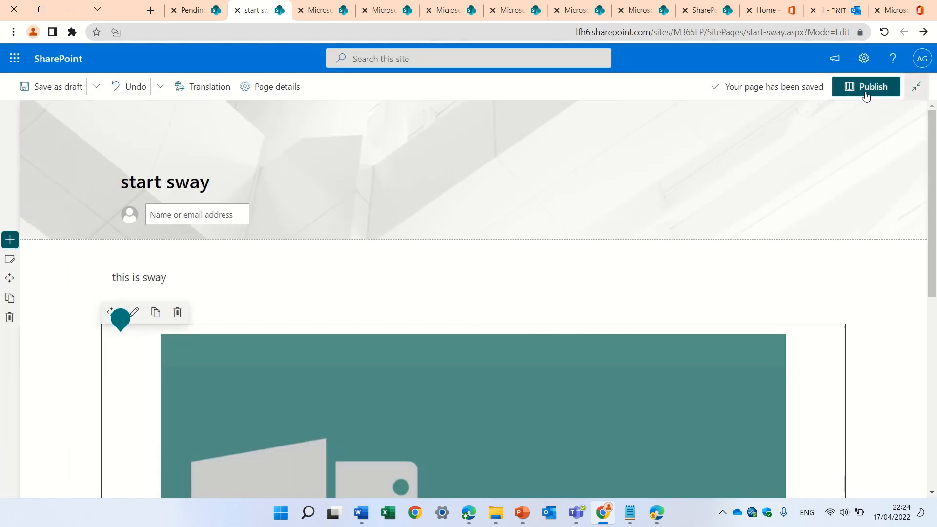
# Step: Publish the start sway page and review it in the sway1 playlist on Microsoft 365 training
pyautogui.click(866, 86)
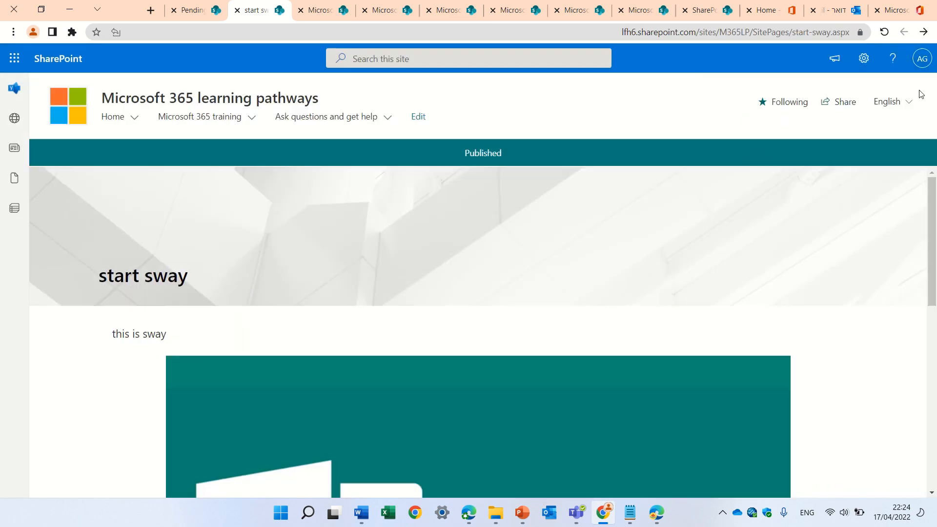
pyautogui.click(199, 116)
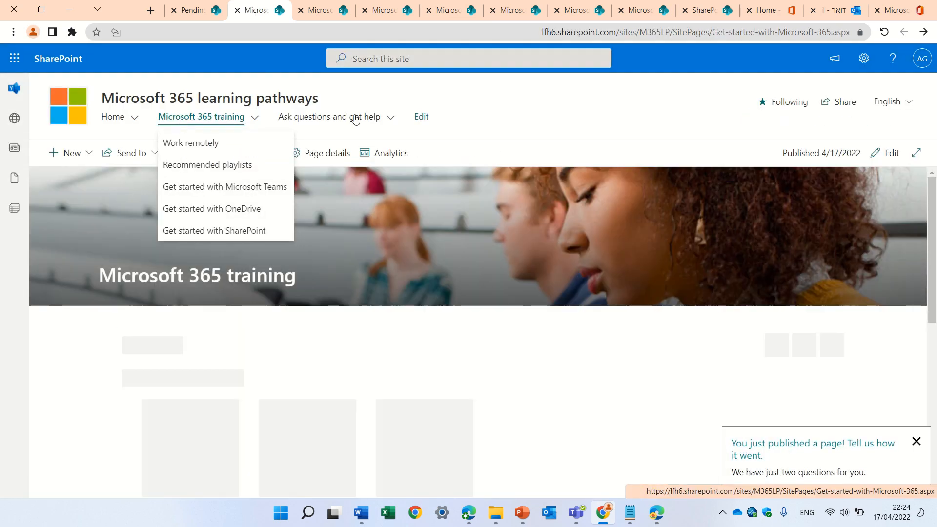
pyautogui.scroll(-3)
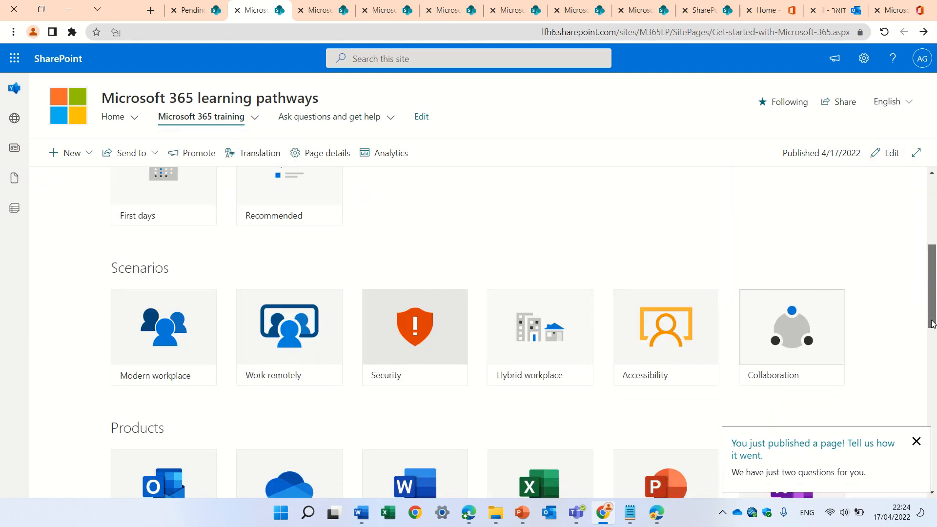
pyautogui.scroll(-3)
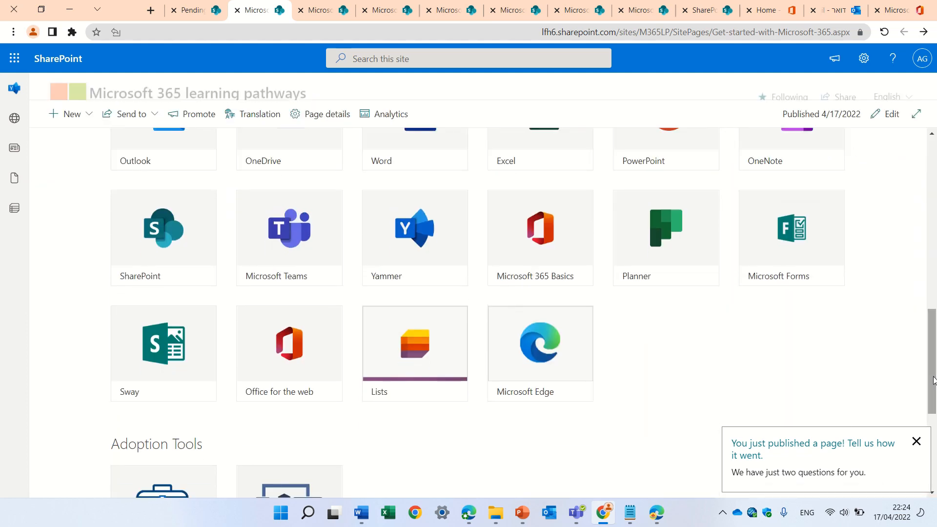
pyautogui.scroll(-3)
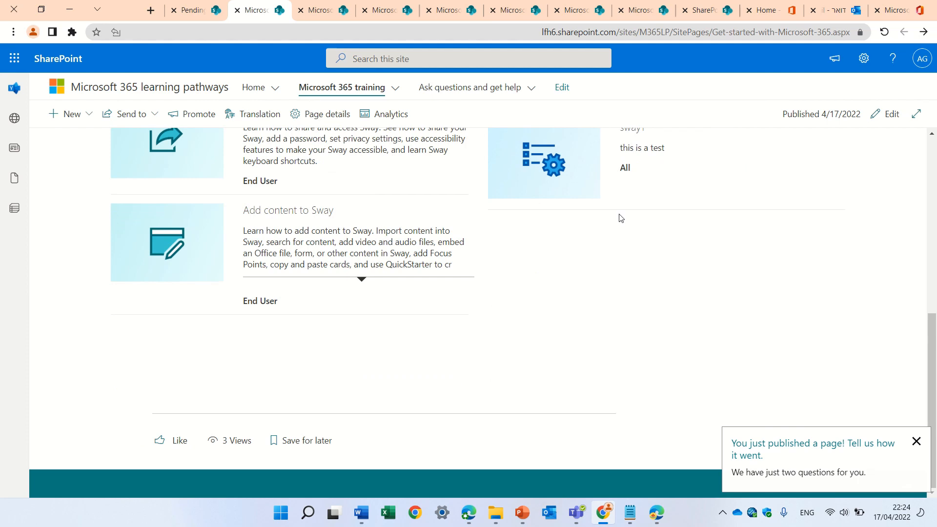
pyautogui.scroll(3)
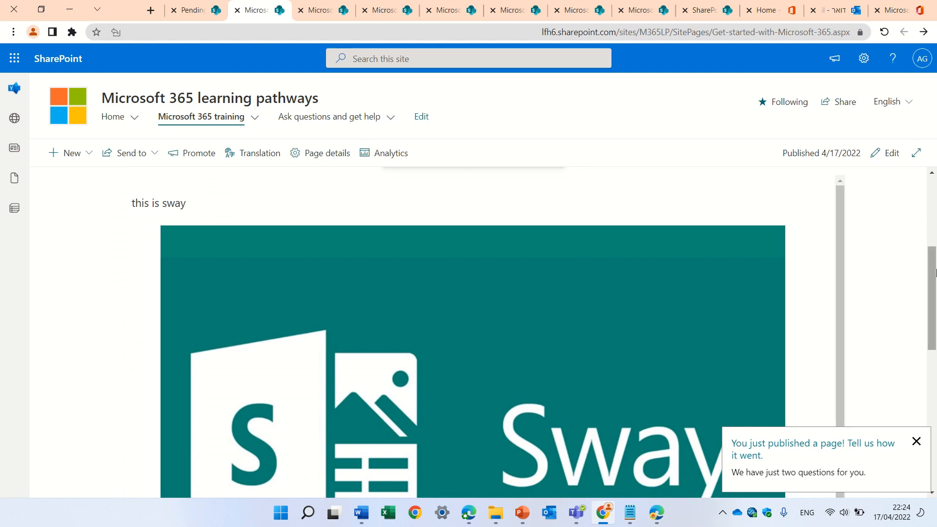
pyautogui.scroll(3)
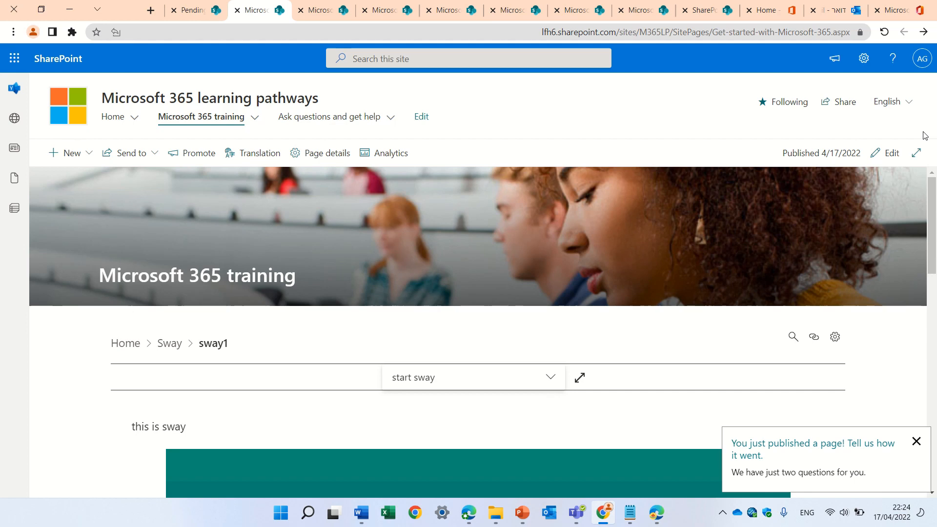
pyautogui.moveTo(106, 103)
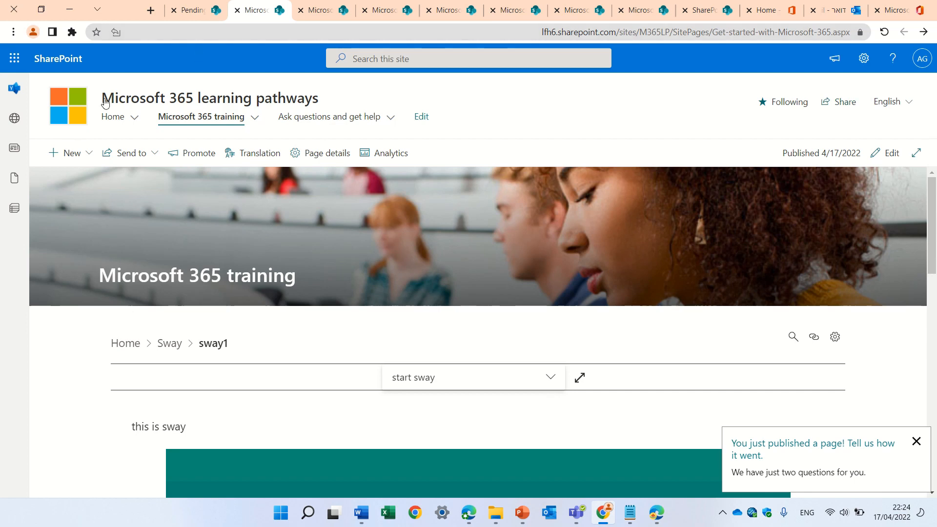
# Step: Return to the site Home page and close the 'You just published a page' popup
pyautogui.click(112, 116)
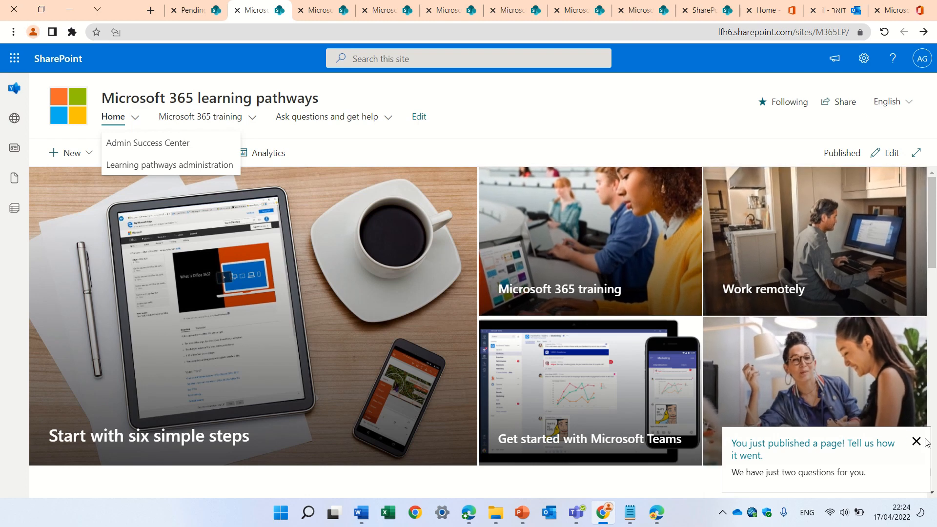
pyautogui.click(917, 441)
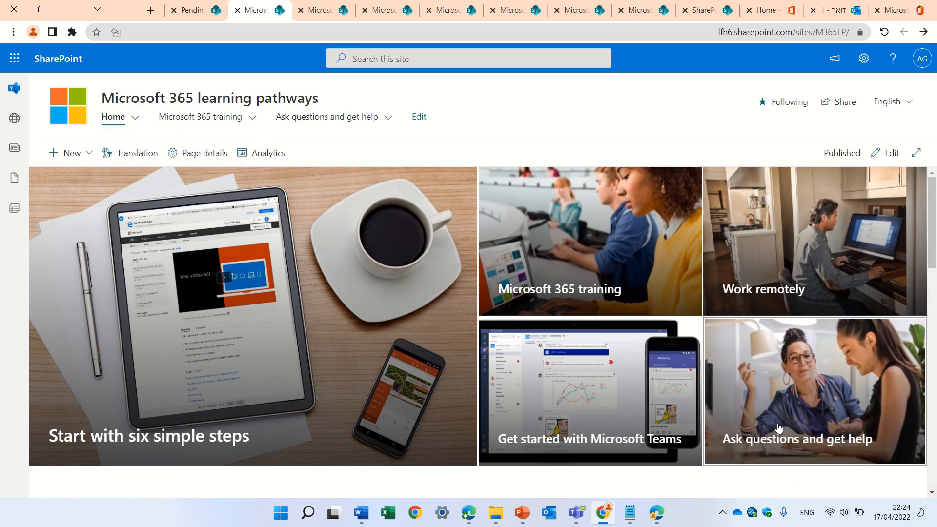
pyautogui.moveTo(882, 385)
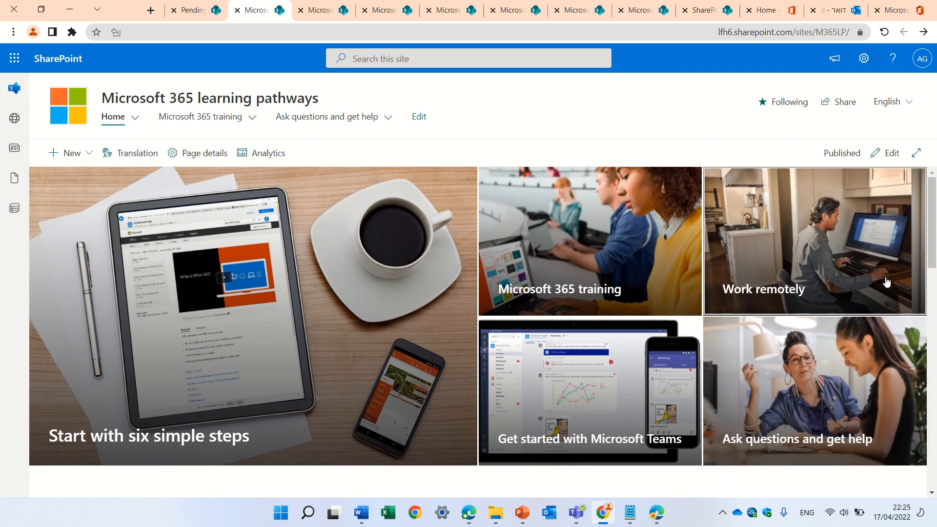
pyautogui.moveTo(888, 270)
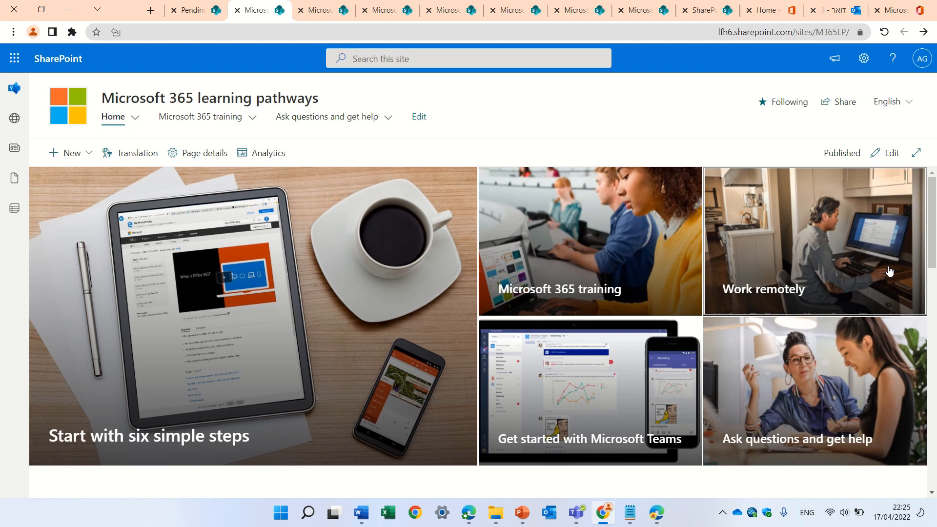